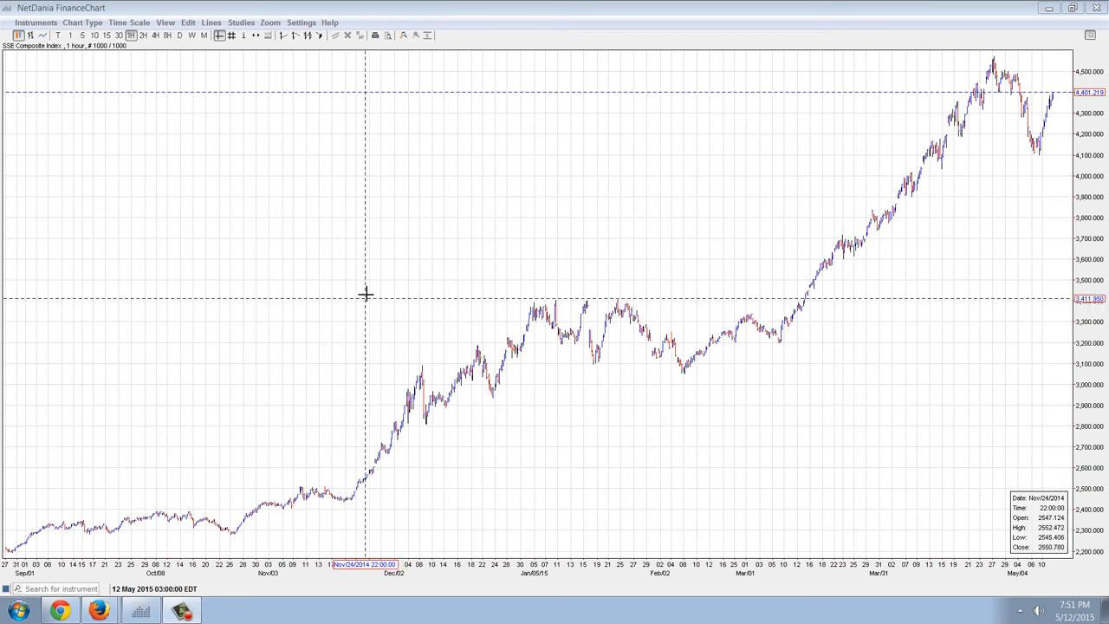
mouse_move(373, 290)
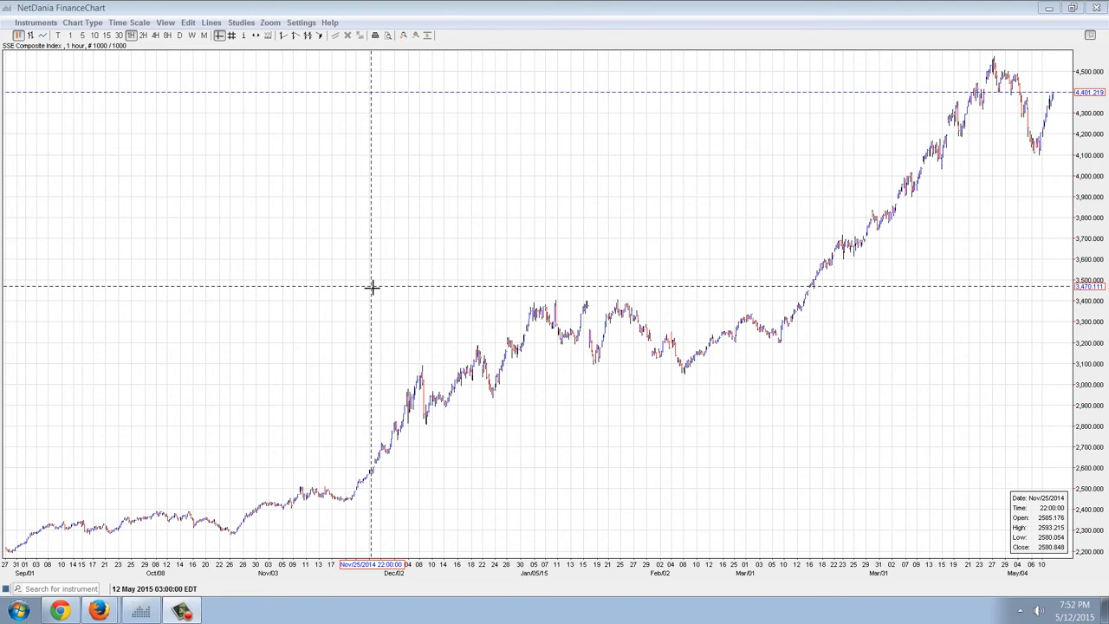
mouse_move(369, 284)
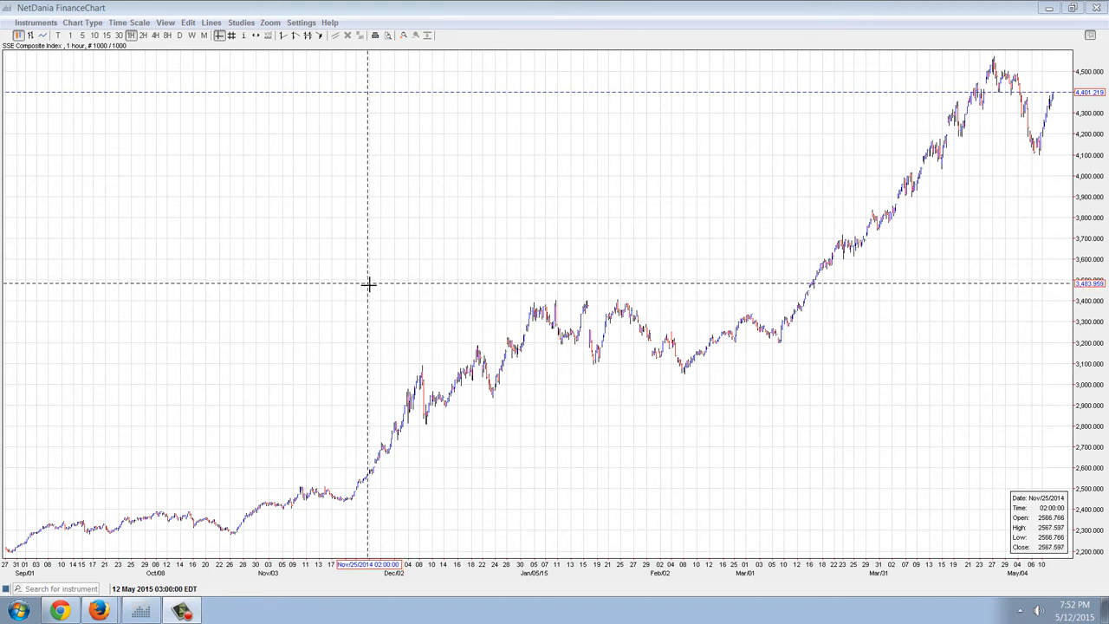
mouse_move(368, 166)
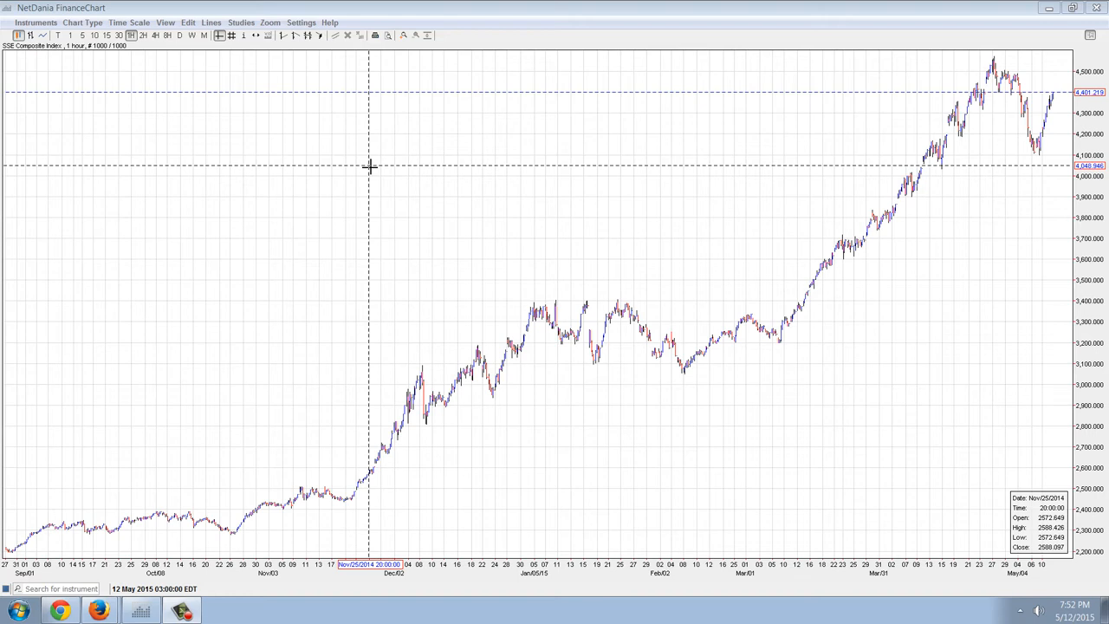
mouse_move(386, 161)
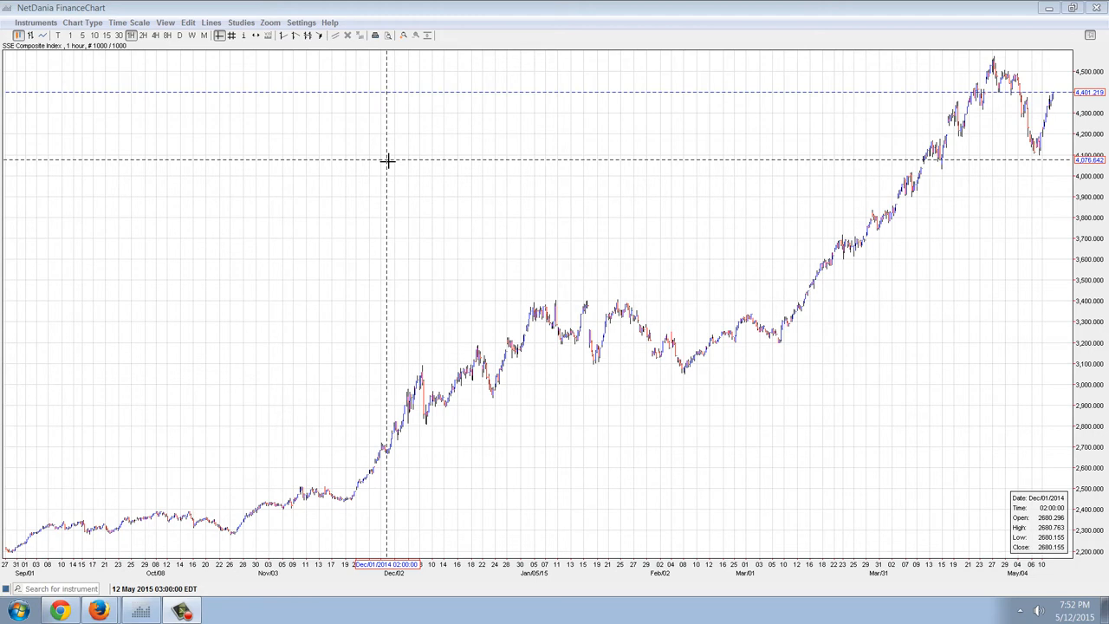
mouse_move(1018, 85)
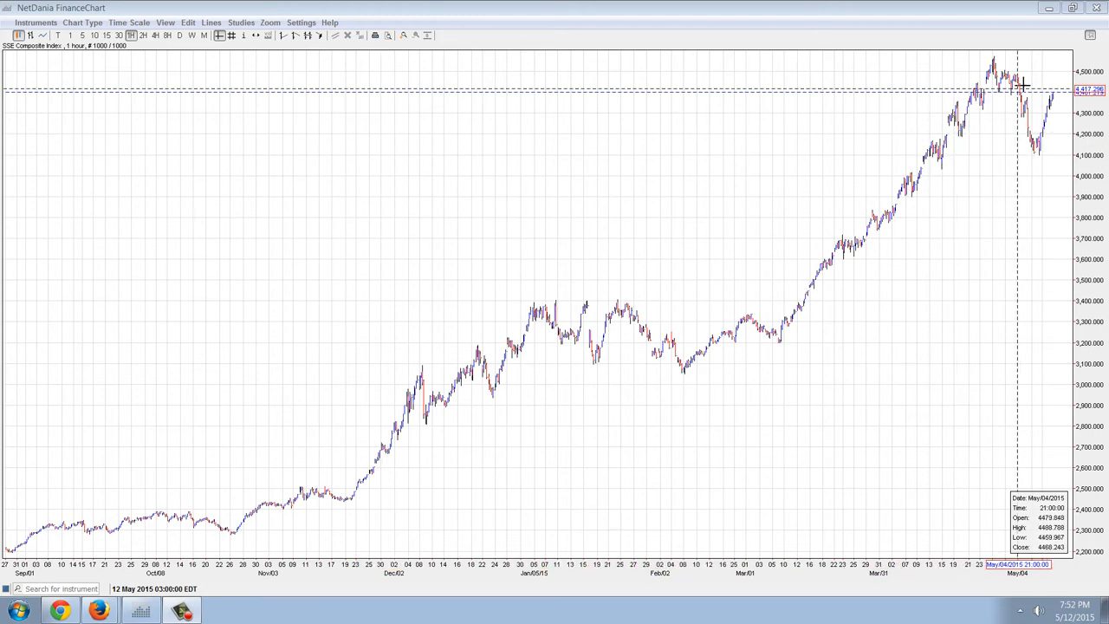
mouse_move(960, 239)
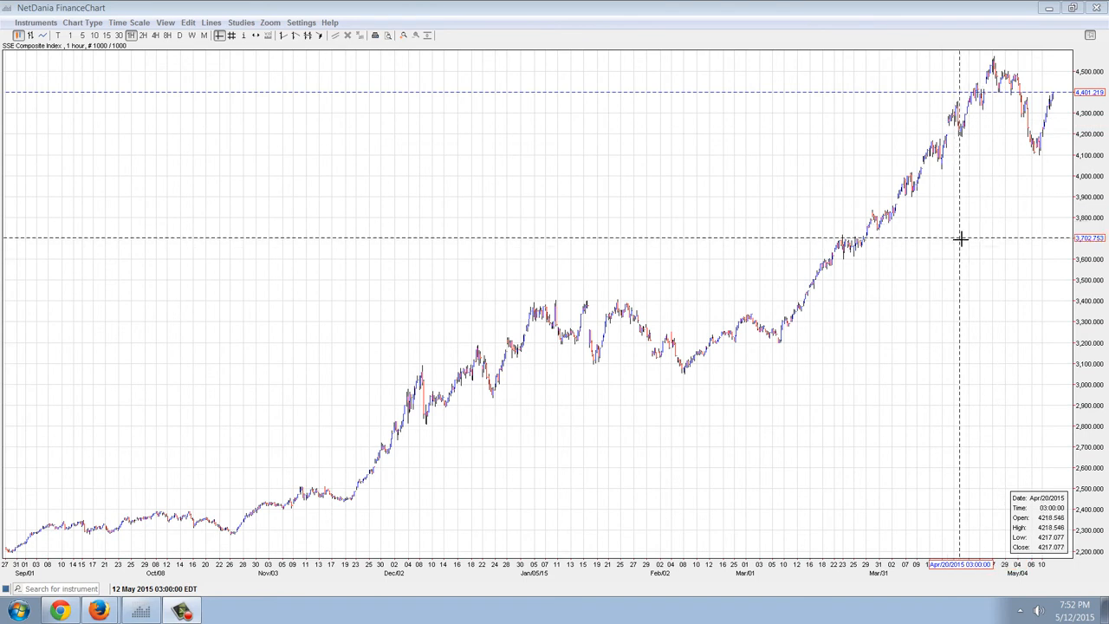
mouse_move(955, 249)
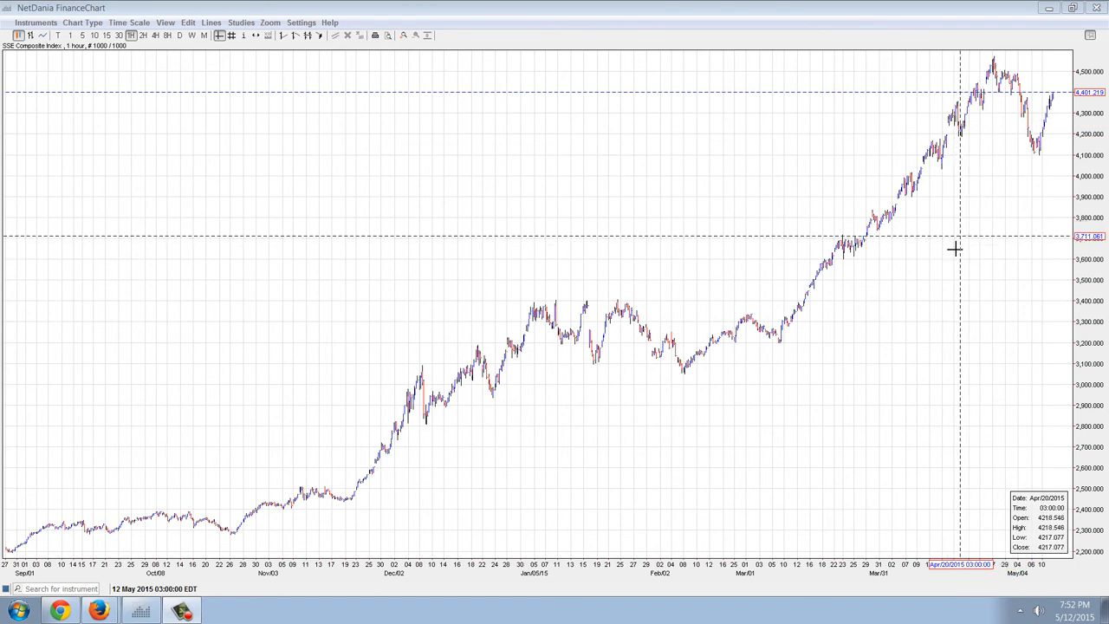
mouse_move(663, 243)
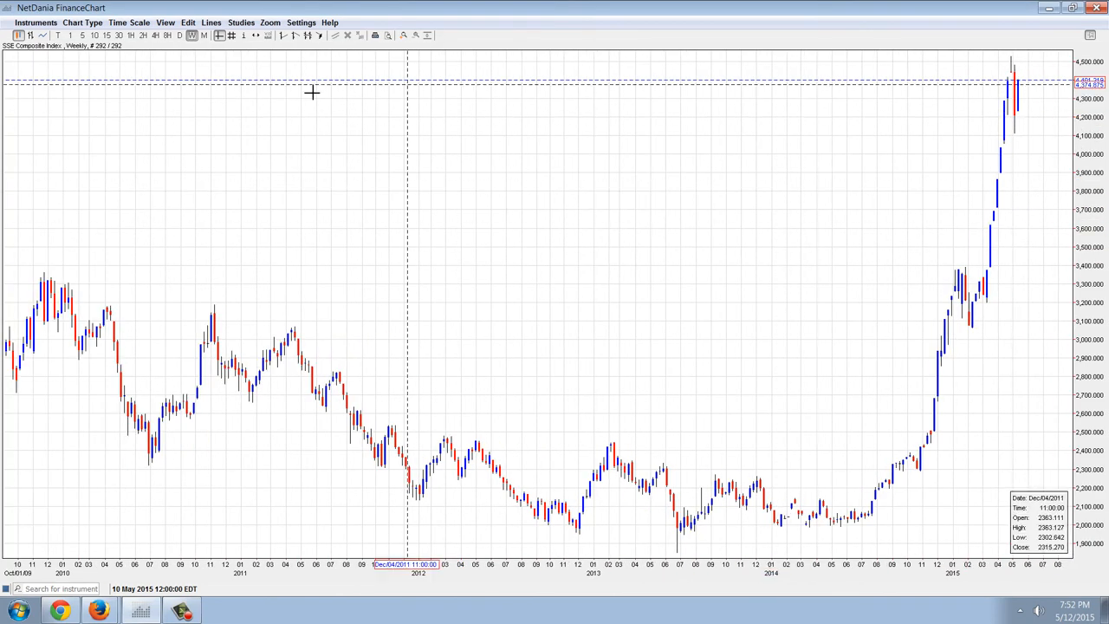
Switch the SSE Composite Index chart from hourly to monthly candlesticks.
click(204, 34)
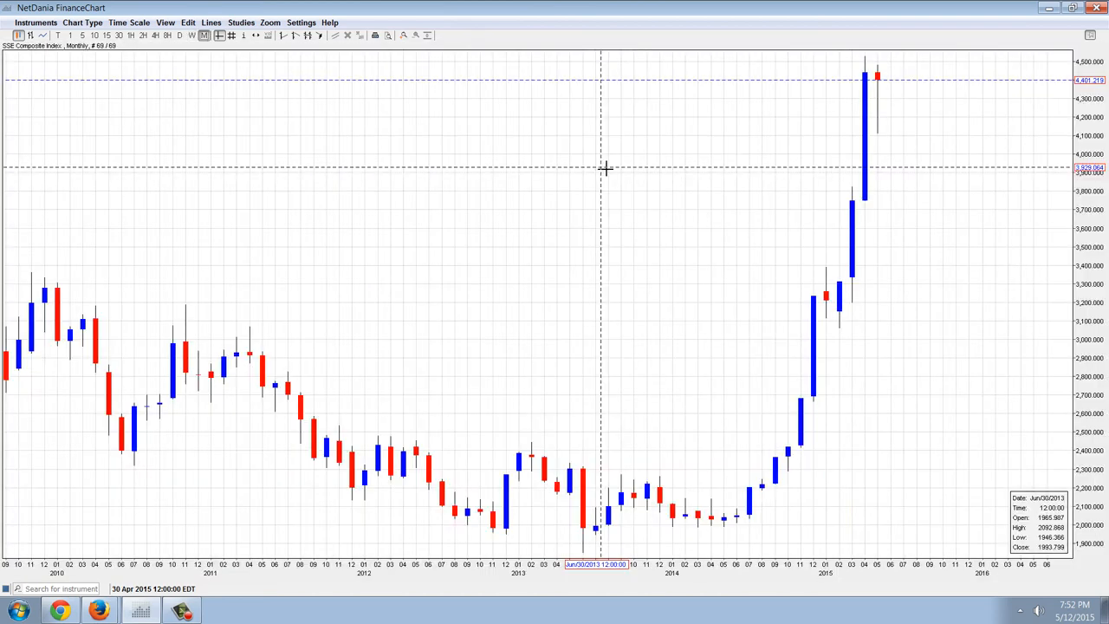
mouse_move(464, 268)
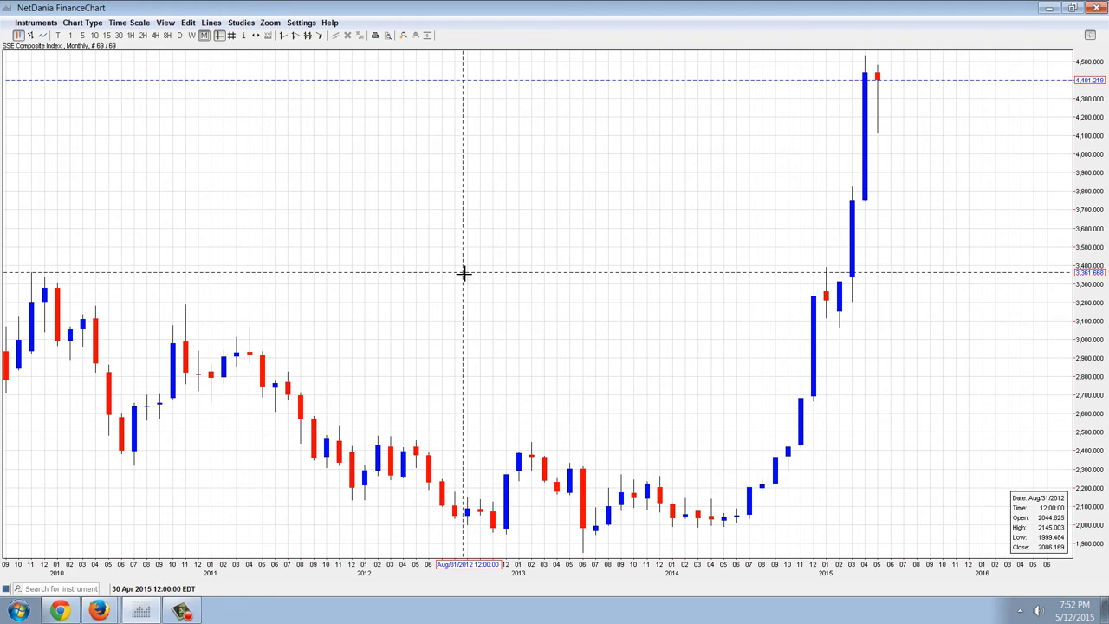
mouse_move(243, 65)
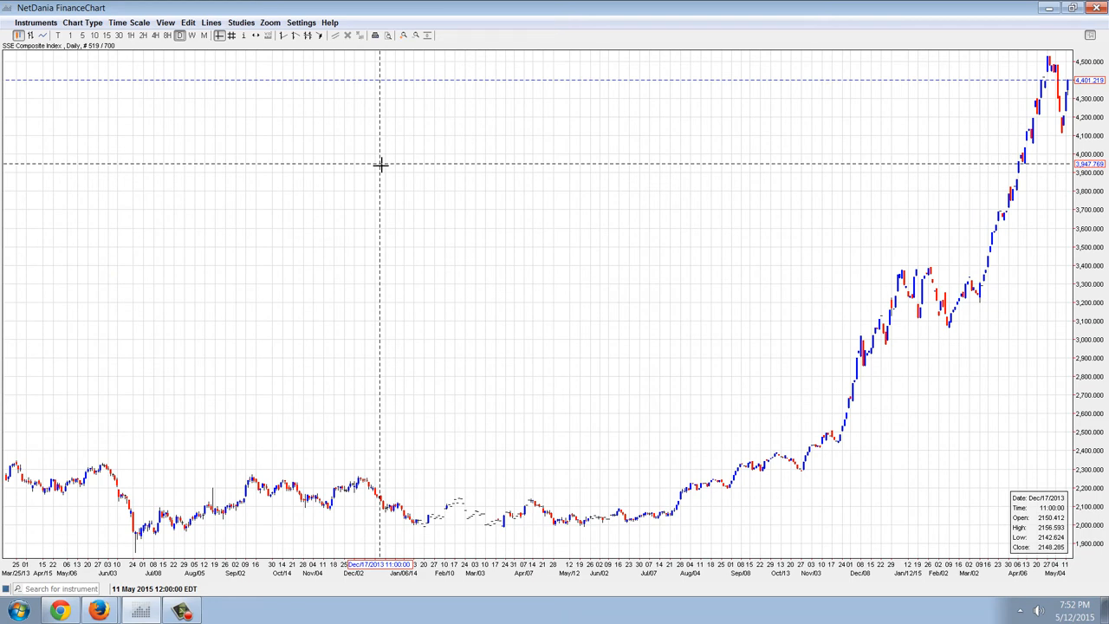
mouse_move(405, 149)
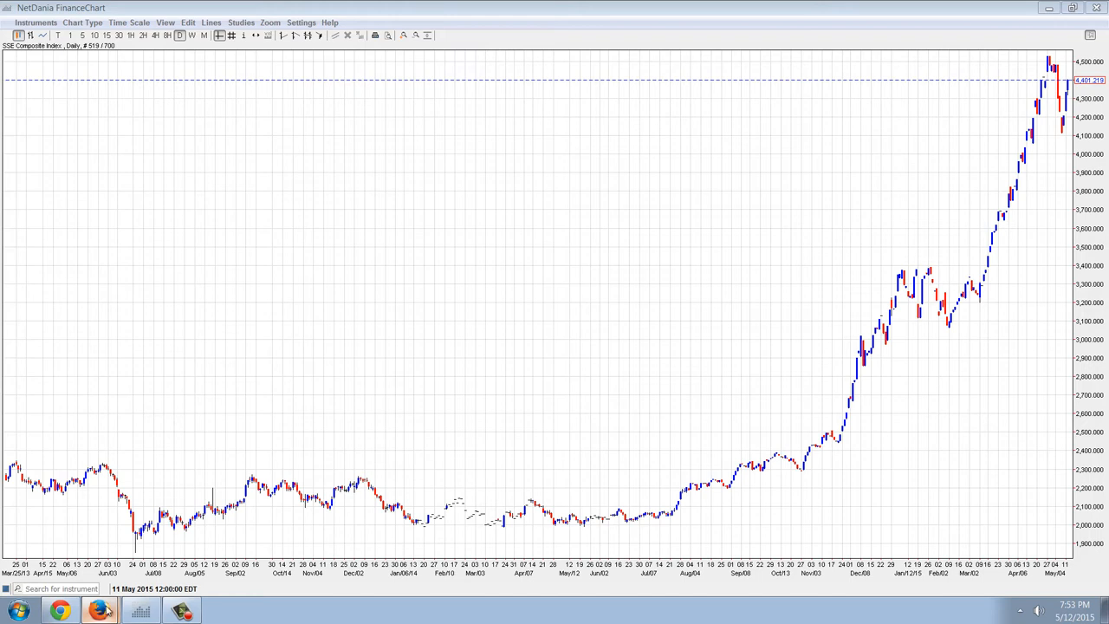
Bring up the Yahoo Finance Fed rate-hike article and play the Williams interview video.
click(98, 610)
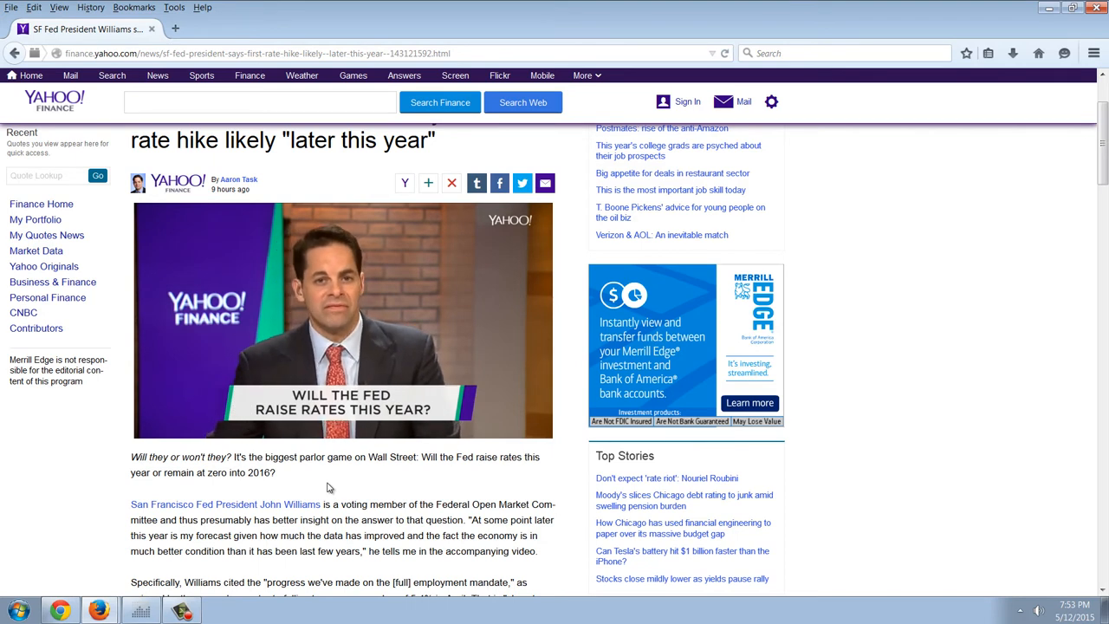
click(341, 320)
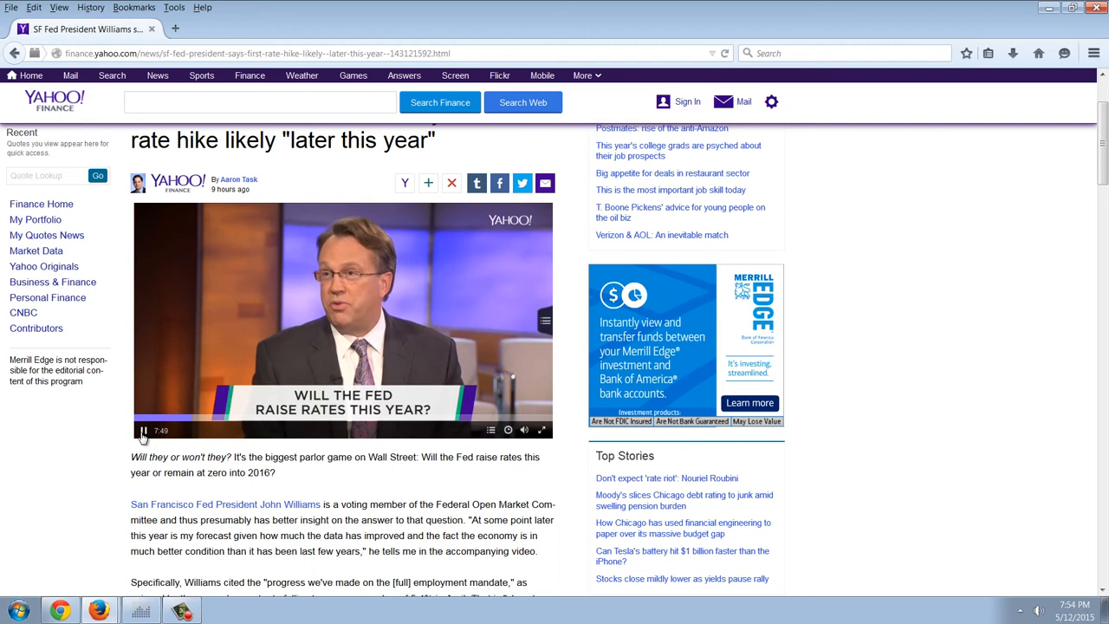
Pause the Fed interview video and minimize the browser to reveal the desktop.
click(143, 430)
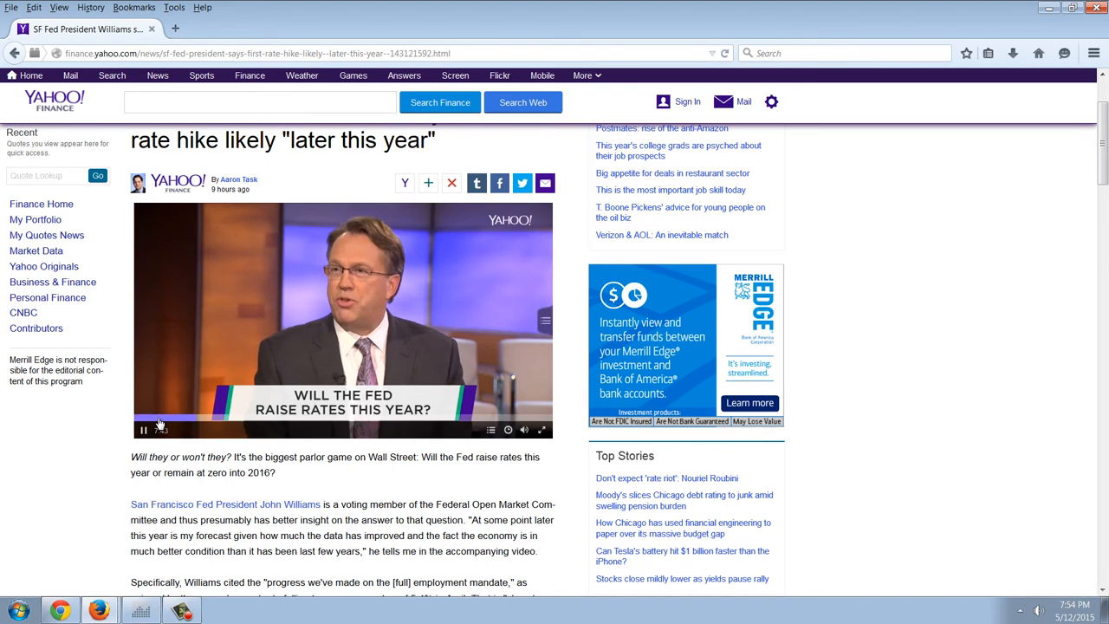
click(141, 430)
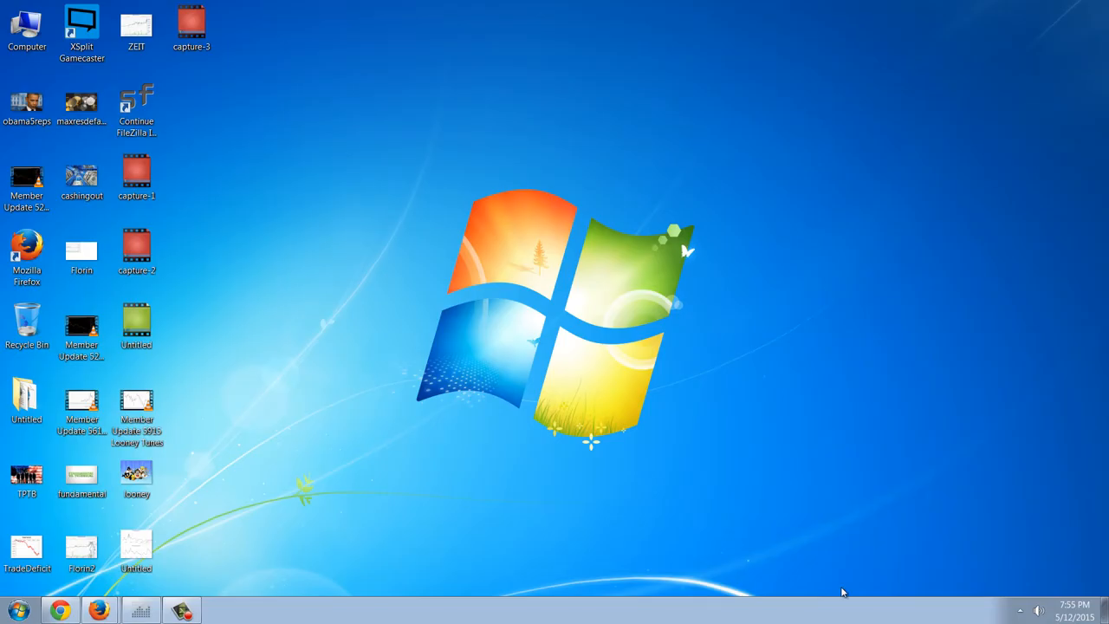
mouse_move(181, 553)
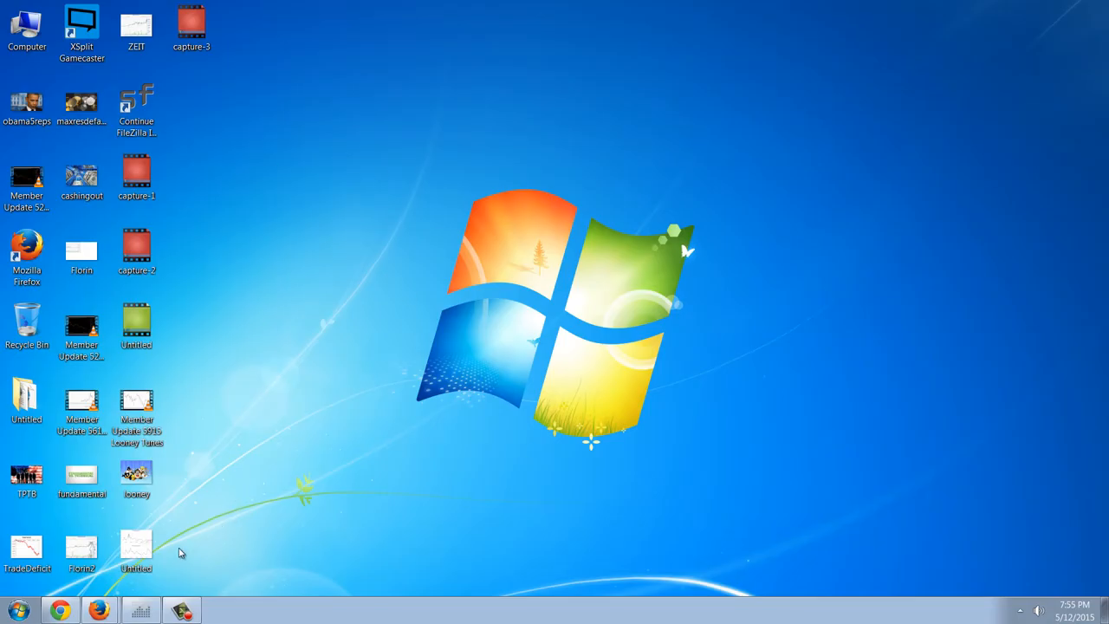
double_click(135, 546)
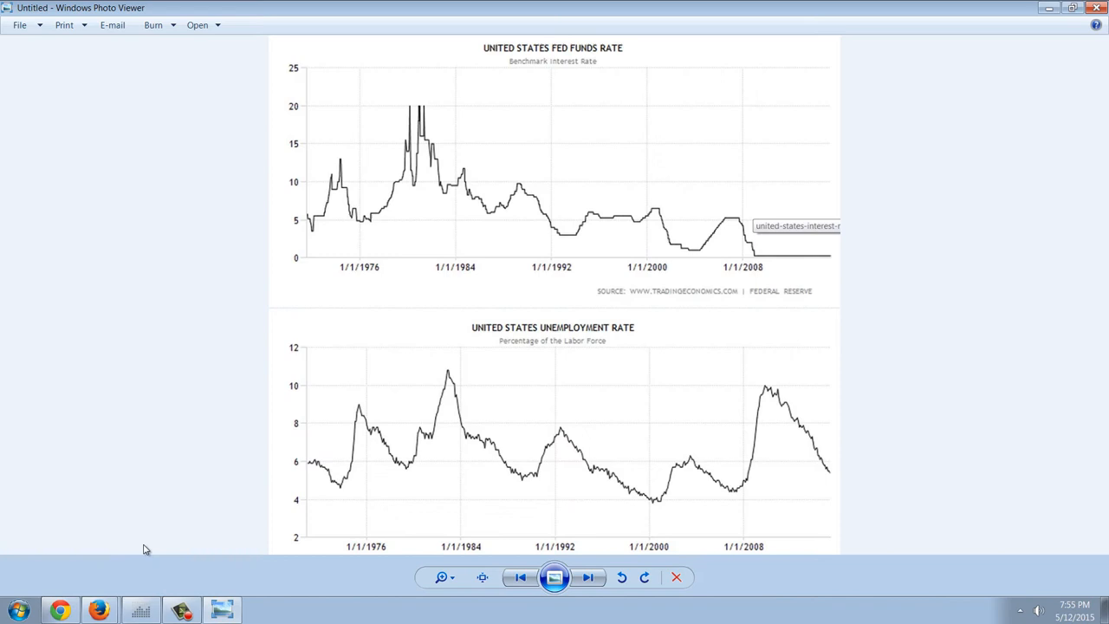
mouse_move(977, 358)
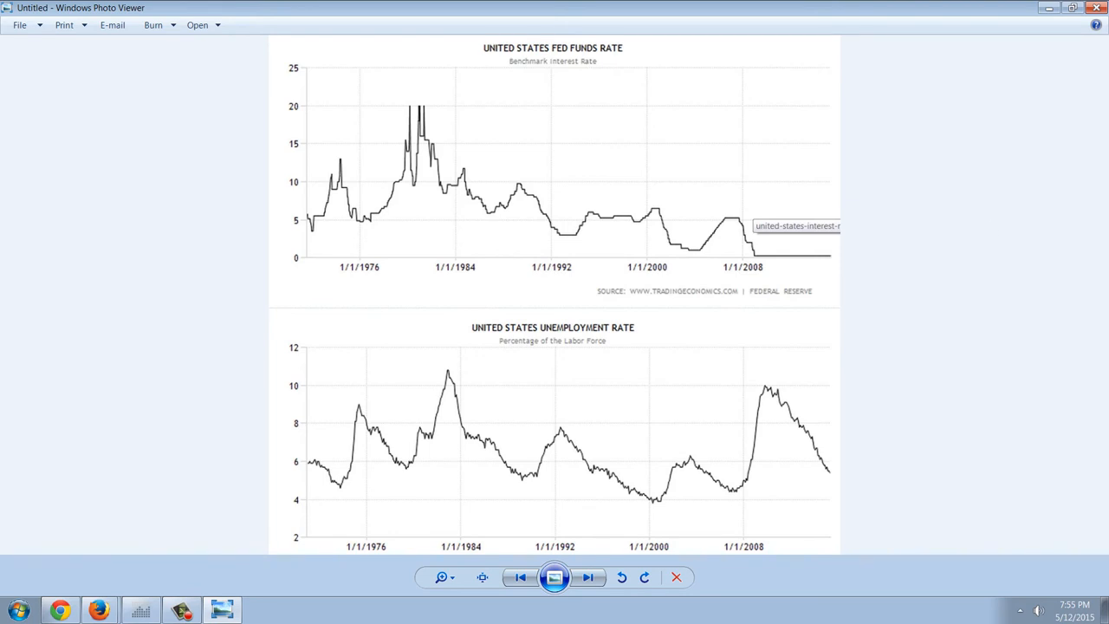
mouse_move(868, 243)
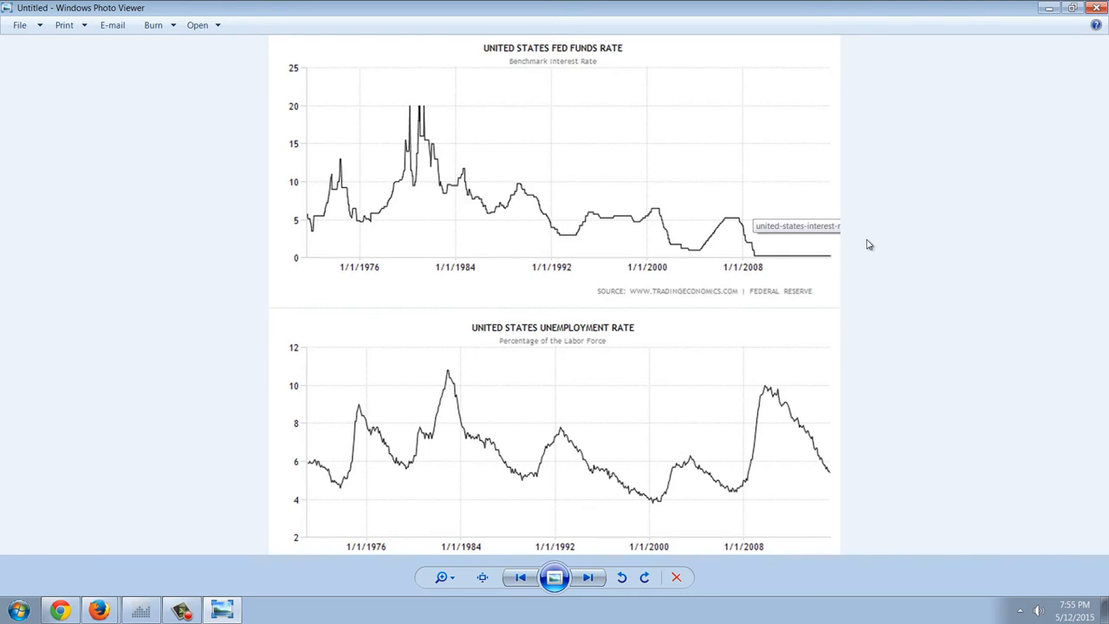
mouse_move(907, 220)
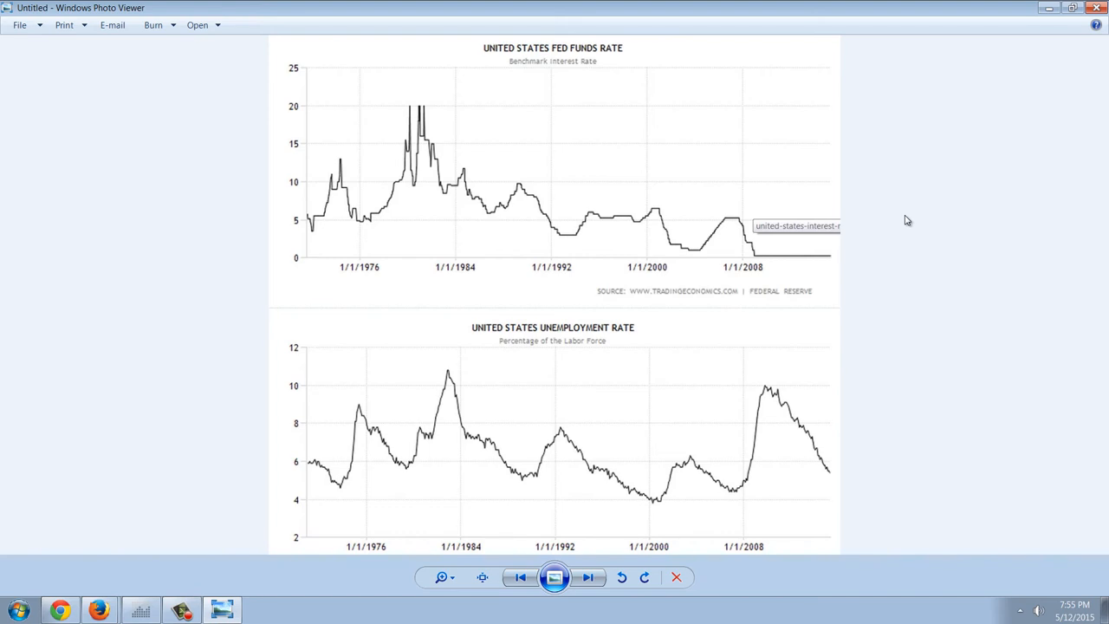
mouse_move(912, 216)
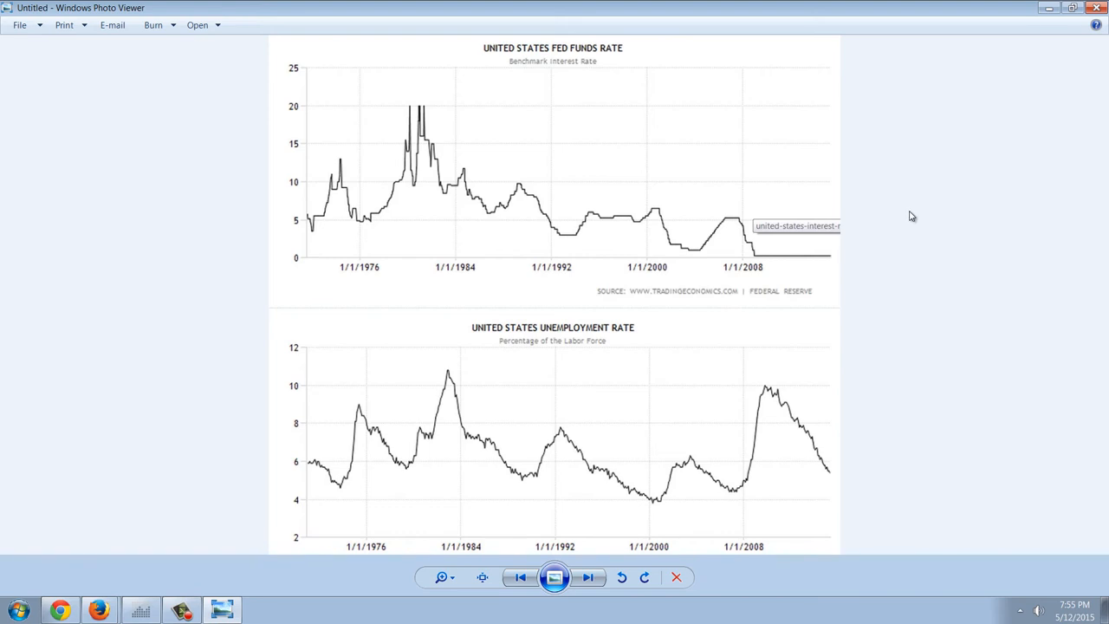
mouse_move(628, 130)
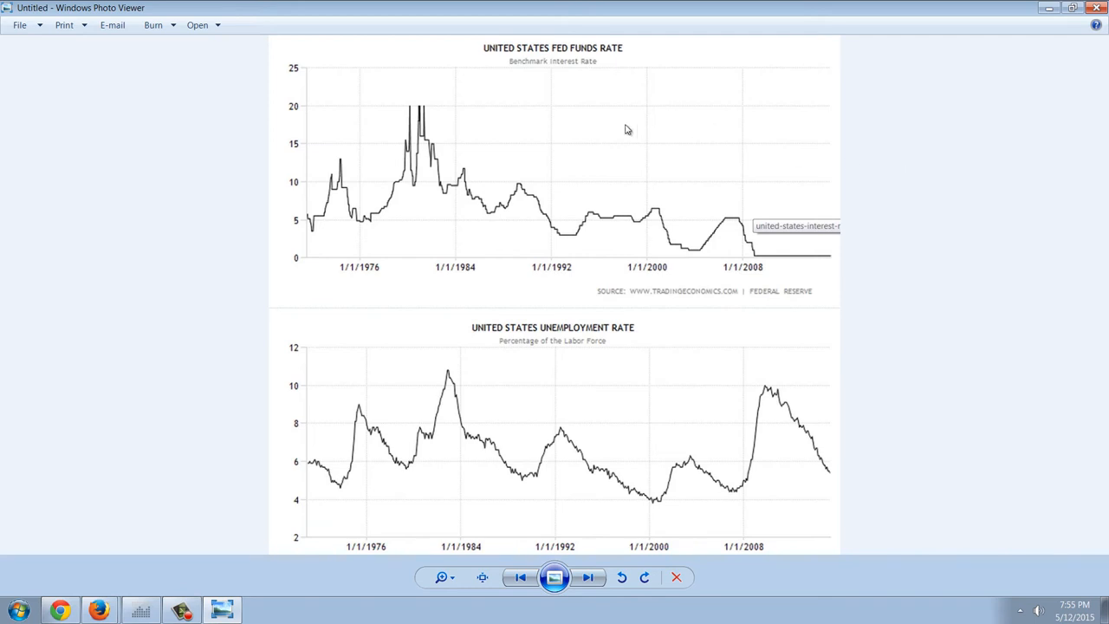
mouse_move(689, 128)
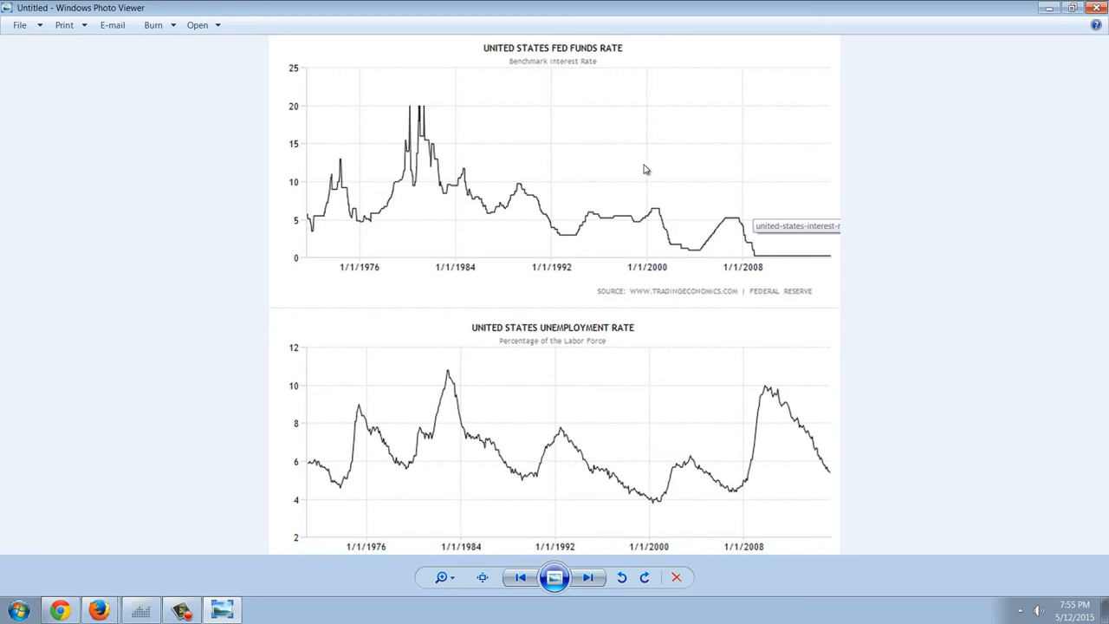
mouse_move(649, 167)
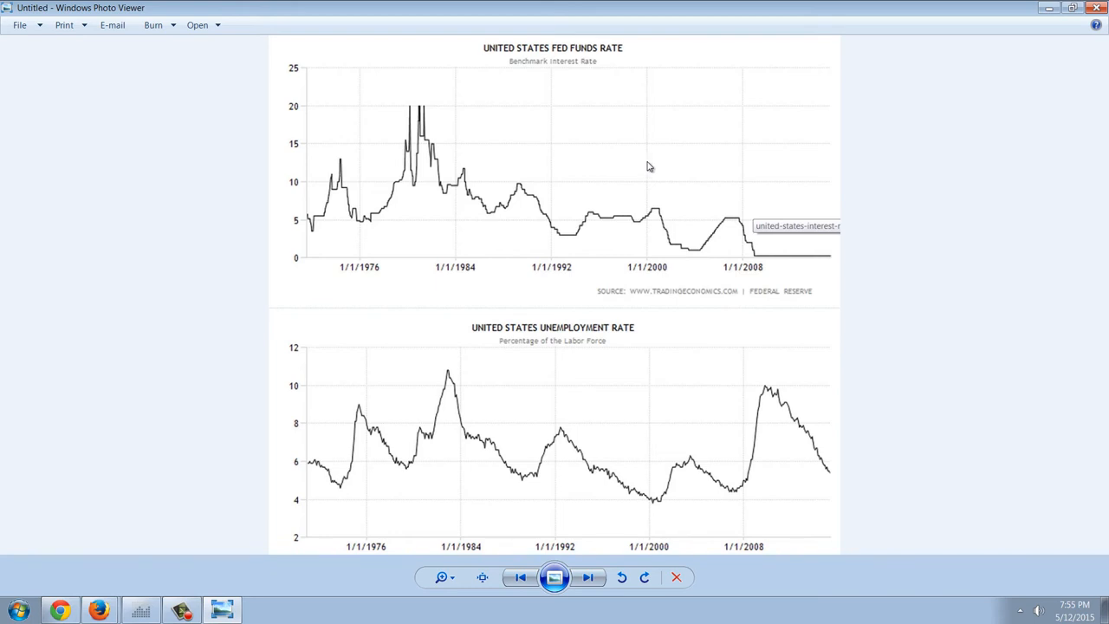
mouse_move(661, 149)
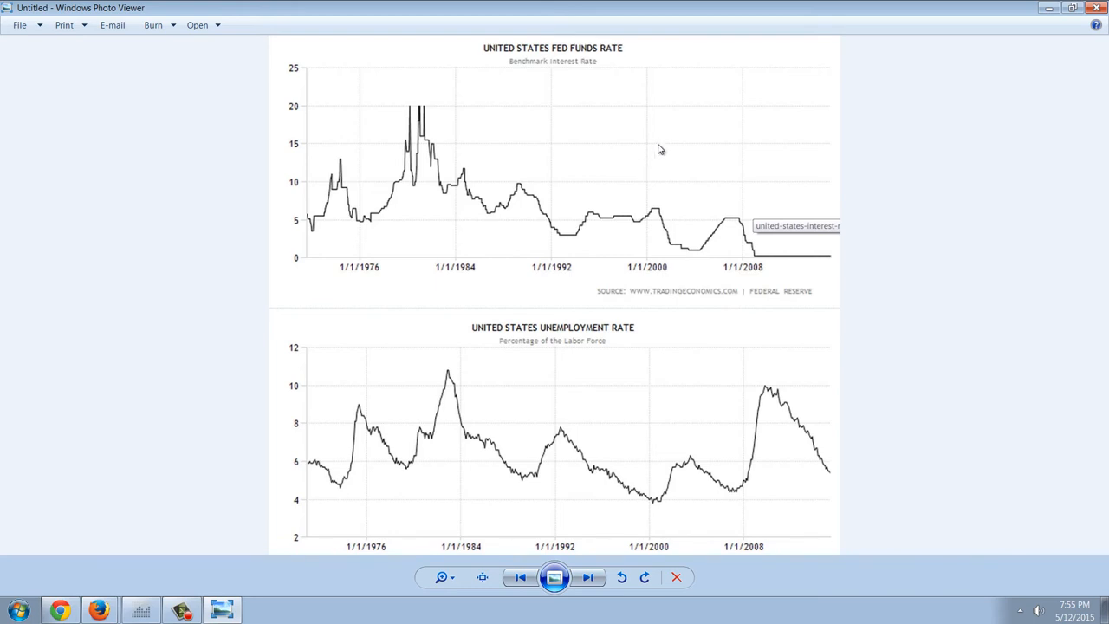
mouse_move(555, 165)
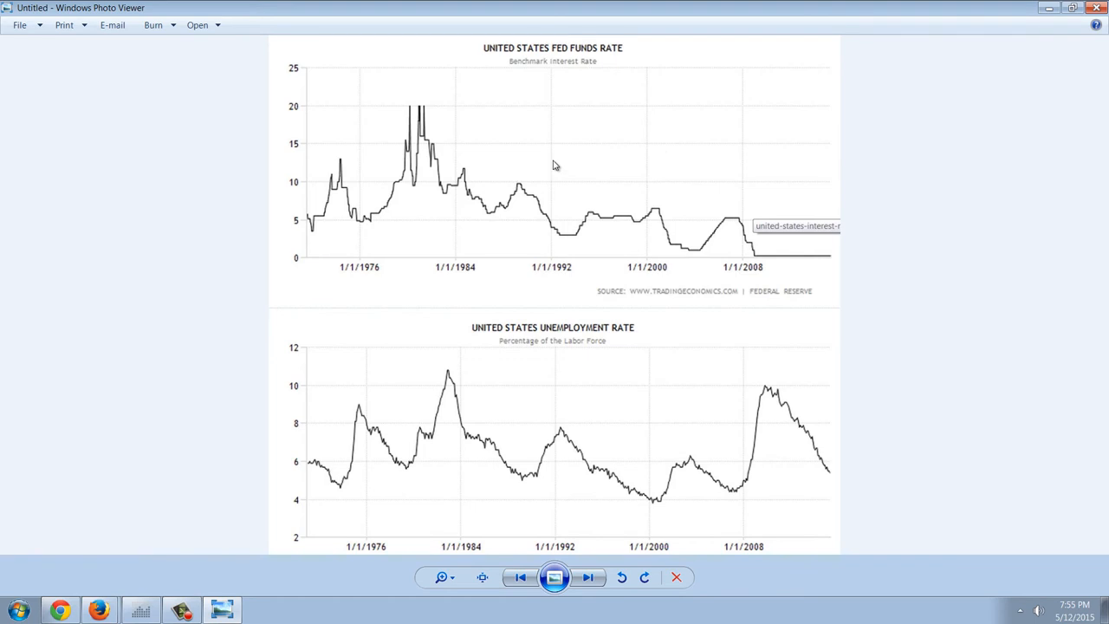
mouse_move(596, 173)
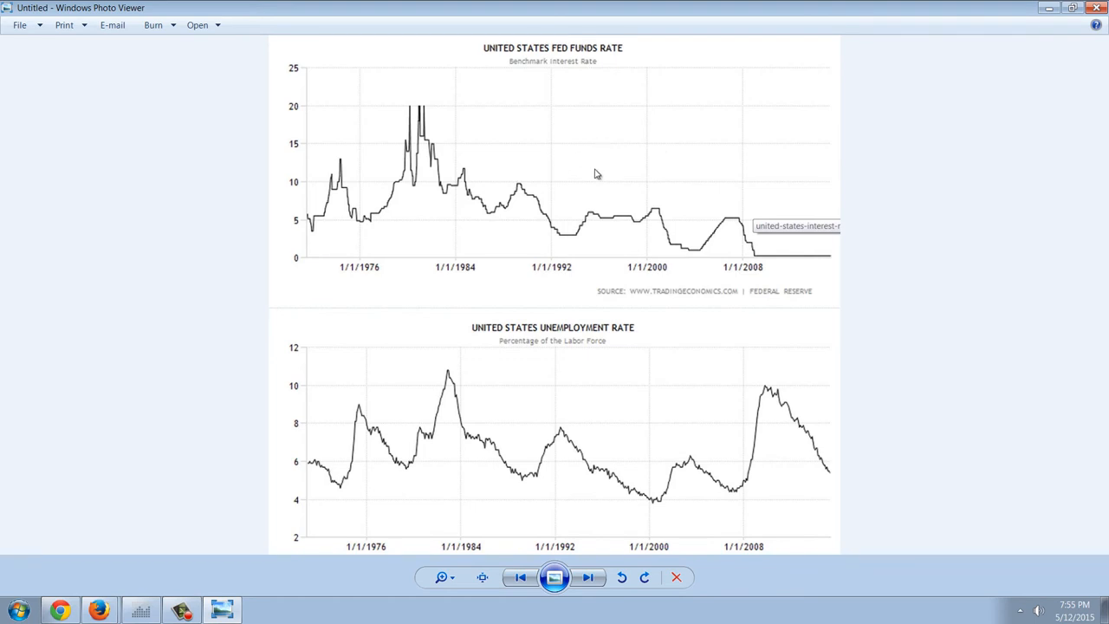
mouse_move(424, 161)
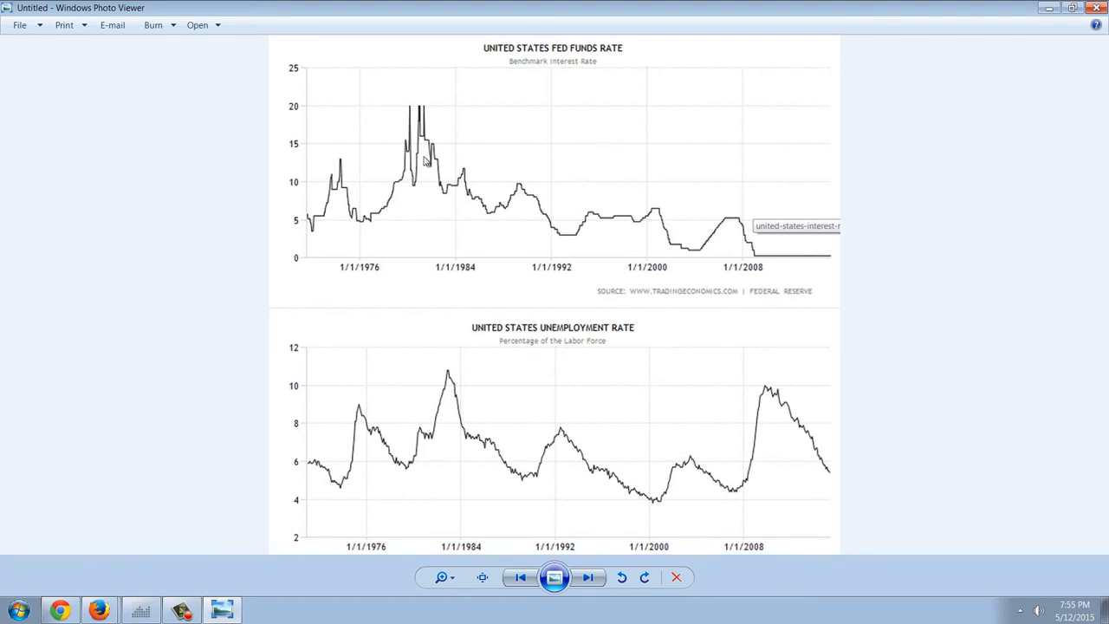
mouse_move(434, 248)
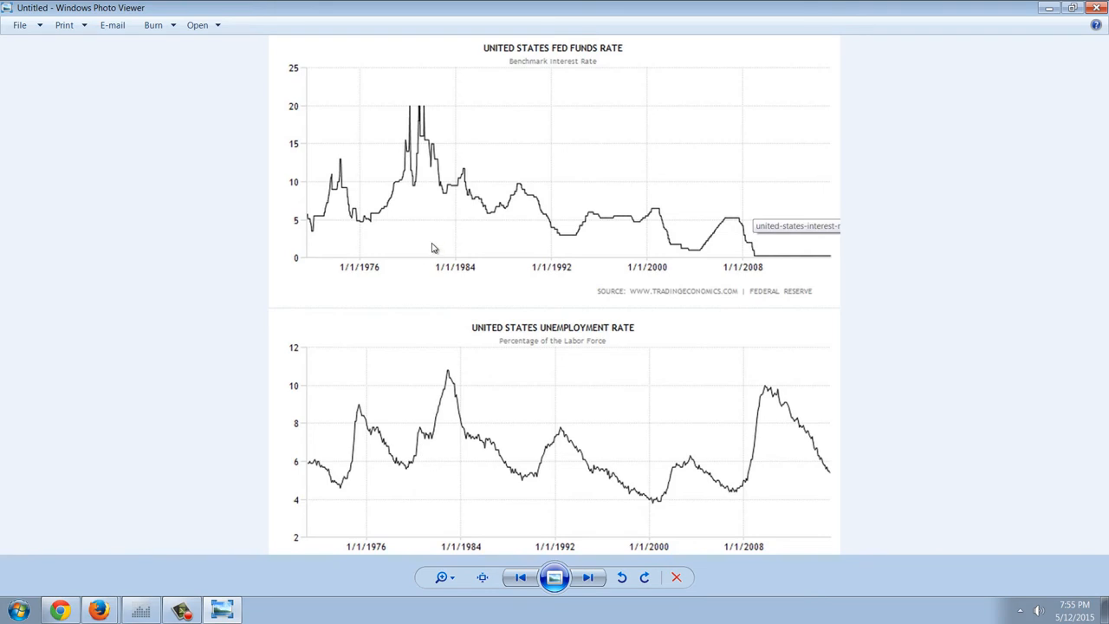
mouse_move(529, 501)
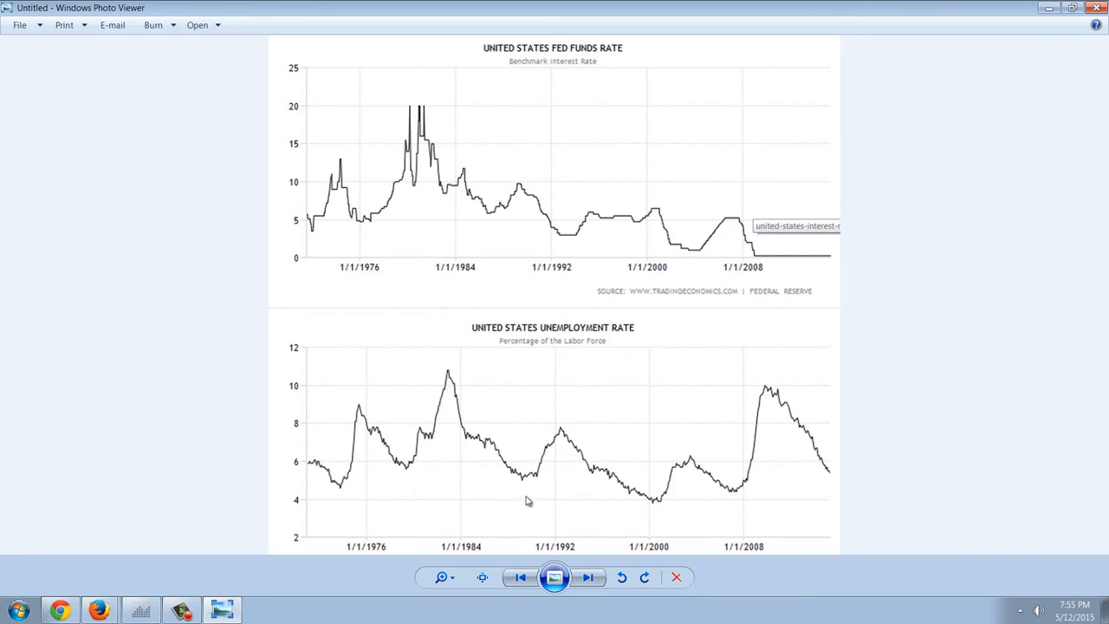
mouse_move(559, 230)
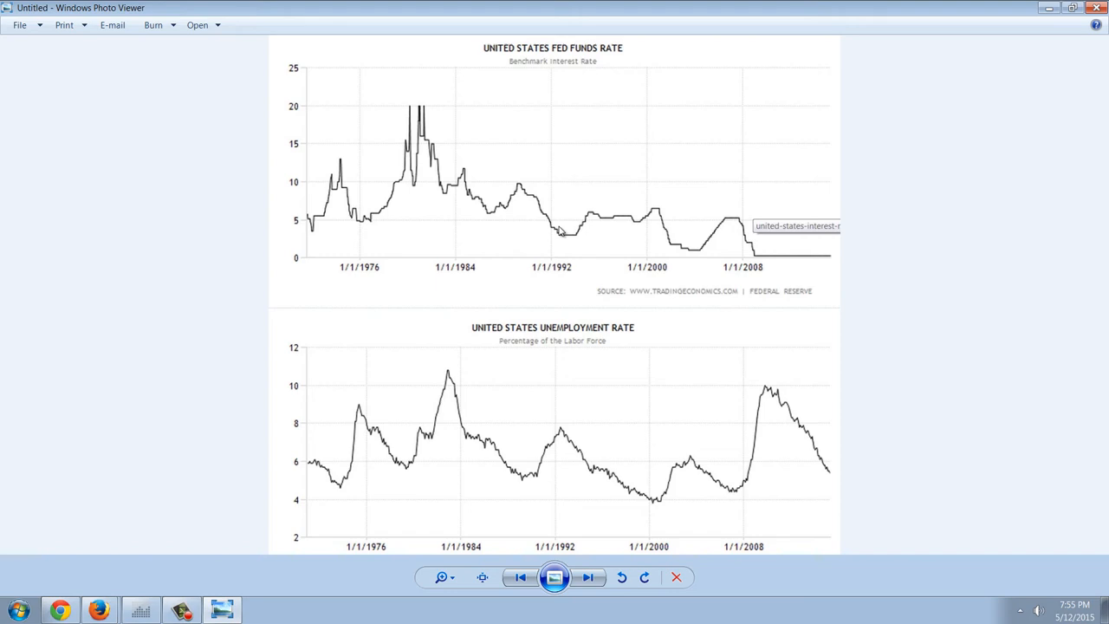
mouse_move(565, 443)
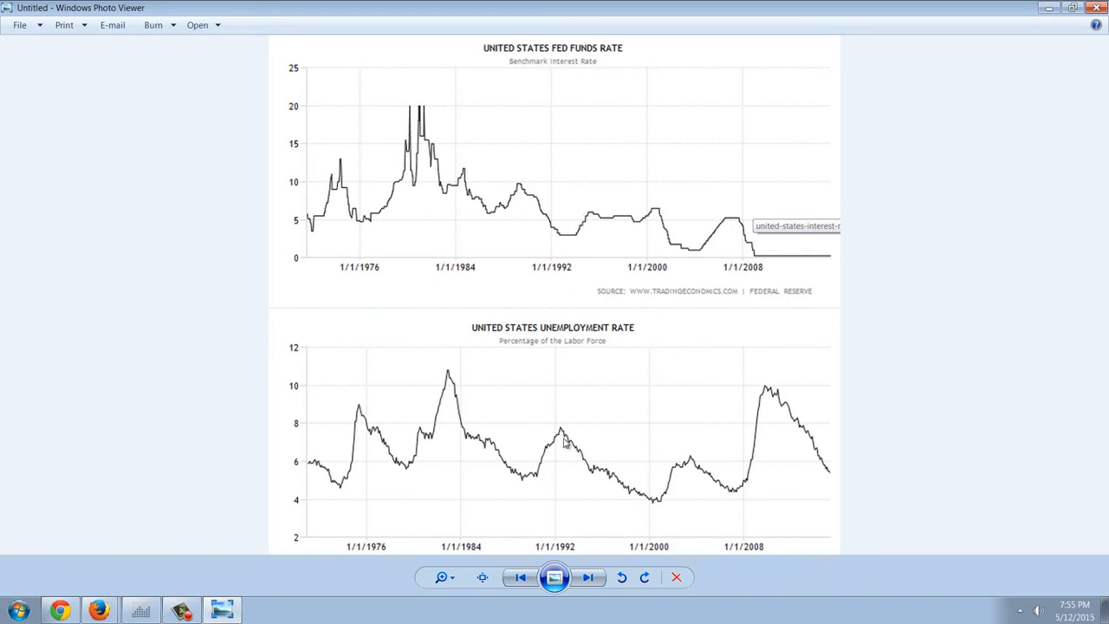
mouse_move(561, 440)
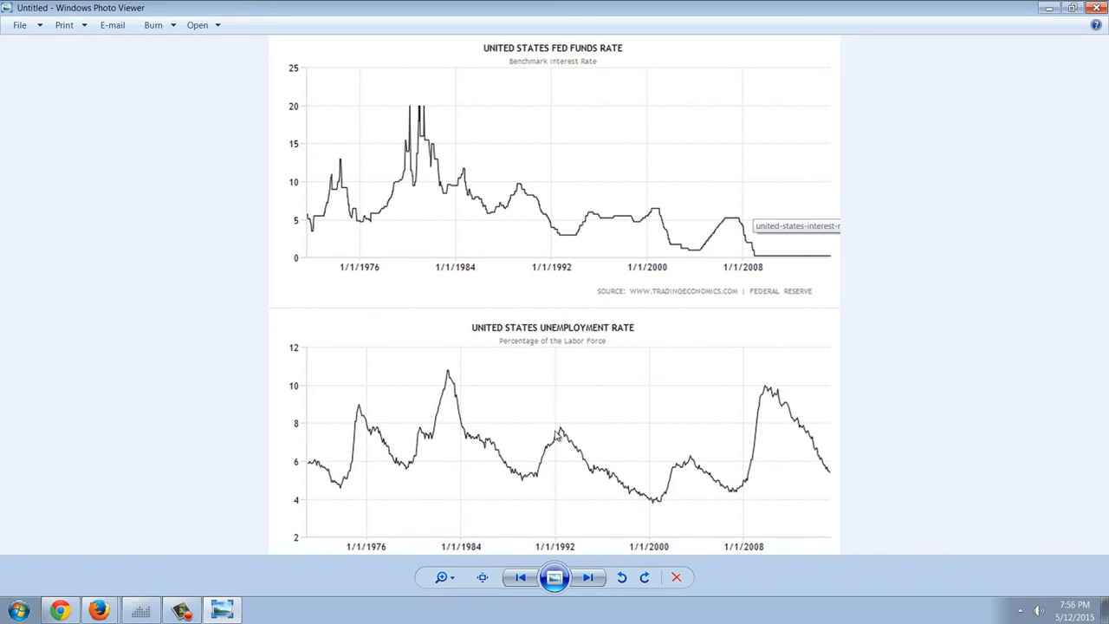
mouse_move(581, 362)
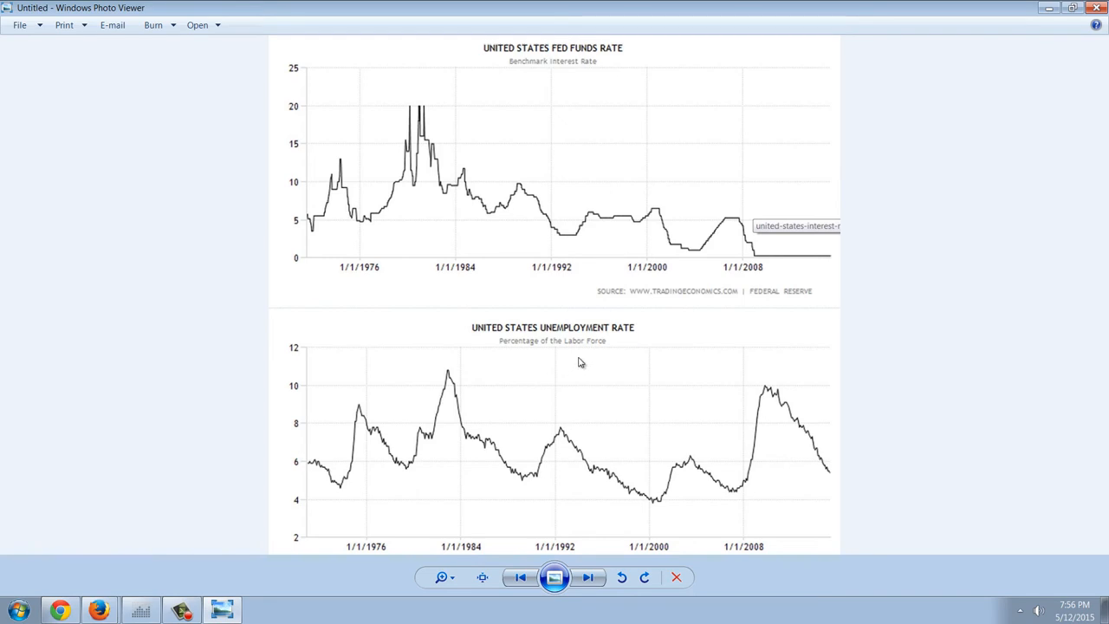
mouse_move(602, 340)
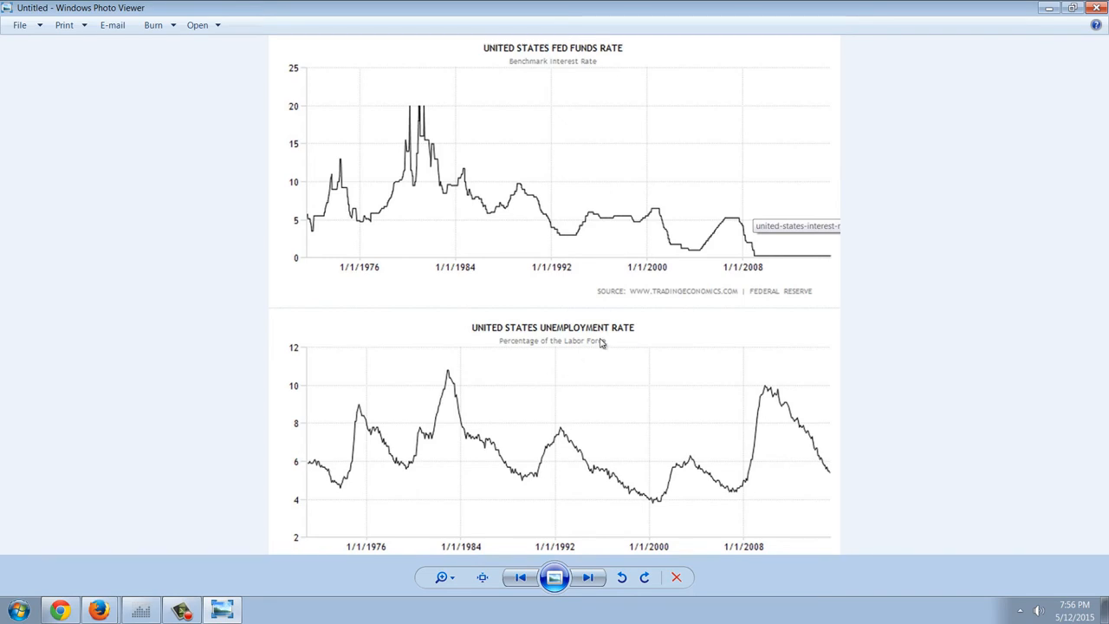
mouse_move(585, 270)
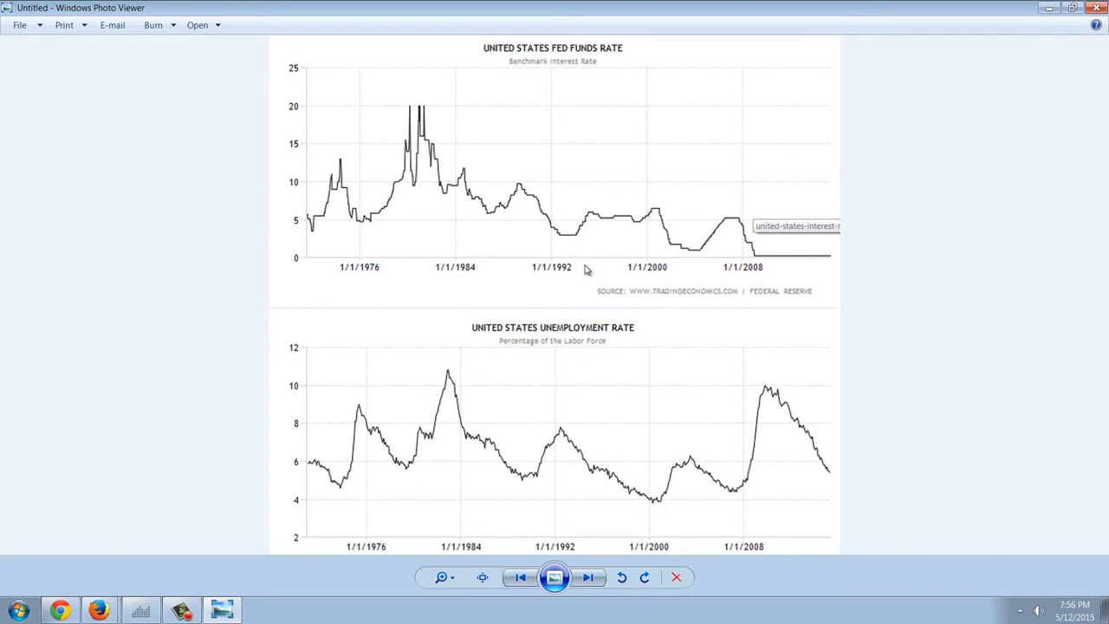
mouse_move(609, 367)
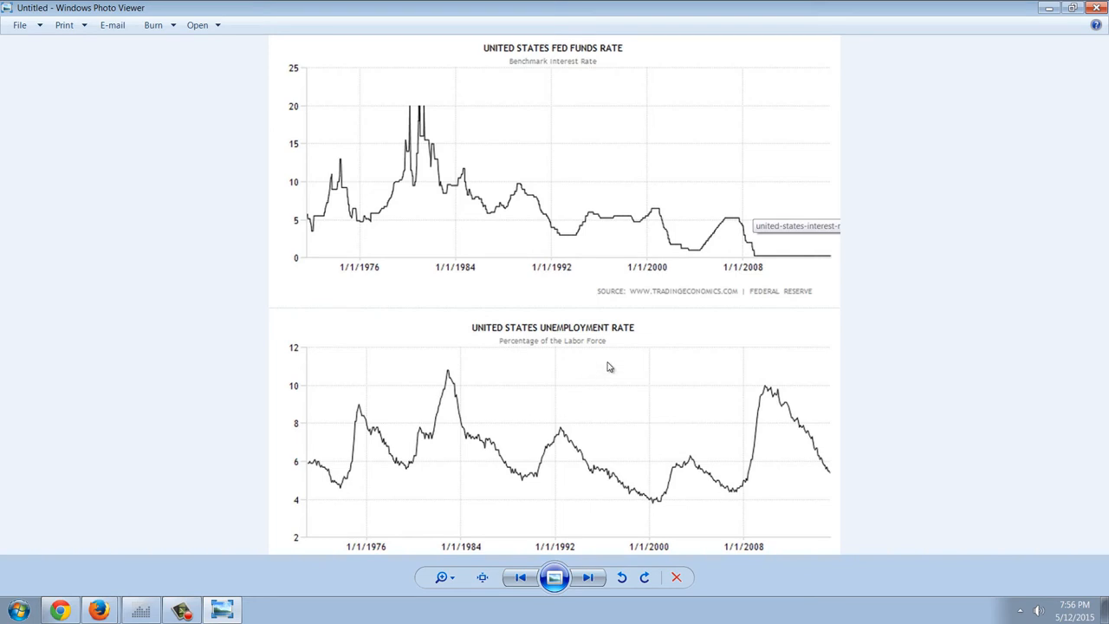
mouse_move(680, 303)
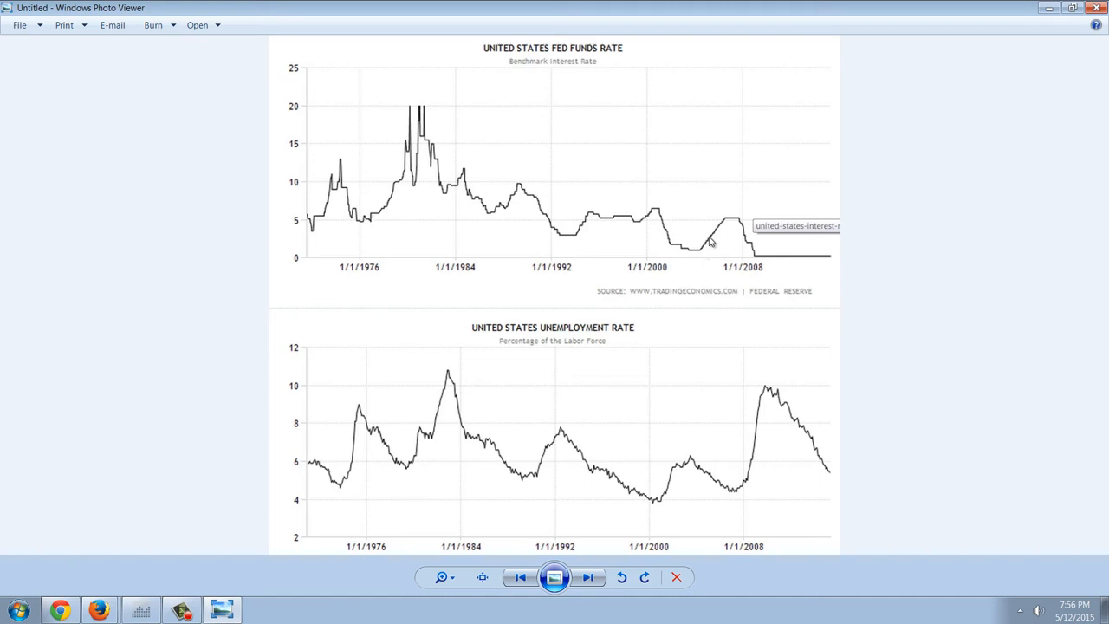
mouse_move(685, 227)
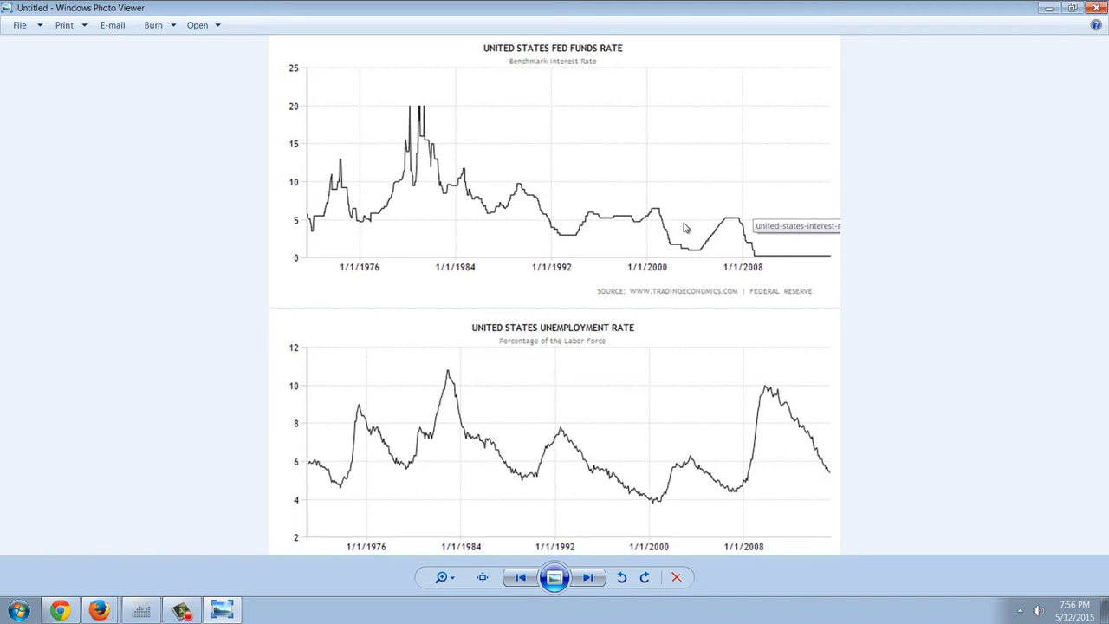
mouse_move(682, 310)
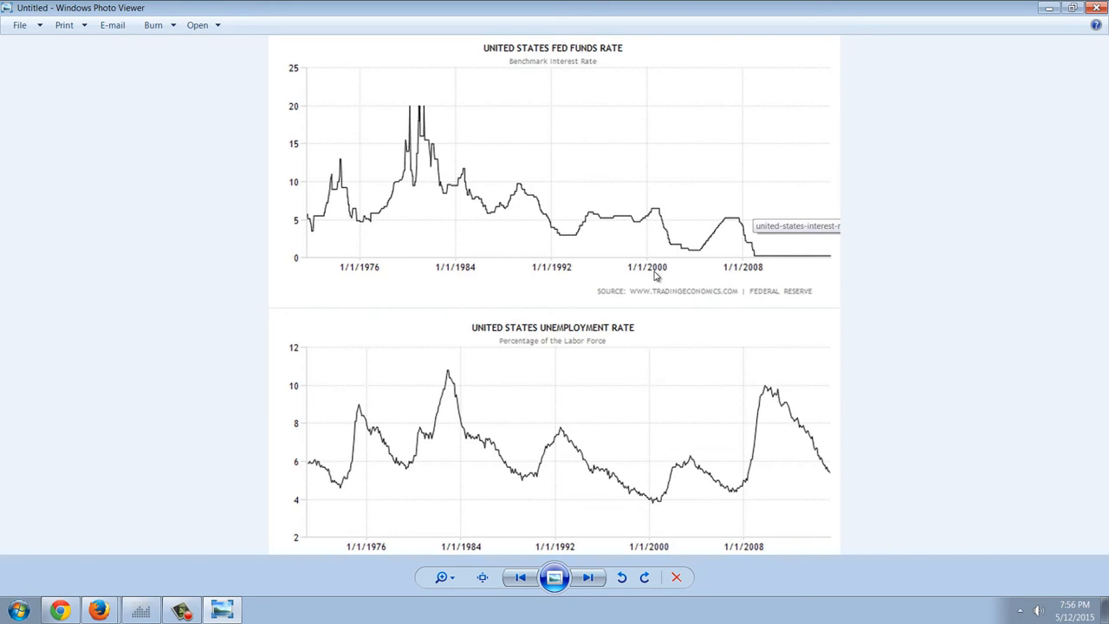
mouse_move(662, 240)
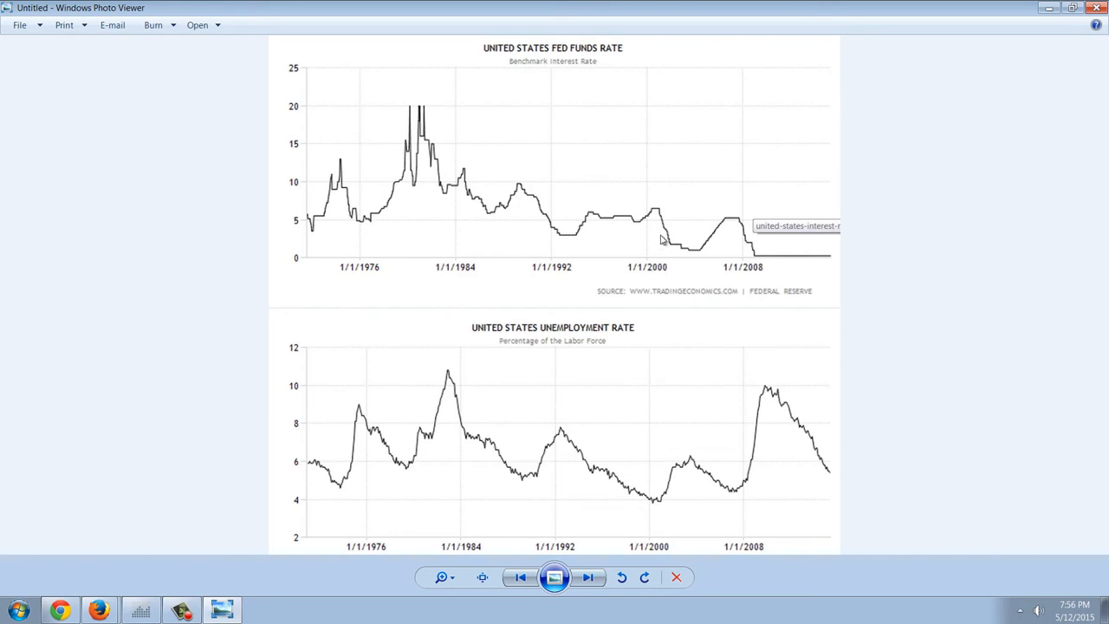
mouse_move(662, 232)
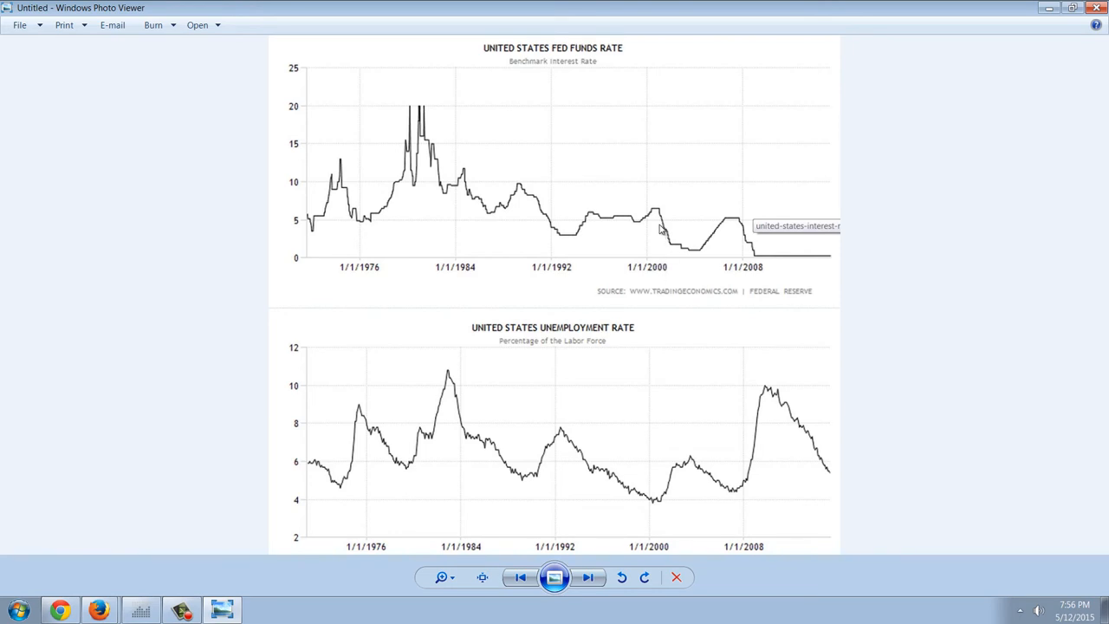
mouse_move(676, 417)
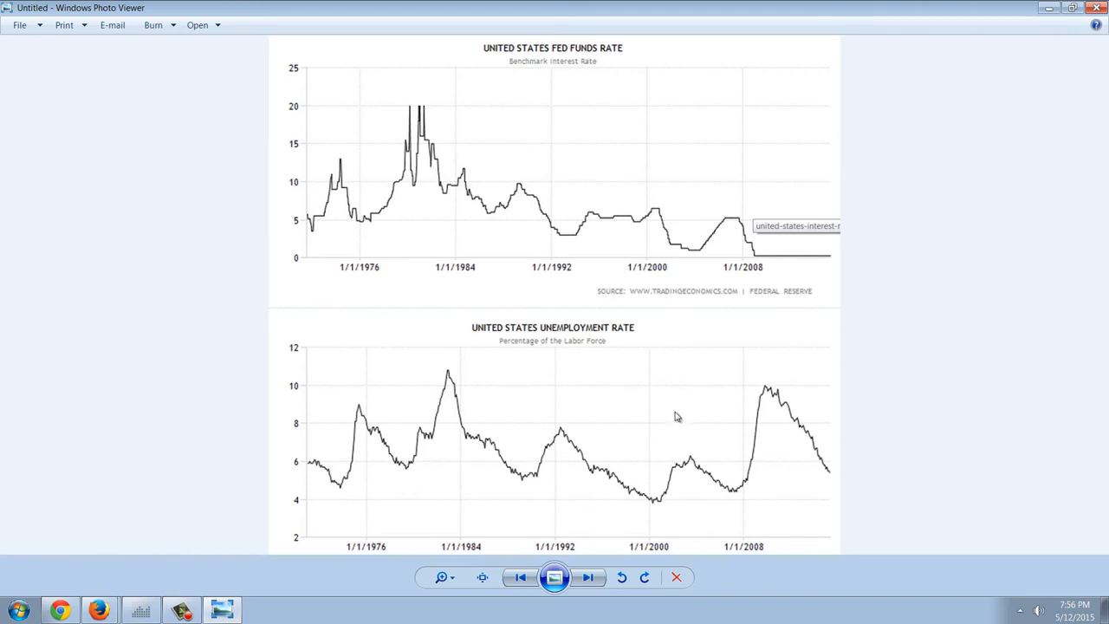
mouse_move(661, 486)
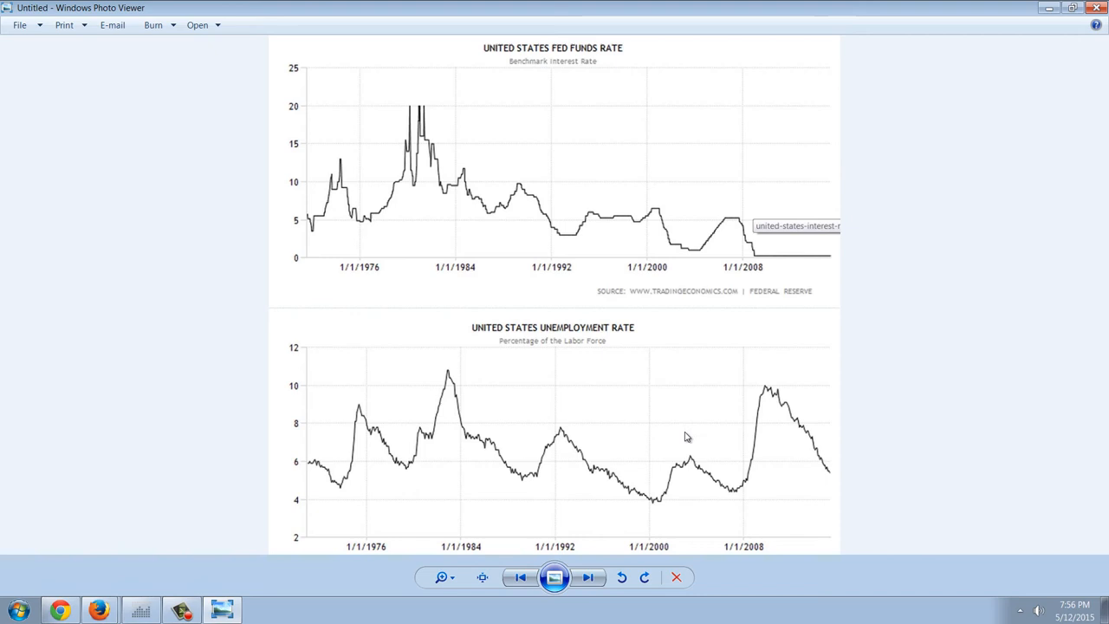
mouse_move(691, 432)
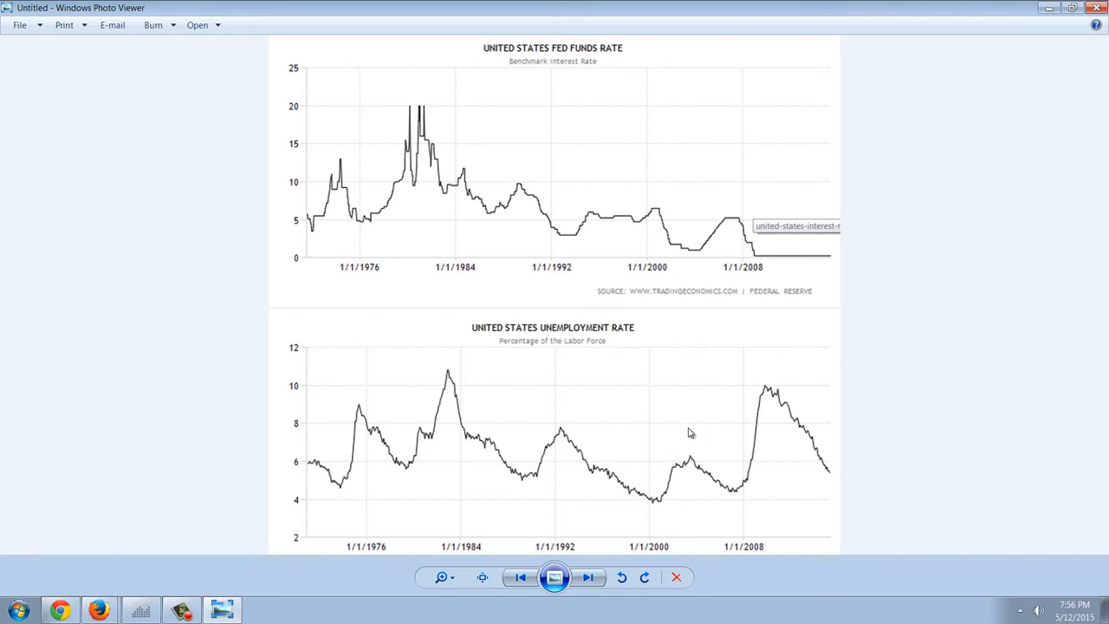
mouse_move(699, 405)
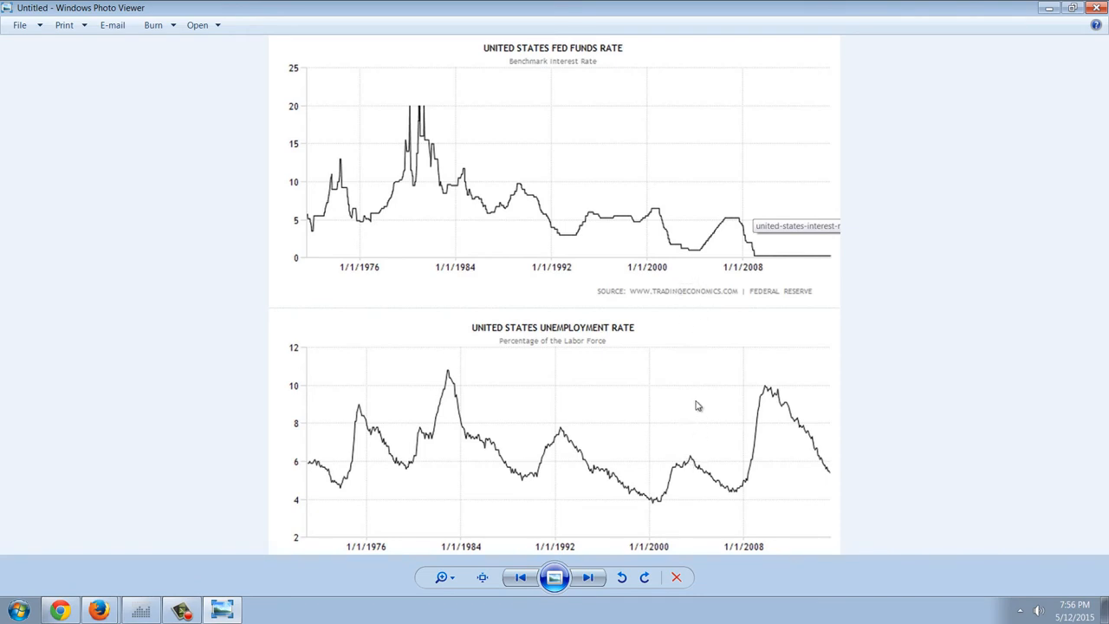
mouse_move(709, 245)
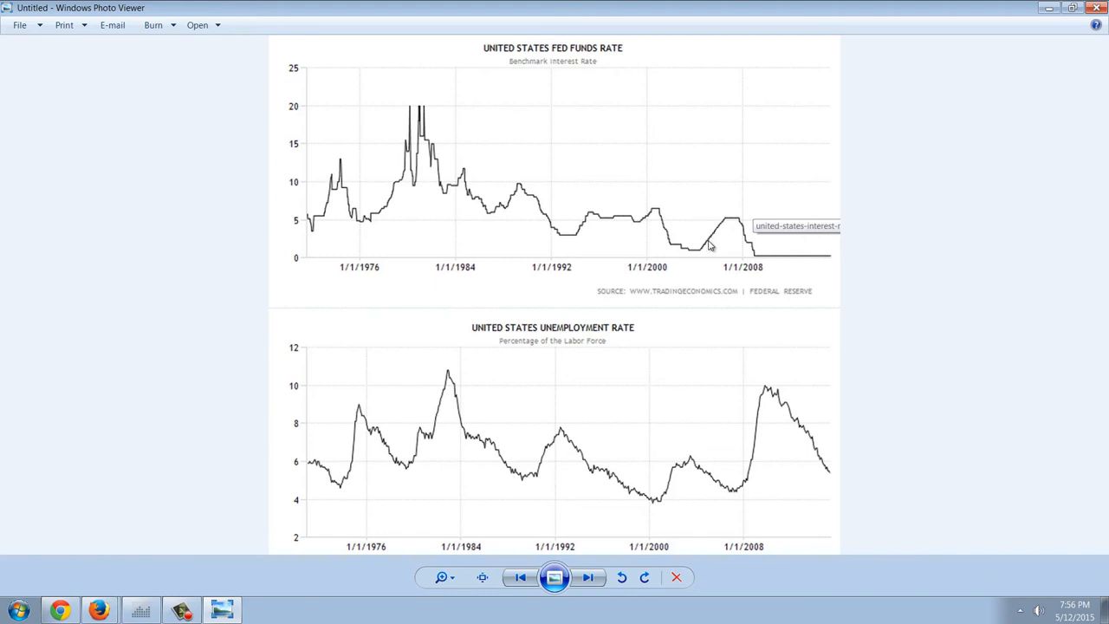
mouse_move(689, 229)
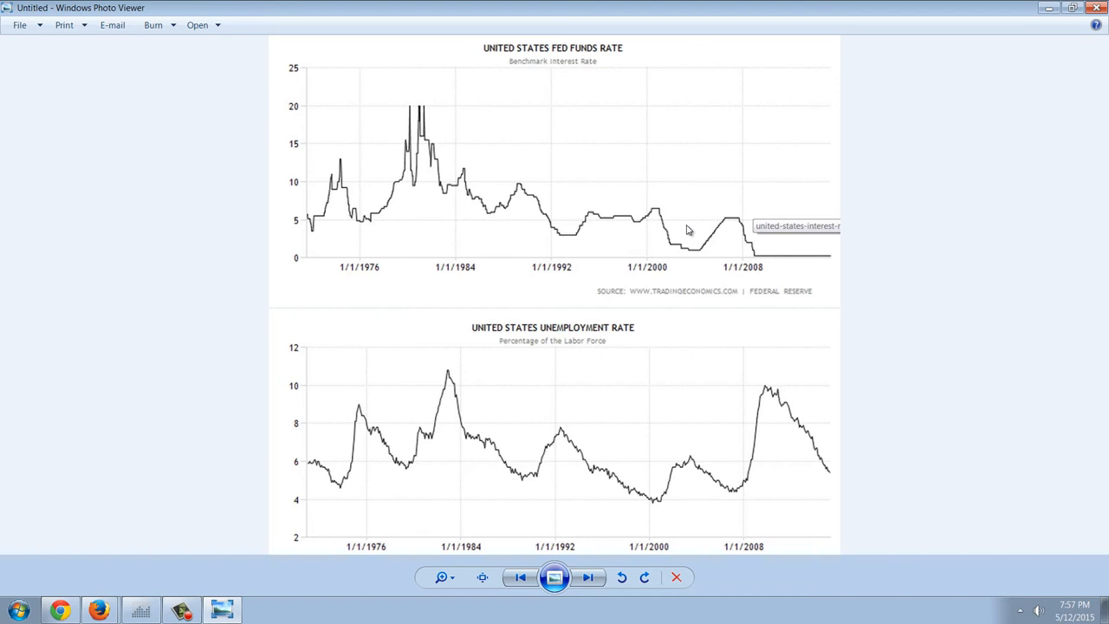
mouse_move(845, 270)
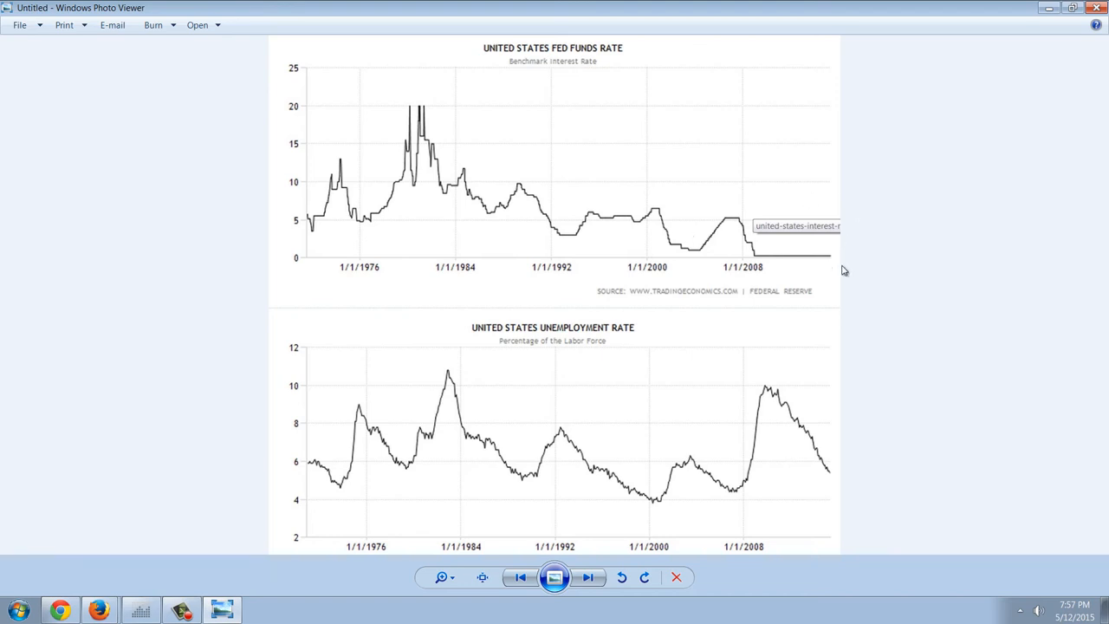
mouse_move(772, 252)
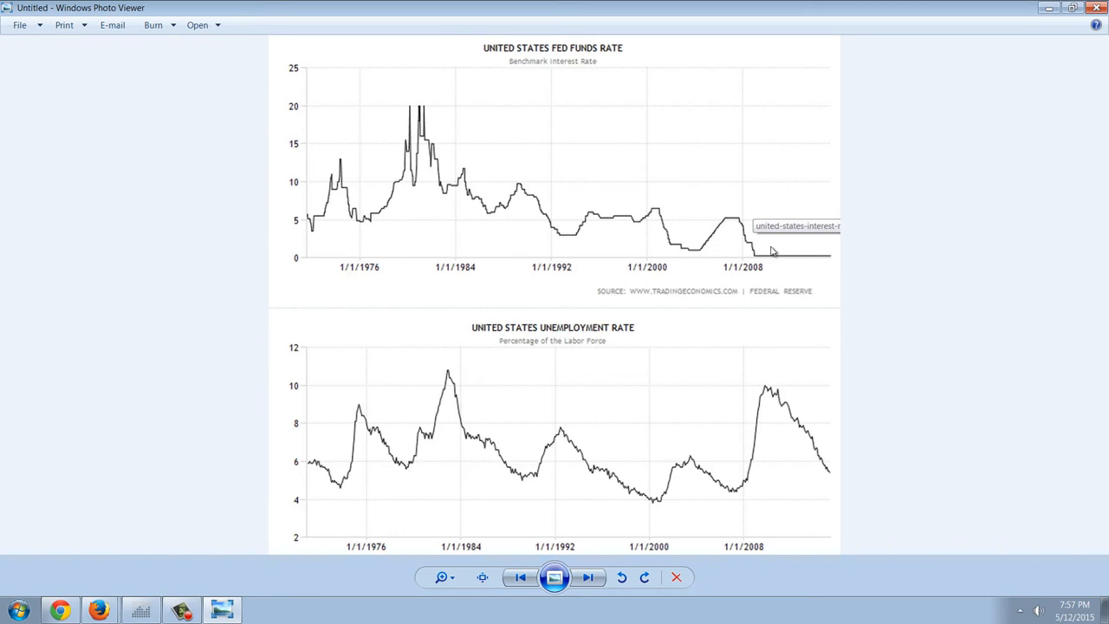
mouse_move(872, 354)
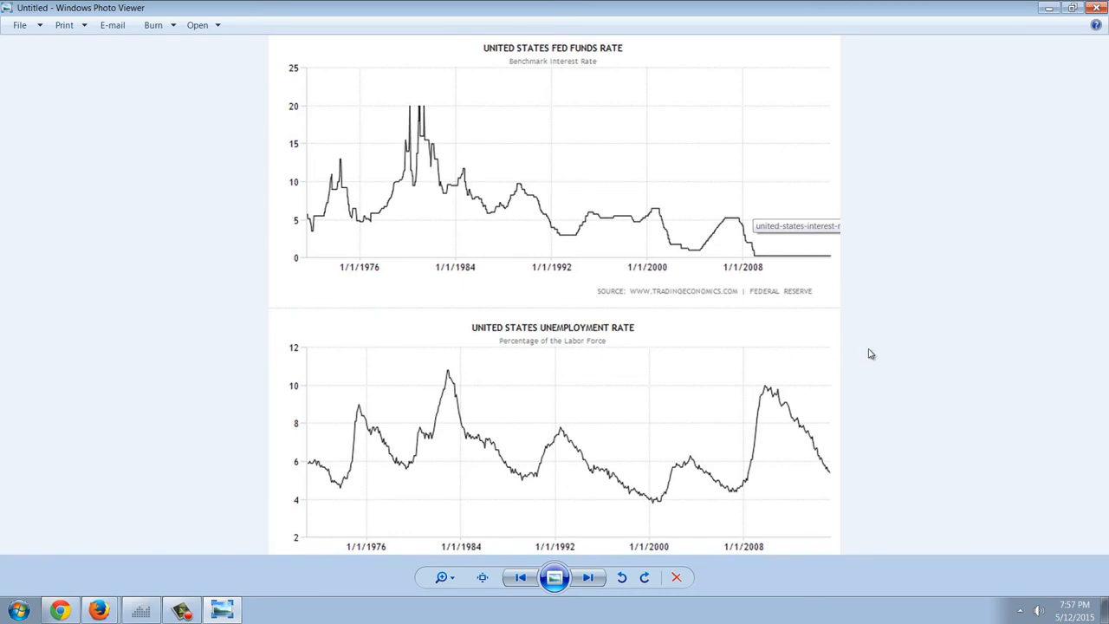
mouse_move(887, 332)
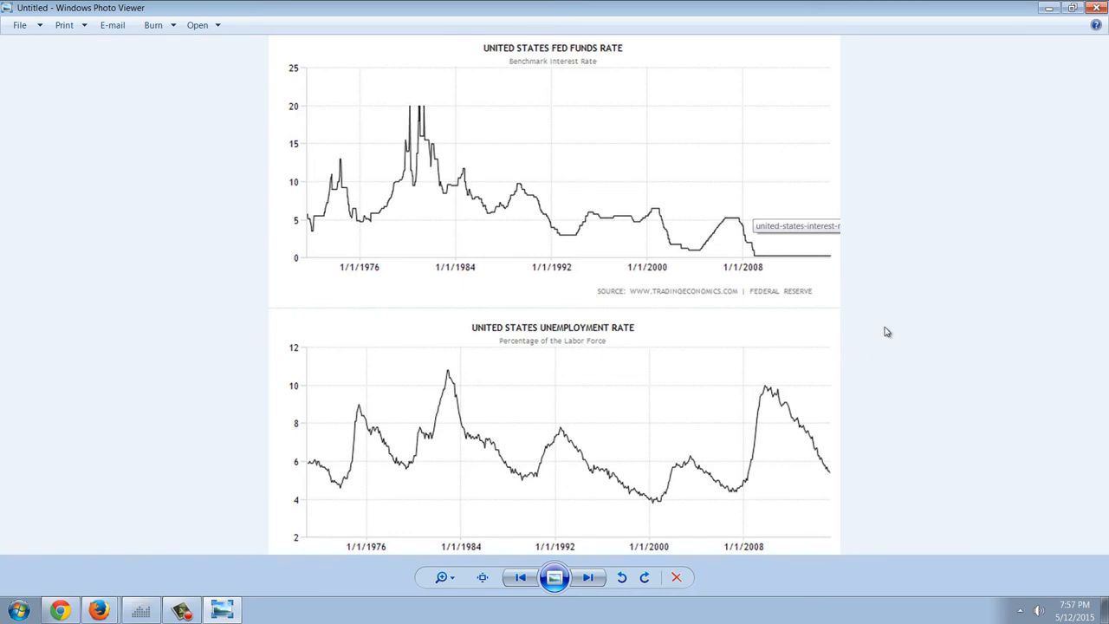
mouse_move(764, 286)
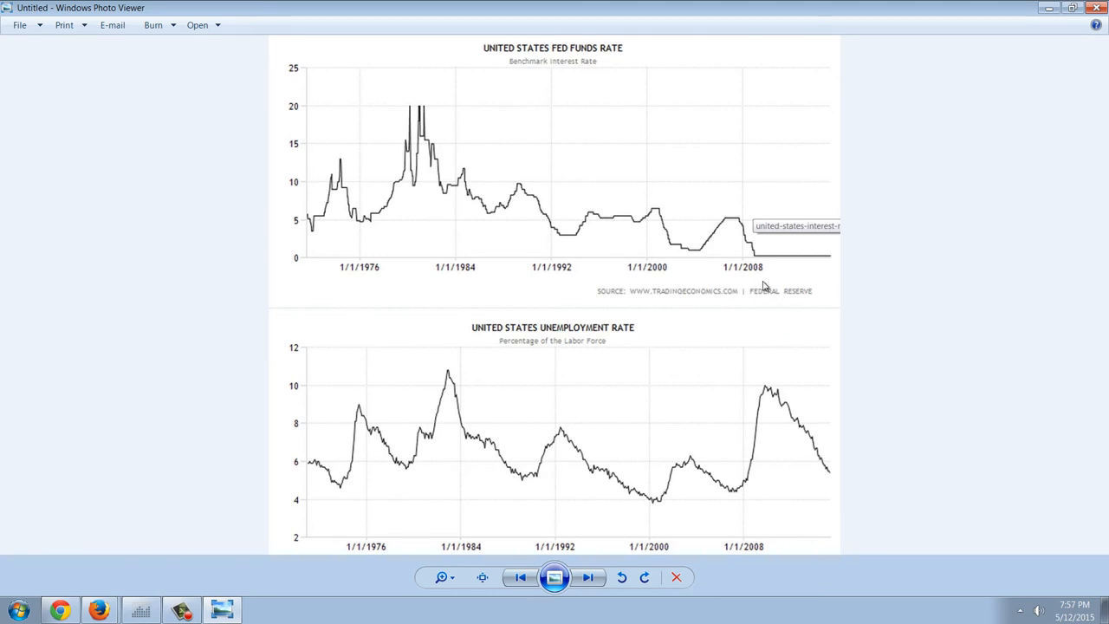
mouse_move(875, 250)
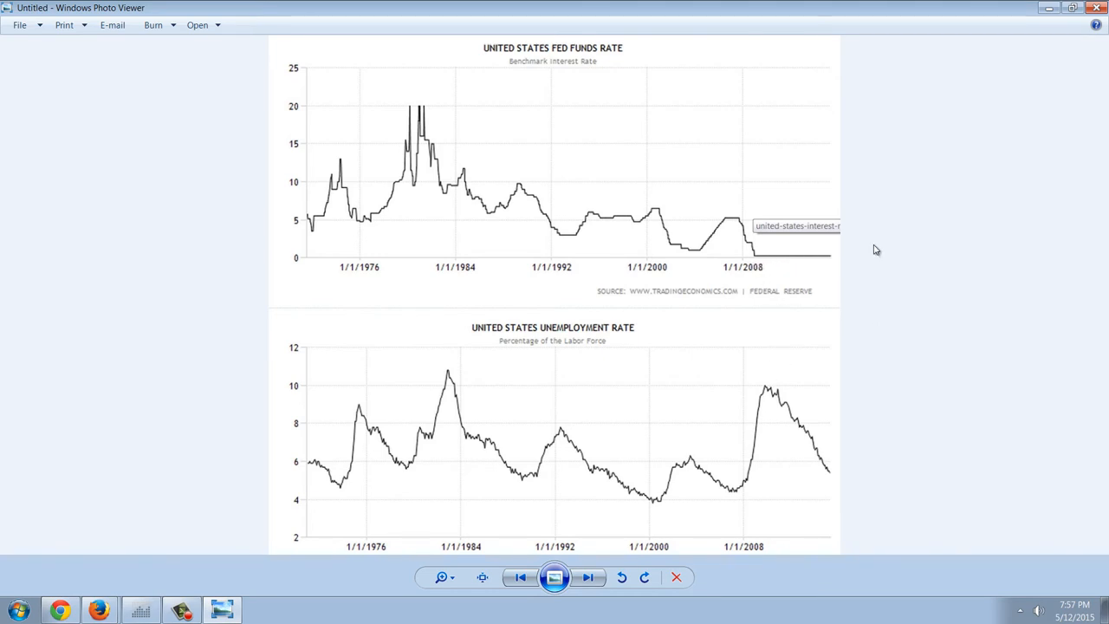
mouse_move(760, 390)
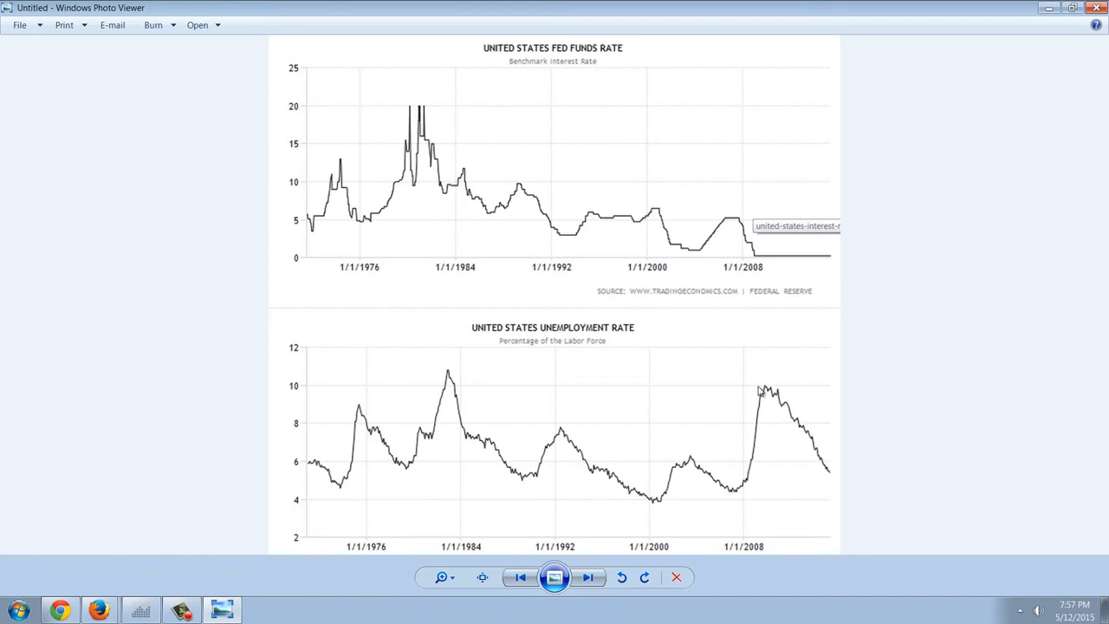
mouse_move(764, 389)
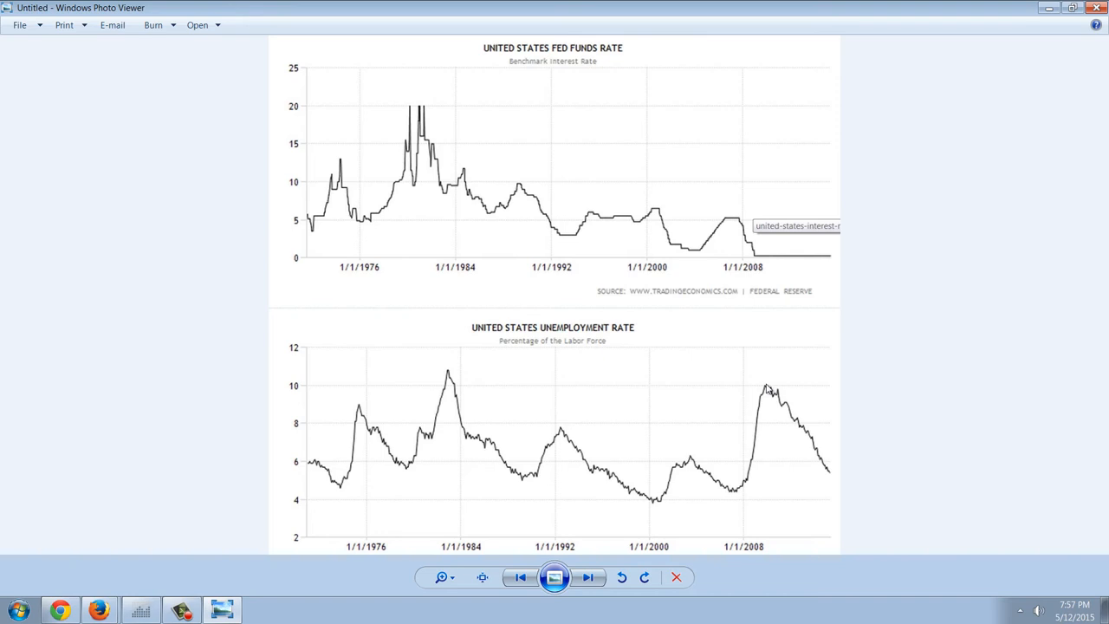
mouse_move(834, 341)
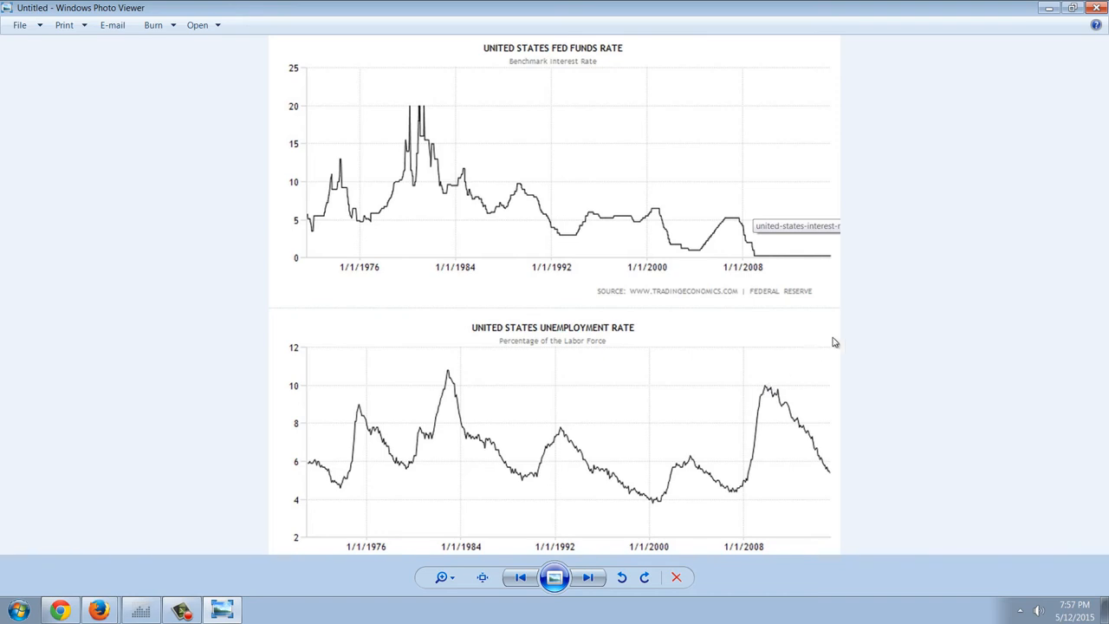
mouse_move(849, 340)
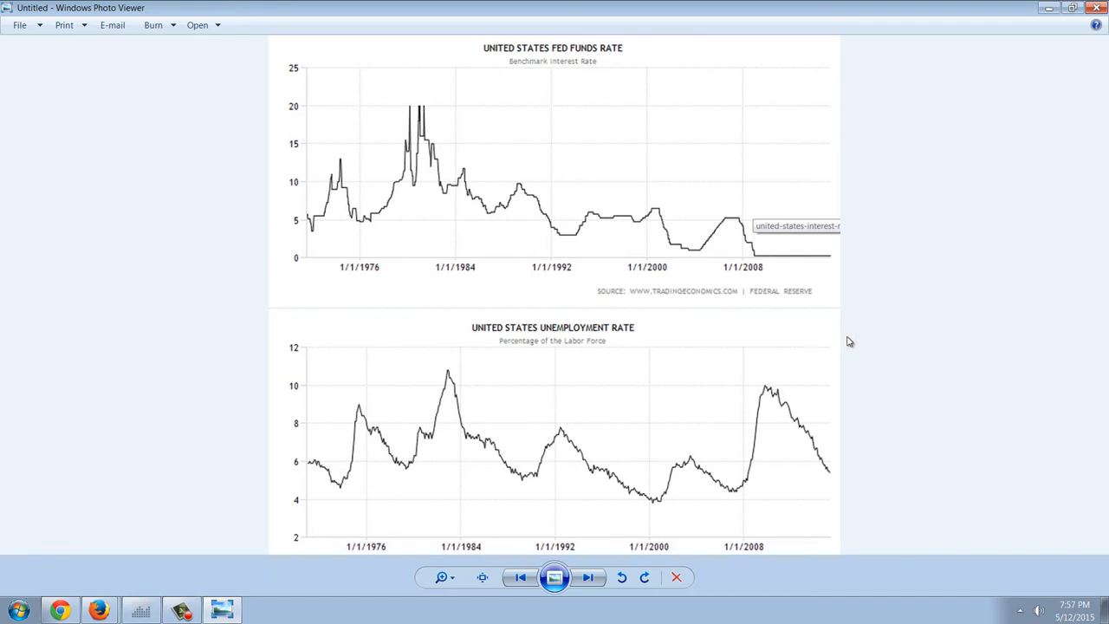
mouse_move(872, 364)
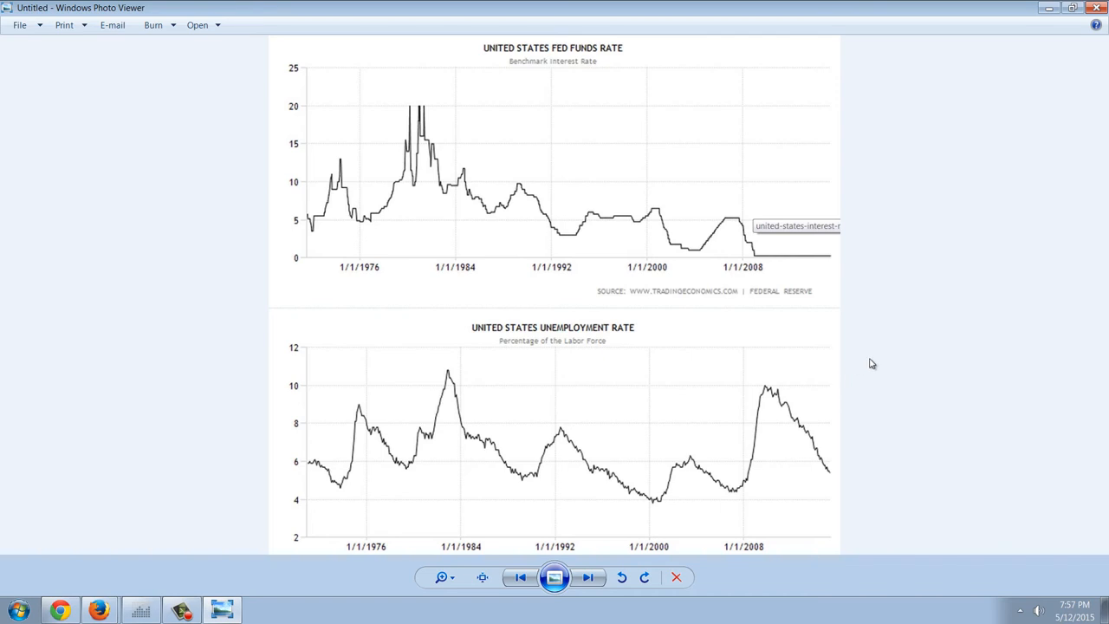
mouse_move(866, 391)
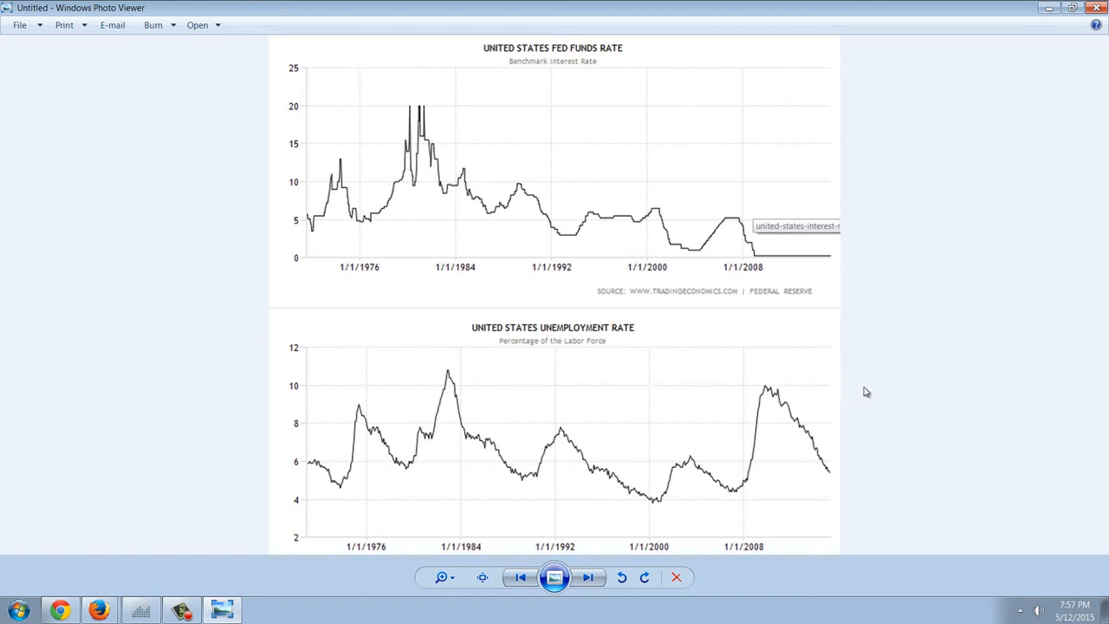
mouse_move(811, 387)
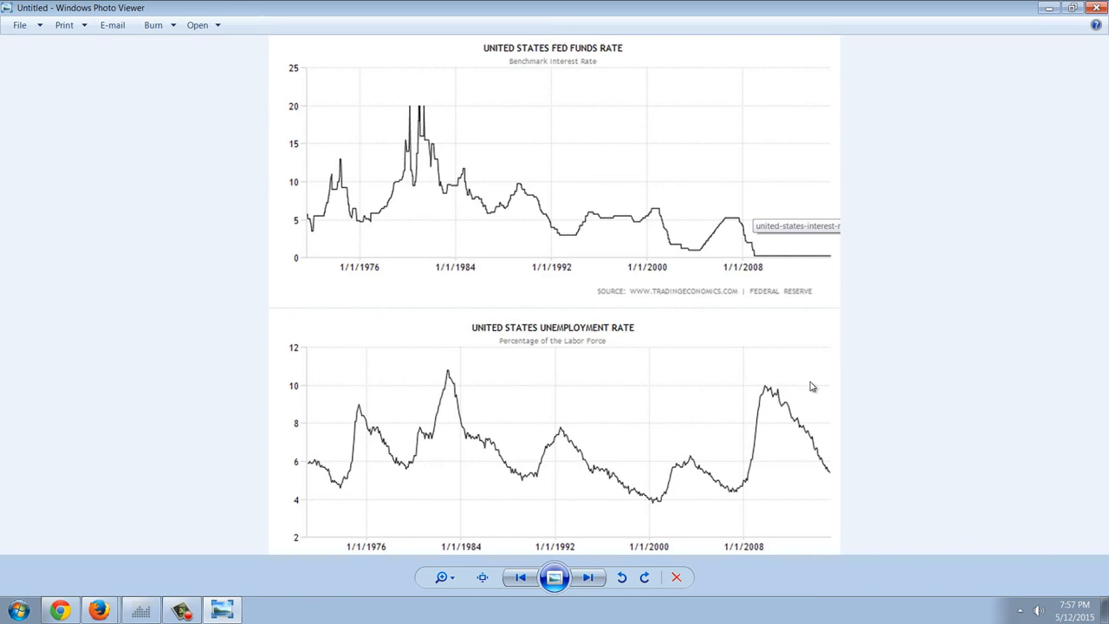
mouse_move(884, 387)
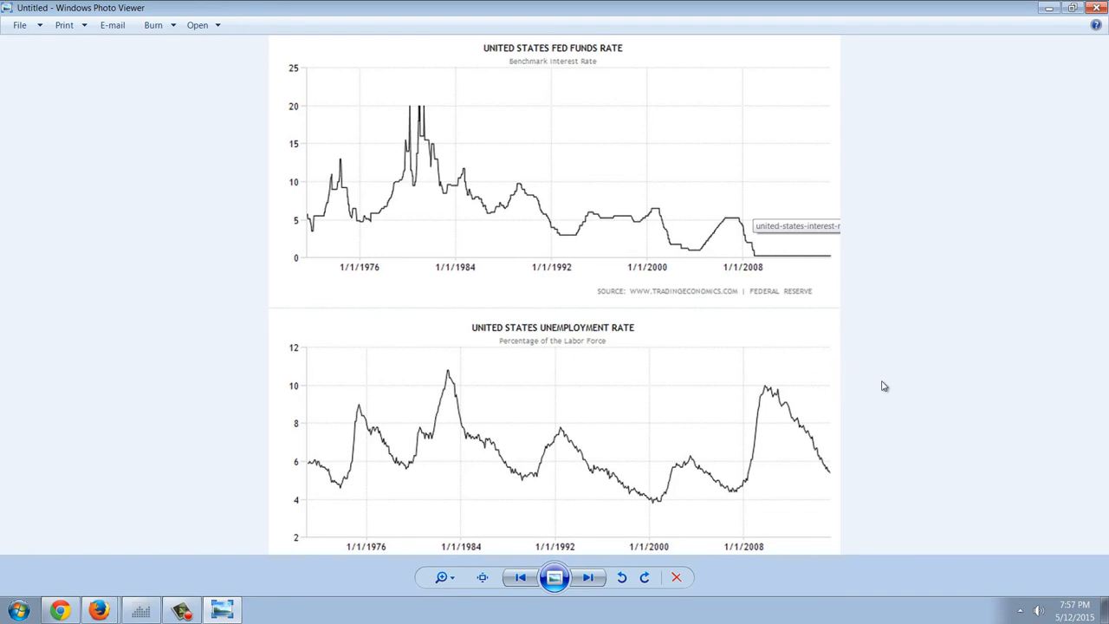
mouse_move(893, 373)
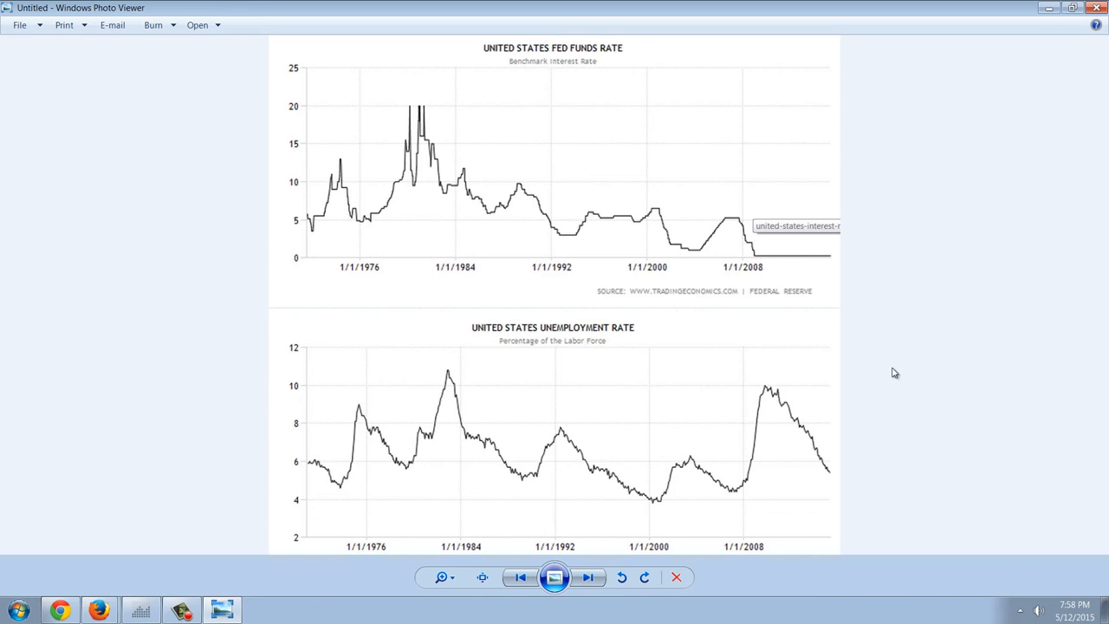
mouse_move(883, 335)
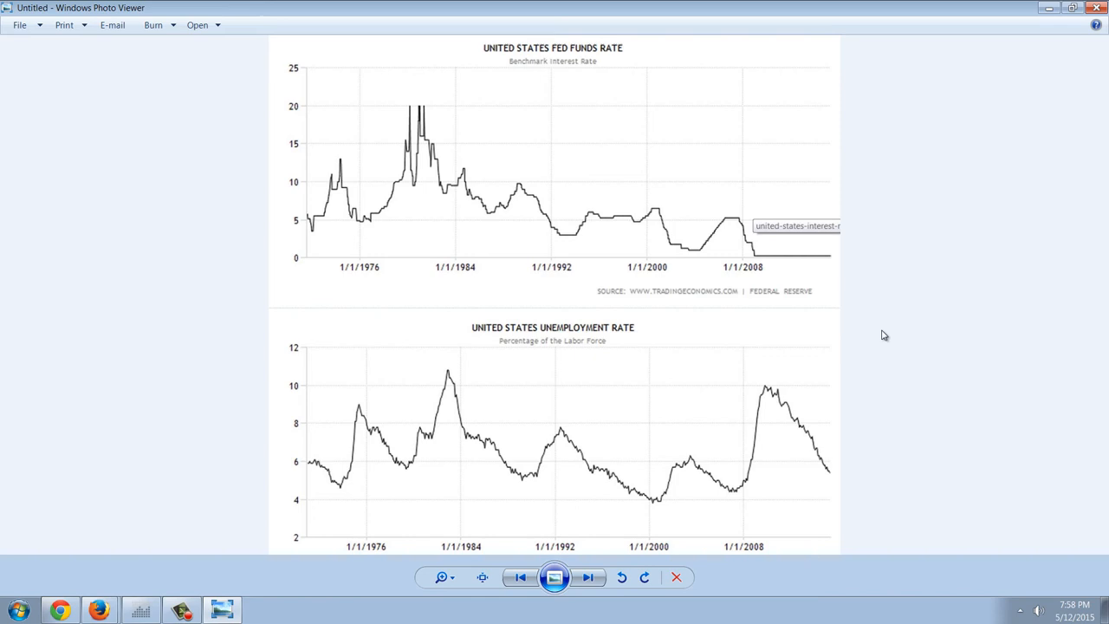
mouse_move(94, 585)
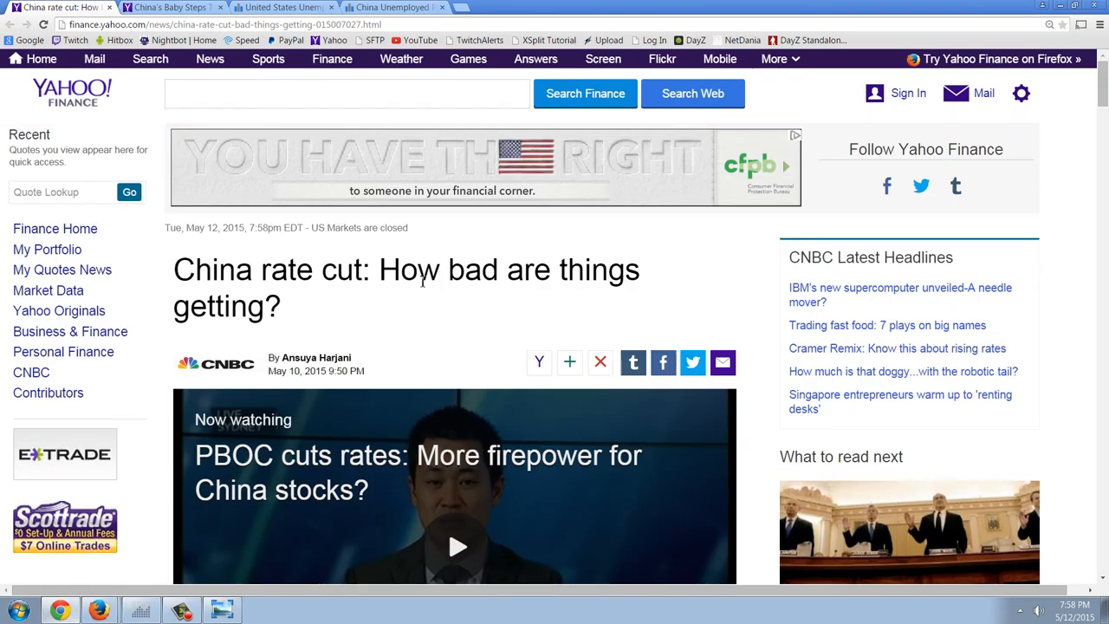
Scroll the China rate cut article past its video to the labor market paragraphs.
scroll(down, 3)
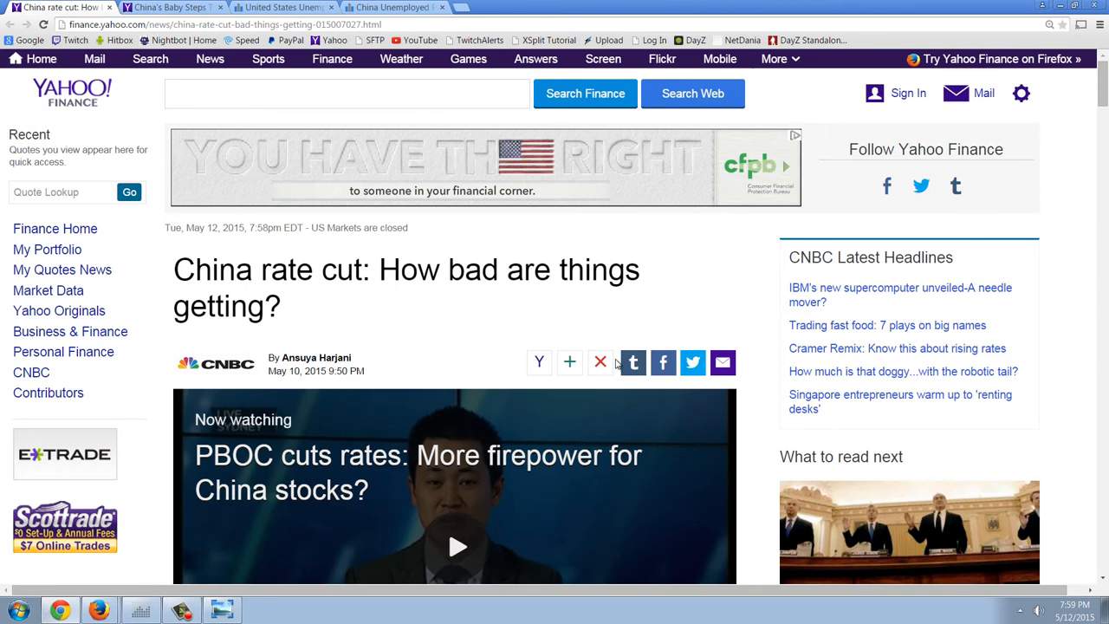
scroll(down, 3)
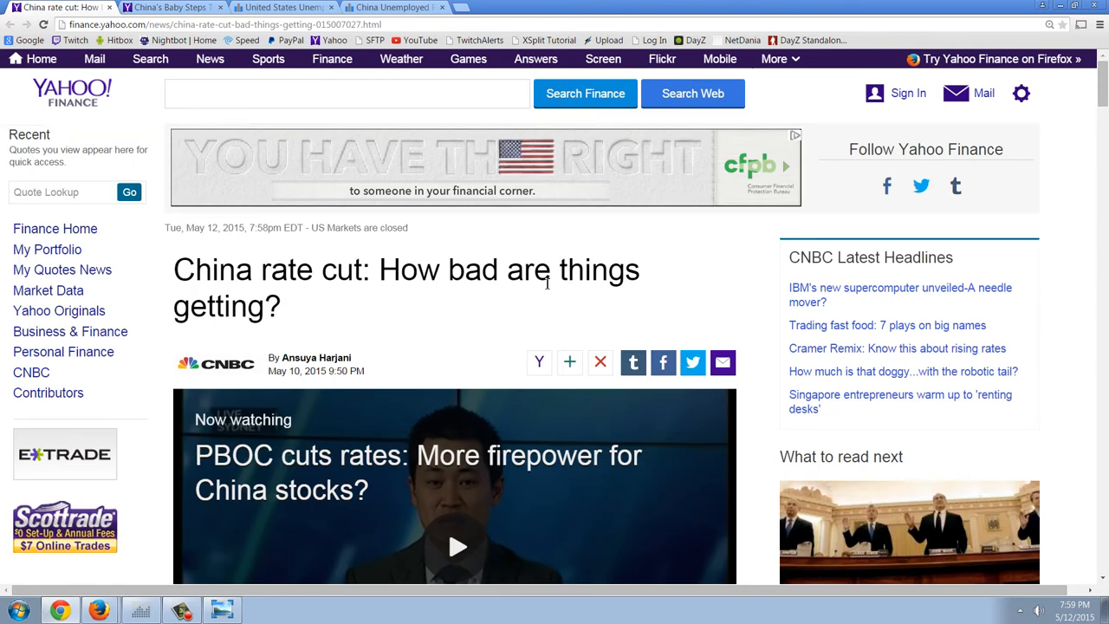
scroll(down, 3)
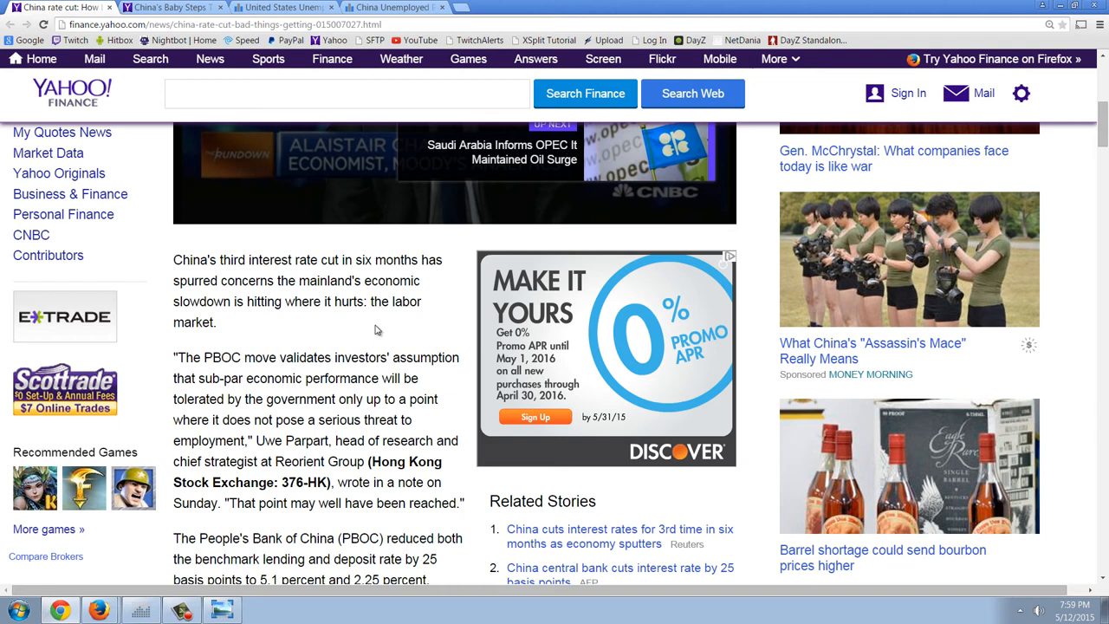
mouse_move(363, 336)
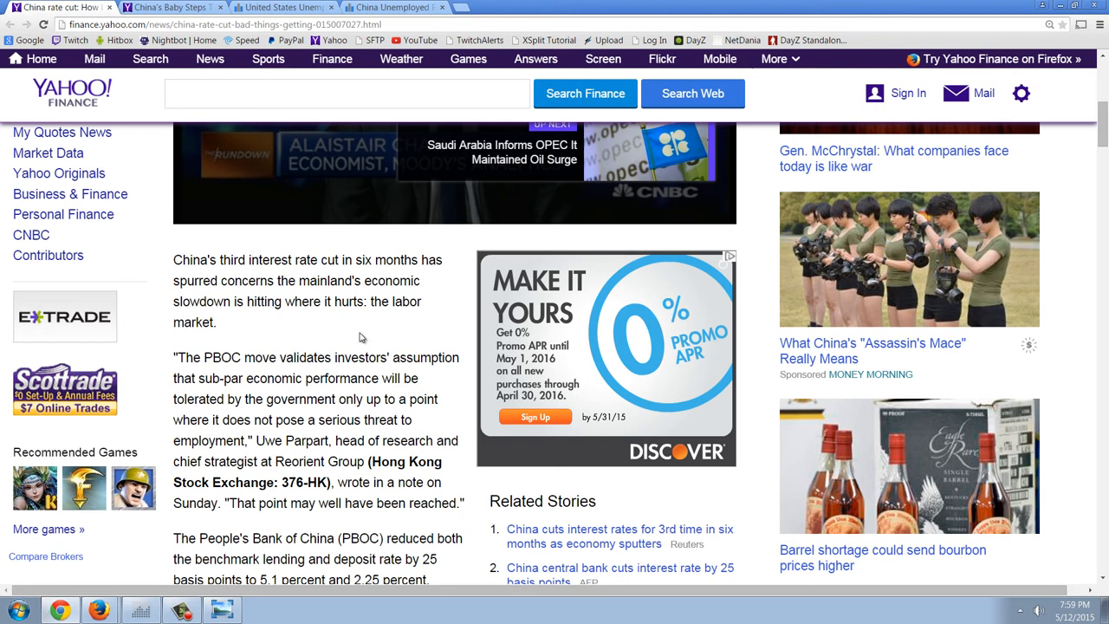
Read down to the PBOC cut and Liaoning paragraphs, briefly highlighting 'around 7 percent'.
scroll(down, 3)
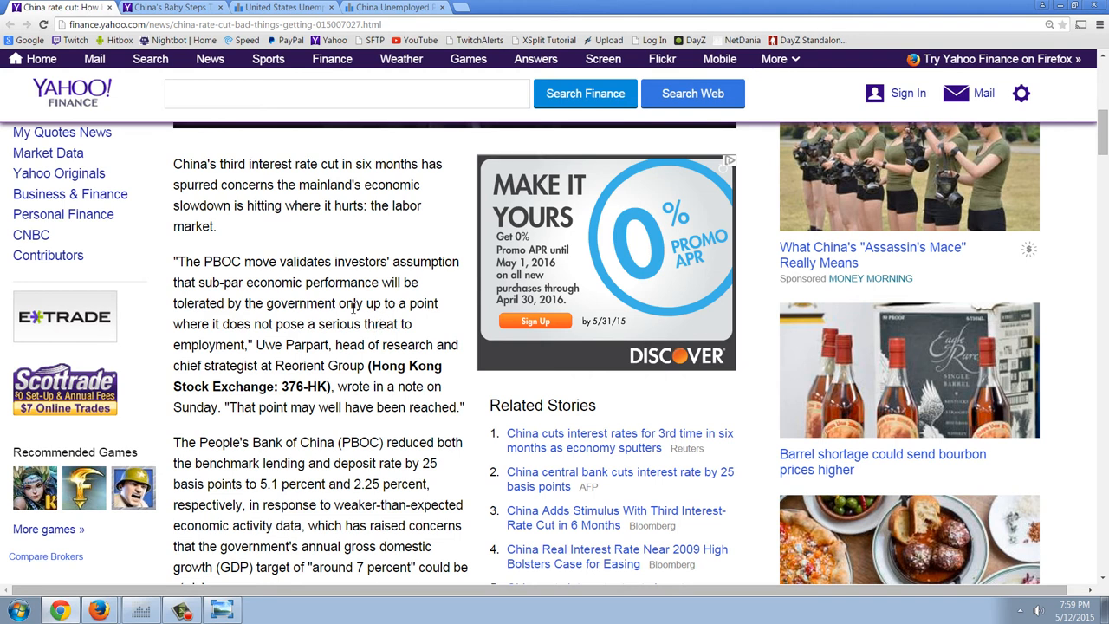
mouse_move(353, 308)
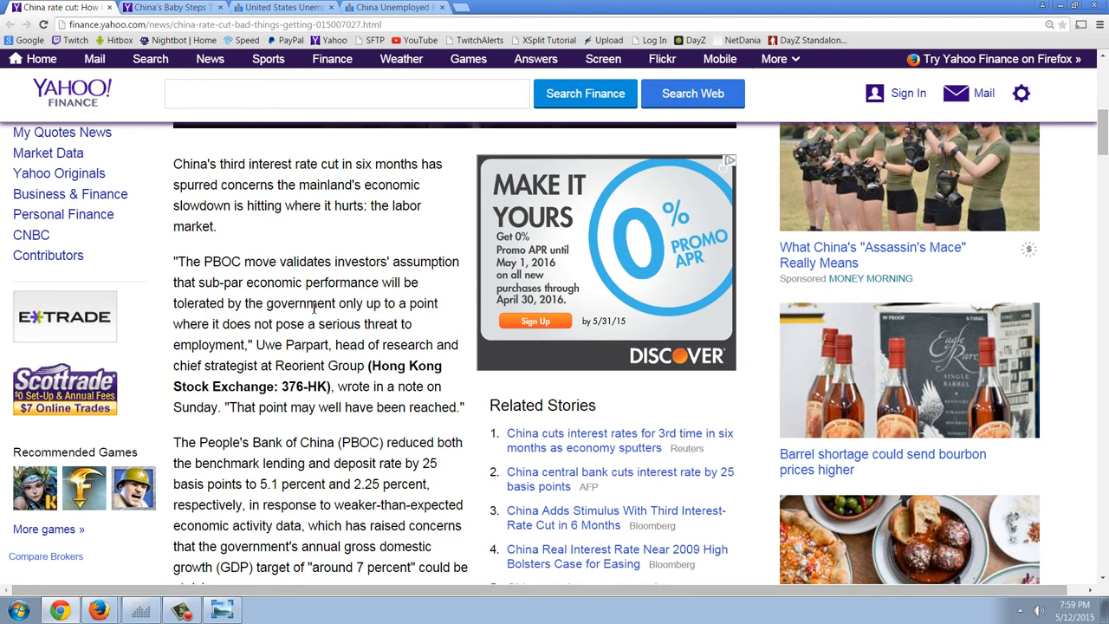
mouse_move(379, 353)
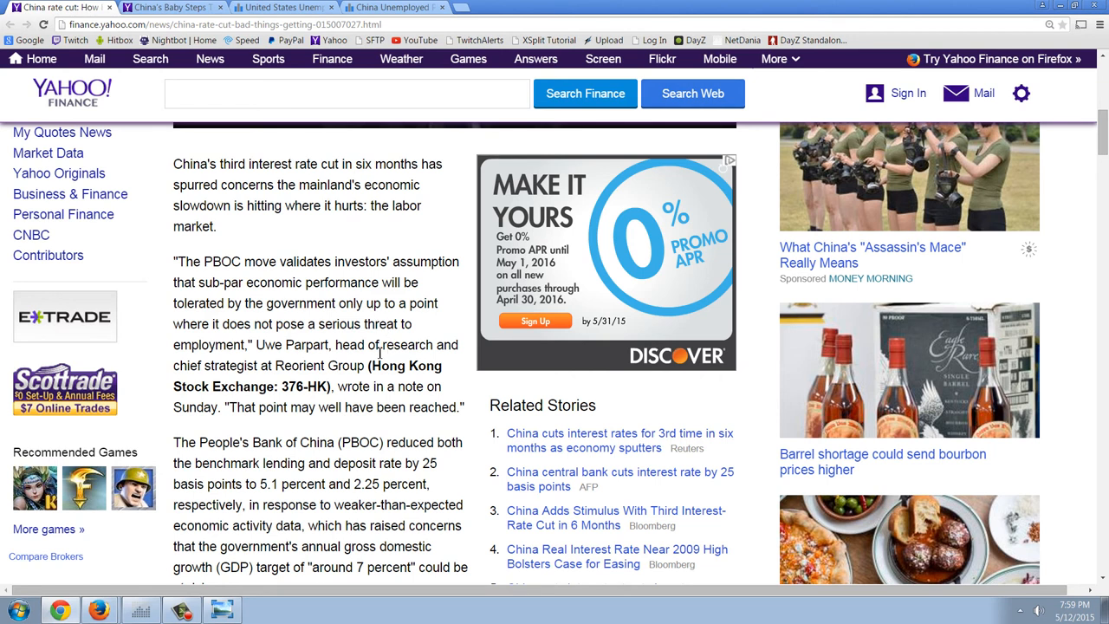
mouse_move(387, 344)
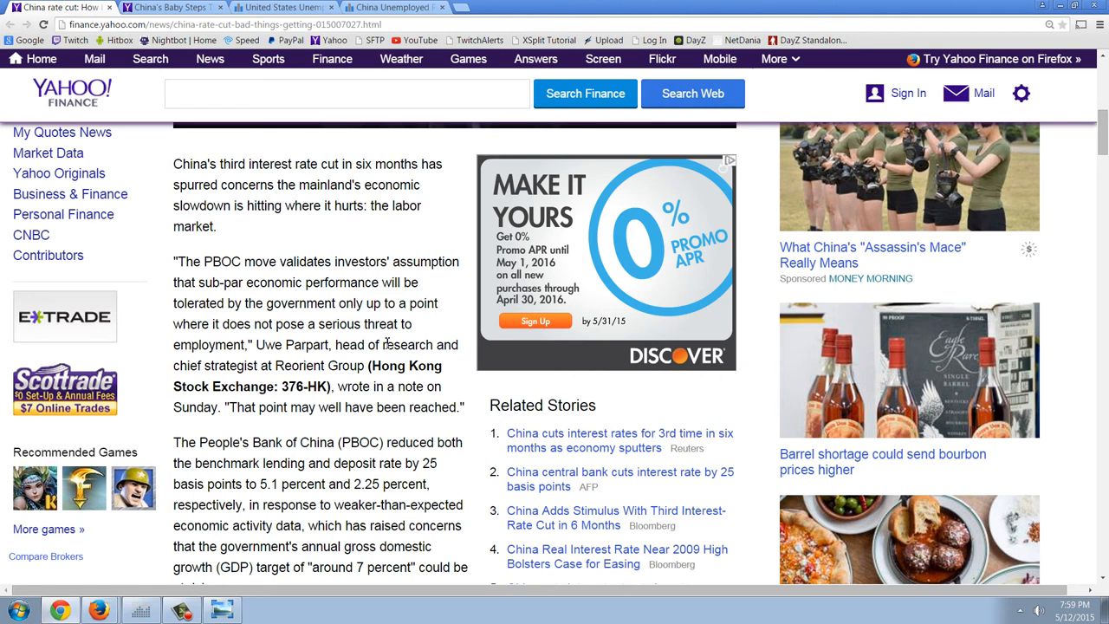
mouse_move(390, 338)
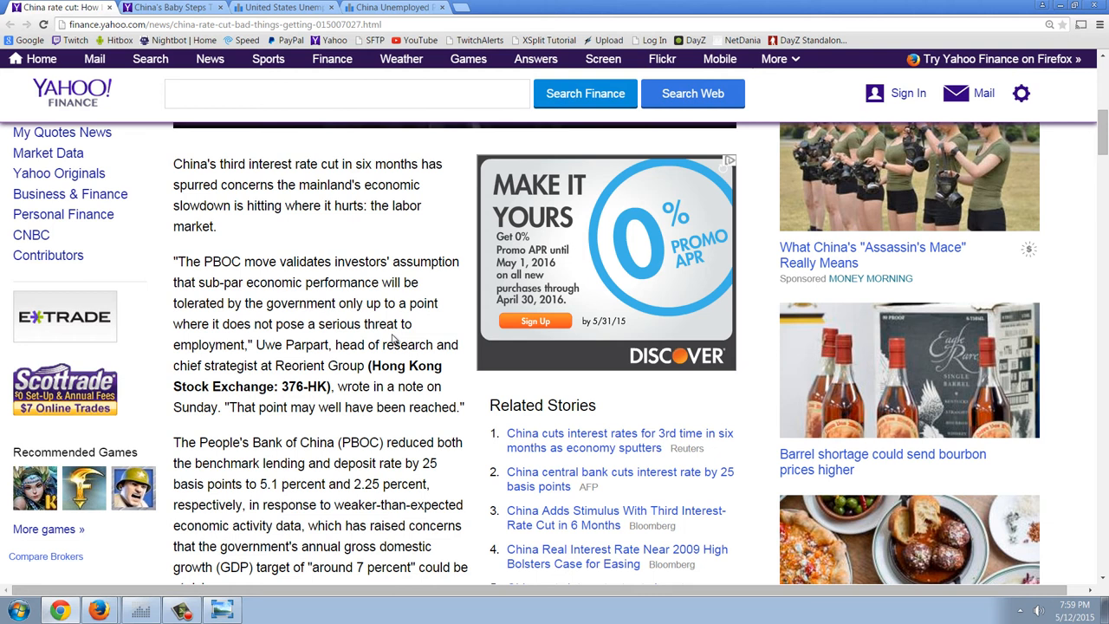
scroll(down, 3)
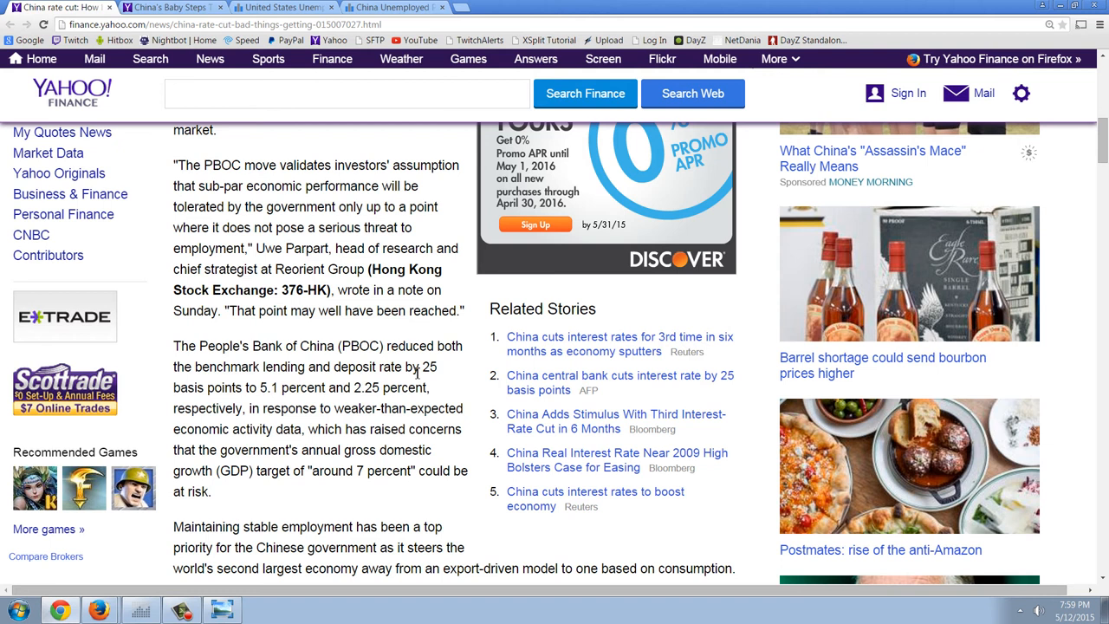
mouse_move(264, 392)
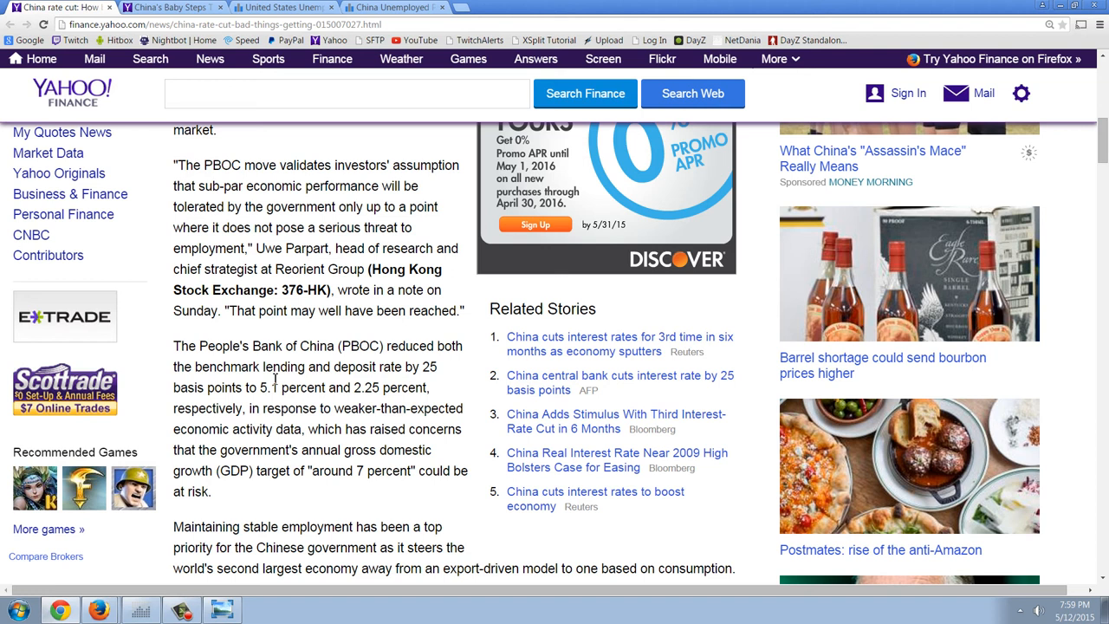
scroll(down, 3)
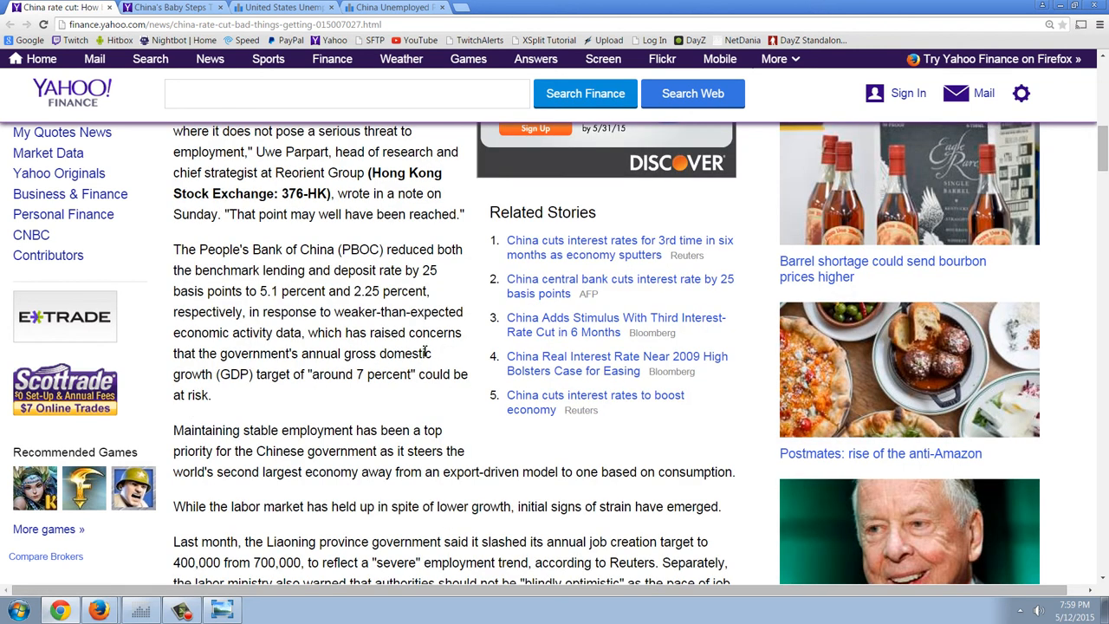
mouse_move(374, 347)
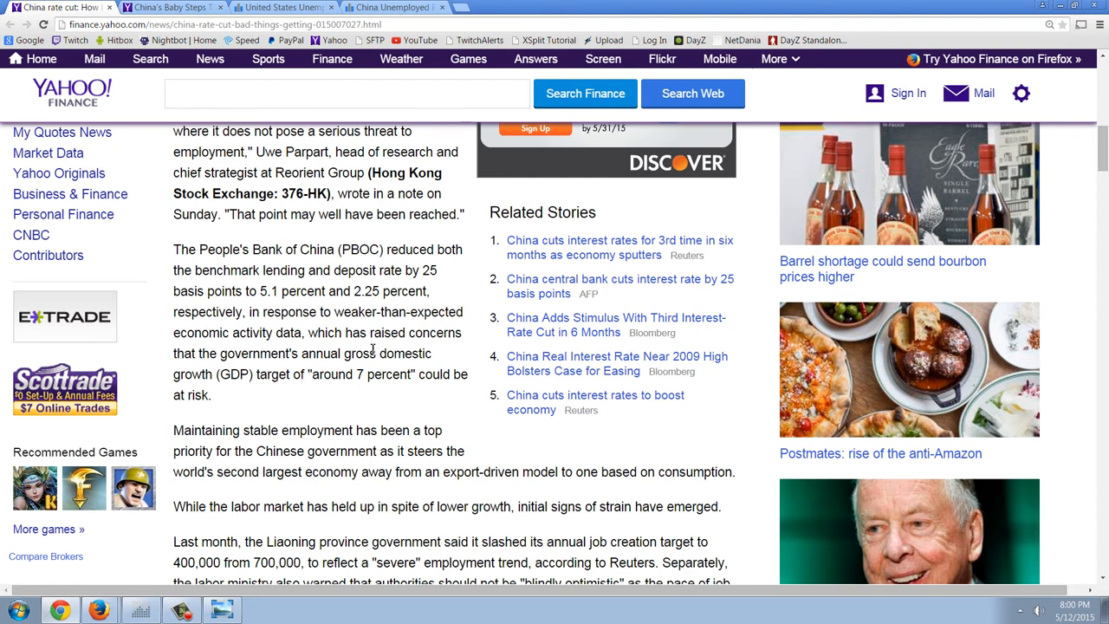
mouse_move(375, 407)
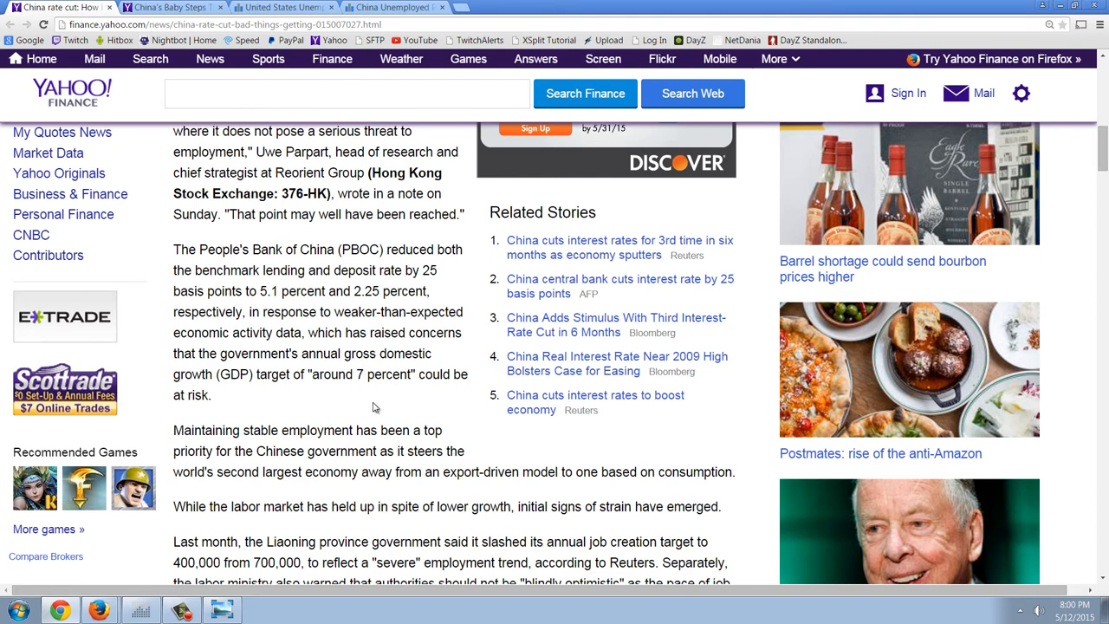
scroll(down, 3)
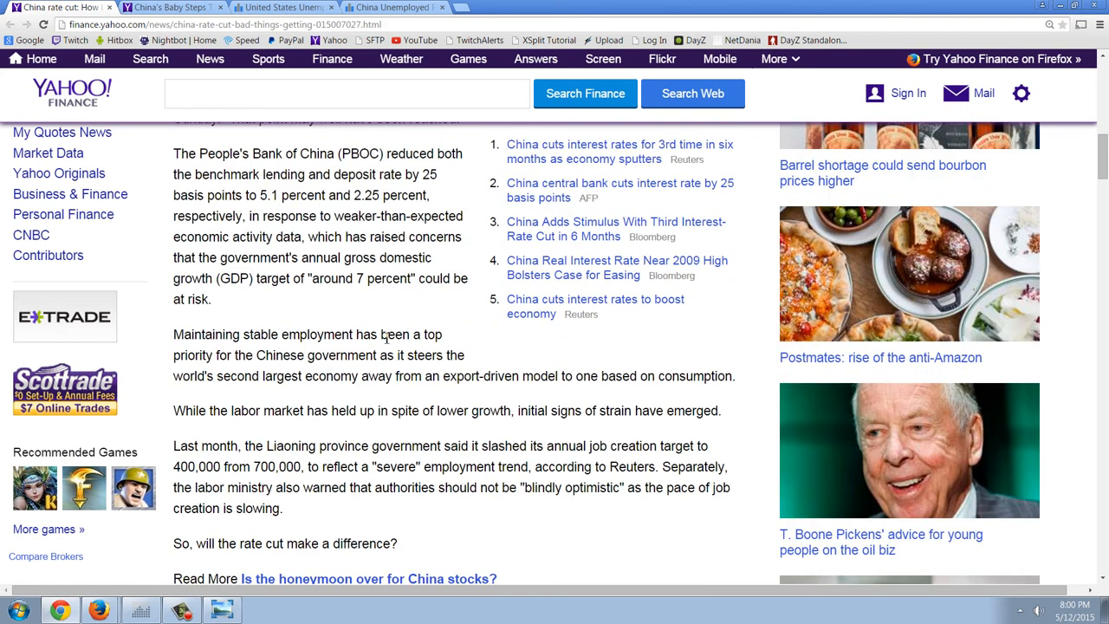
drag(312, 278, 388, 278)
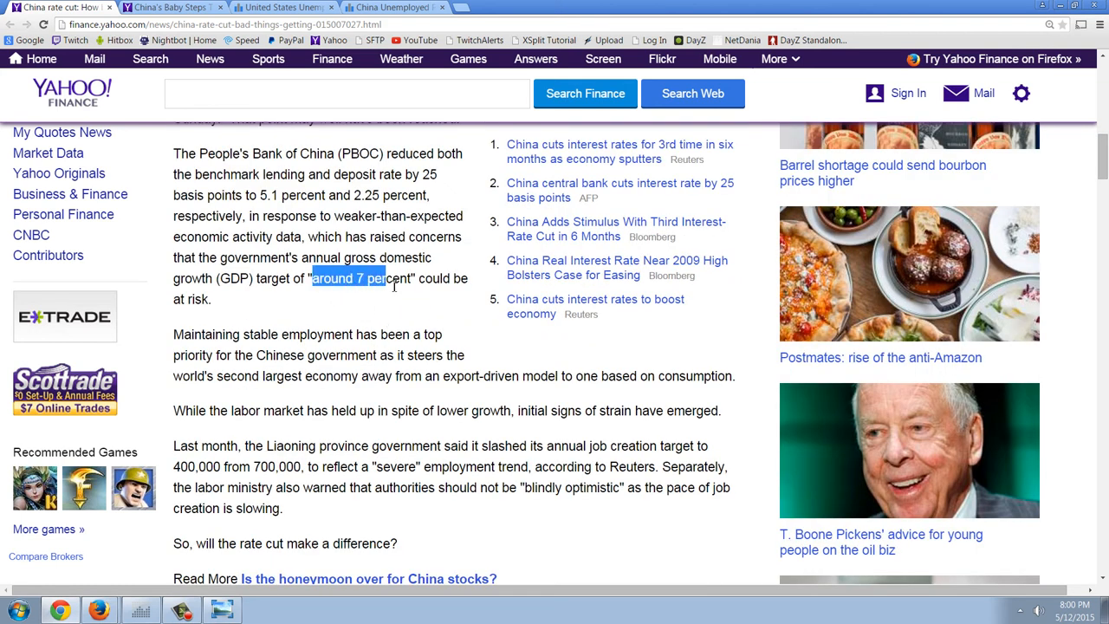
drag(377, 278, 211, 299)
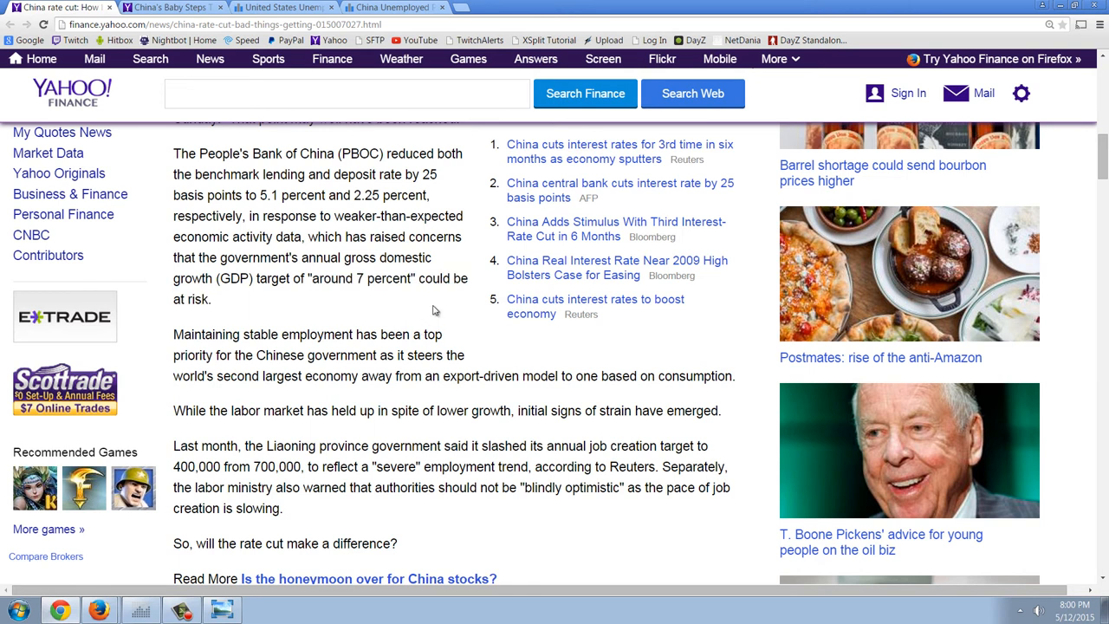
mouse_move(407, 303)
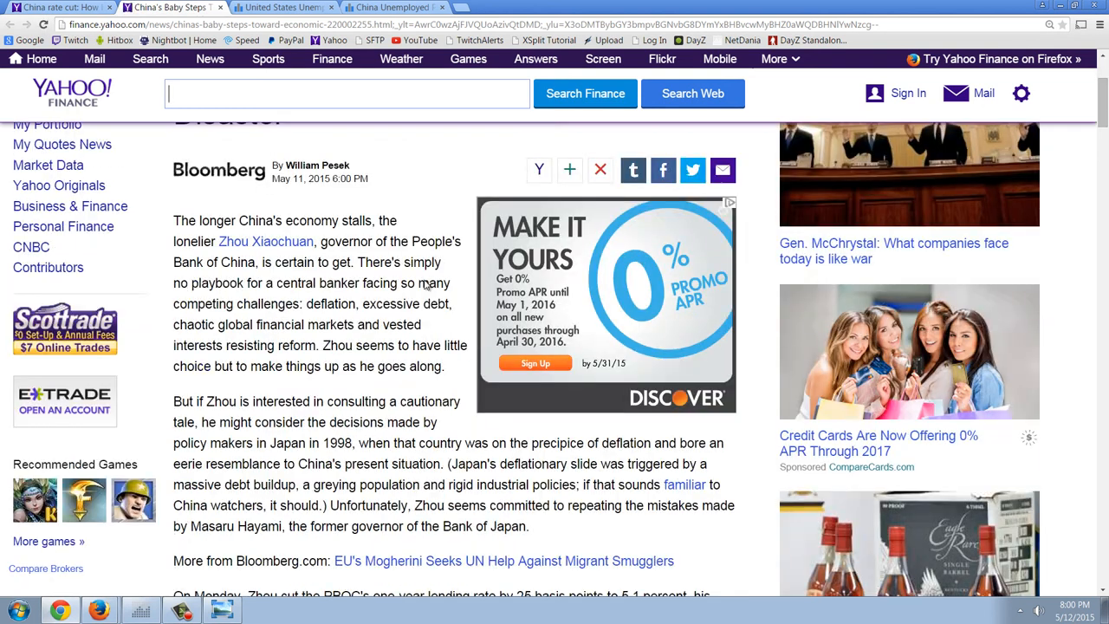
Scroll through the Bloomberg China's Baby Steps column down to its concluding paragraphs.
scroll(up, 3)
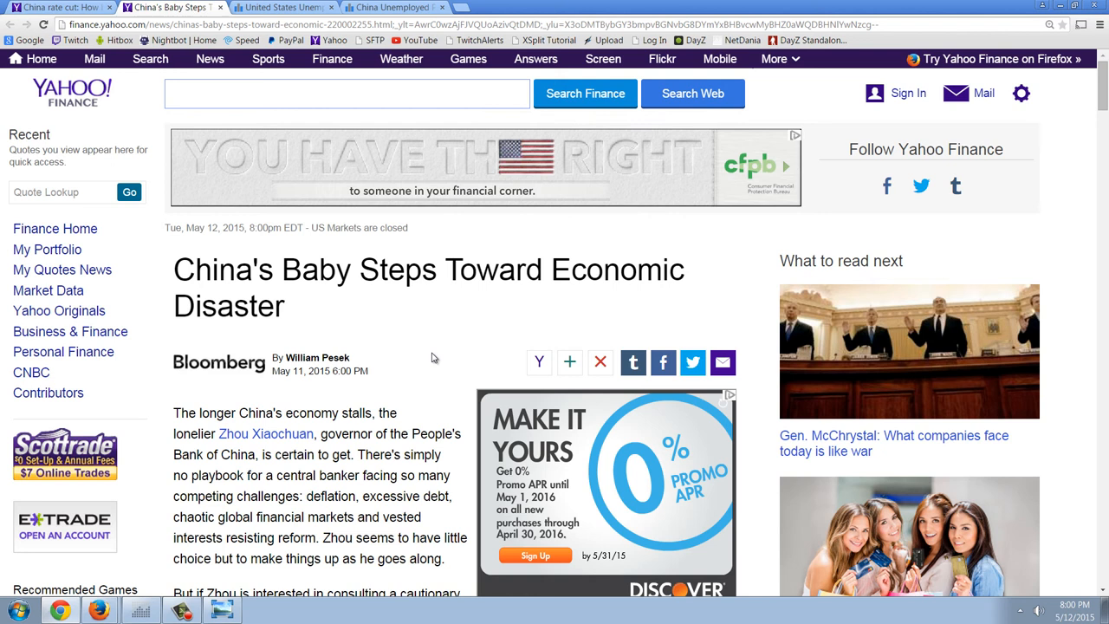
scroll(down, 3)
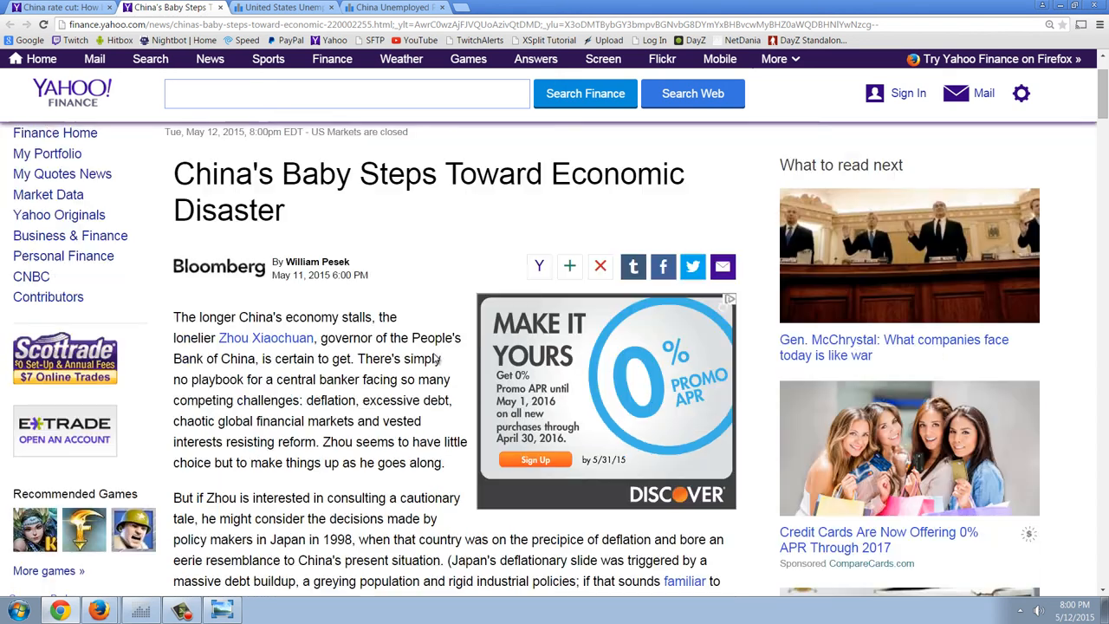
scroll(down, 3)
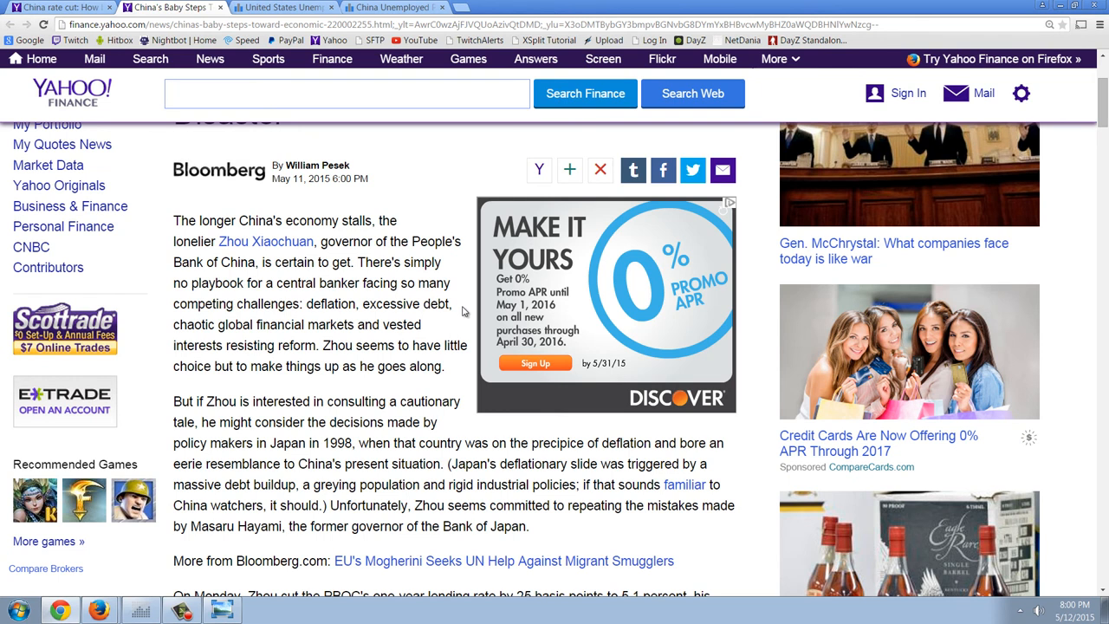
click(346, 93)
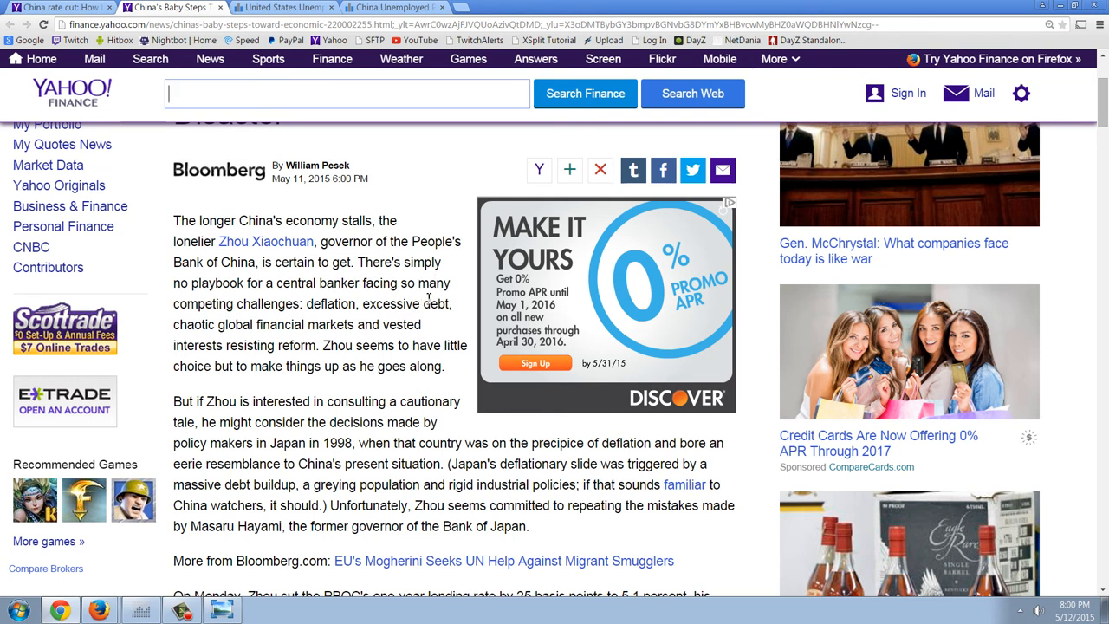
mouse_move(424, 320)
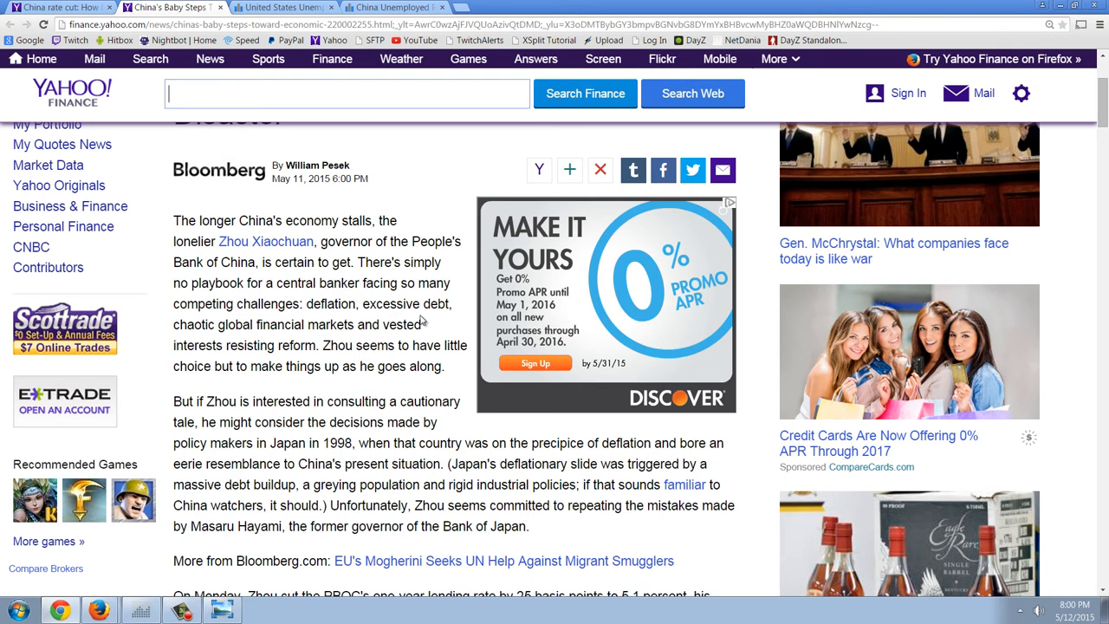
mouse_move(424, 318)
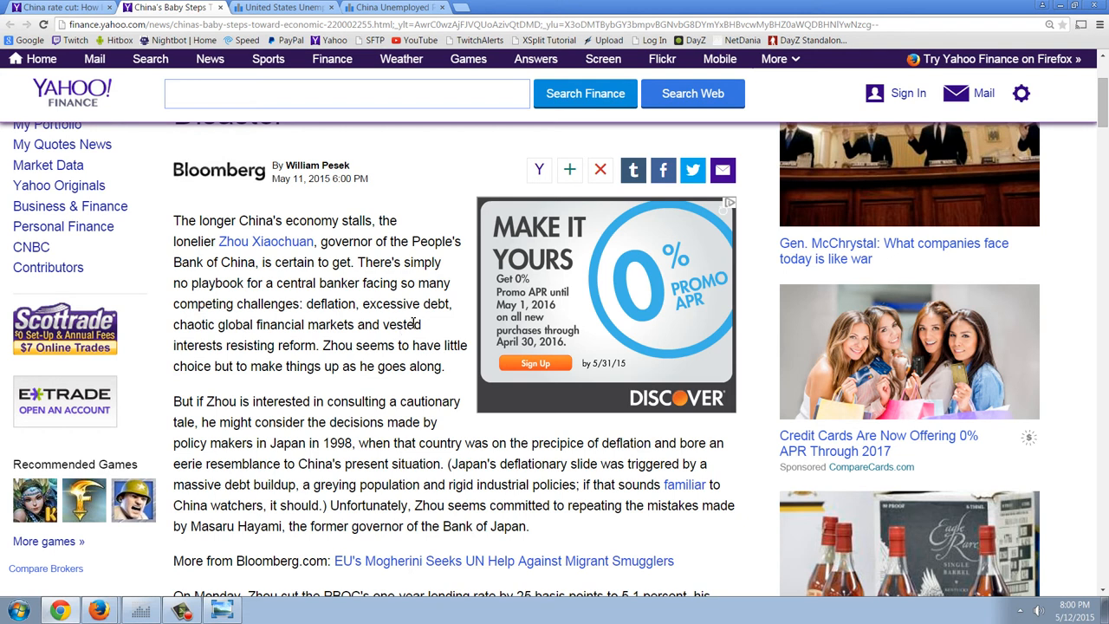
scroll(down, 3)
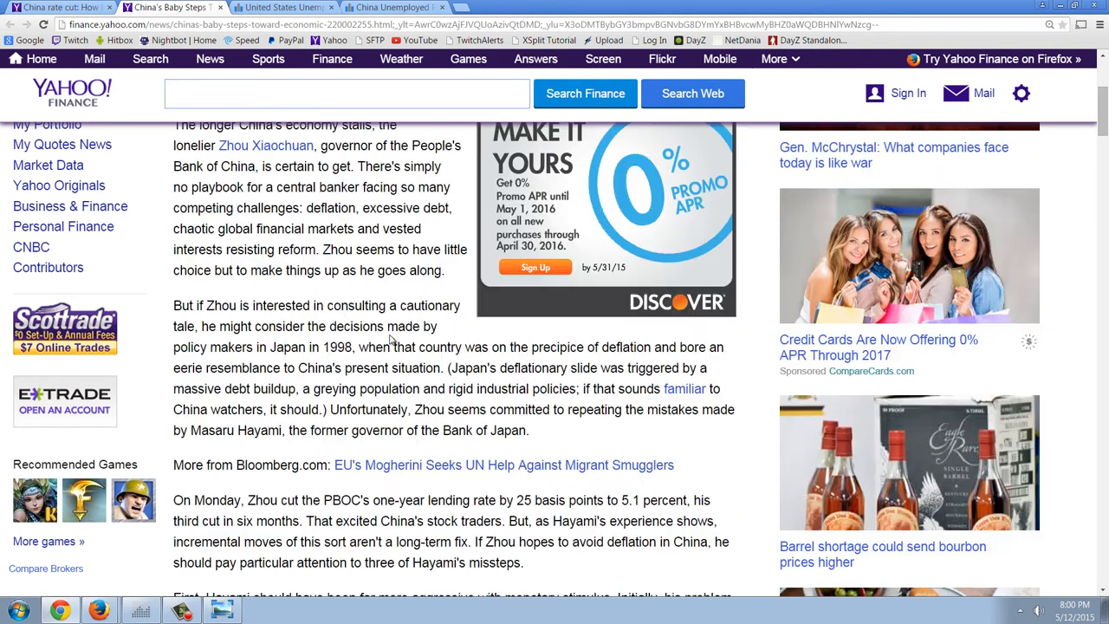
mouse_move(389, 277)
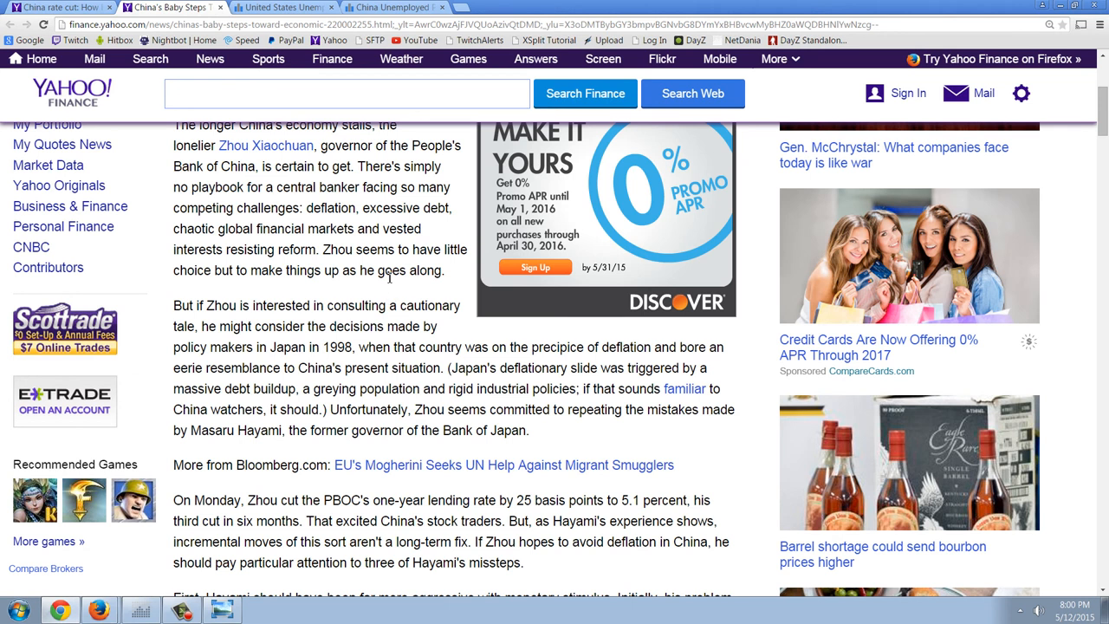
mouse_move(371, 270)
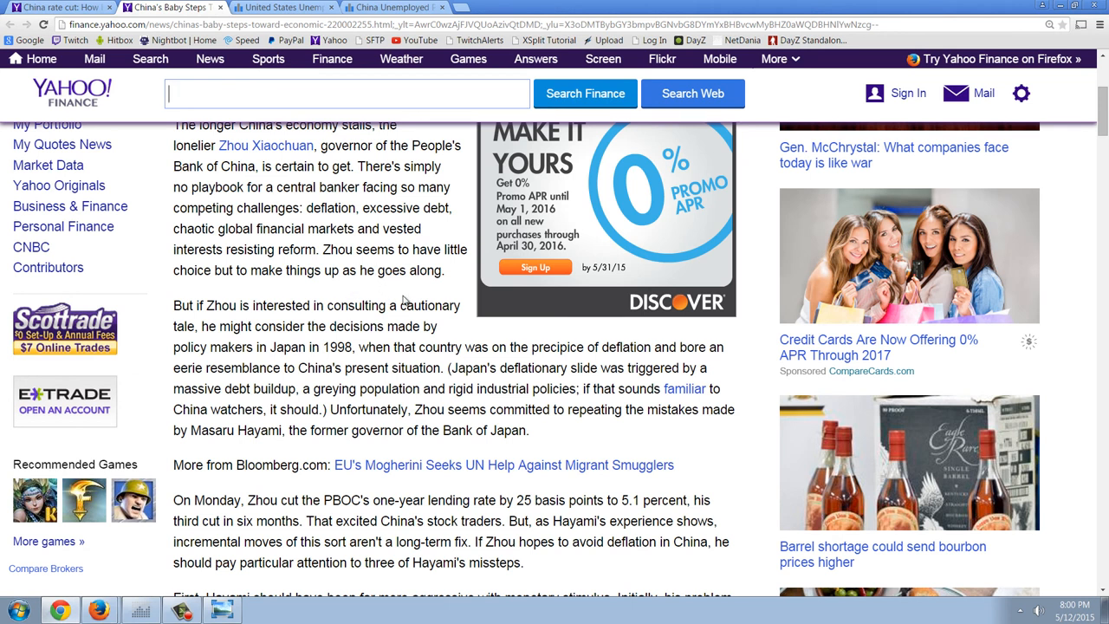
scroll(down, 3)
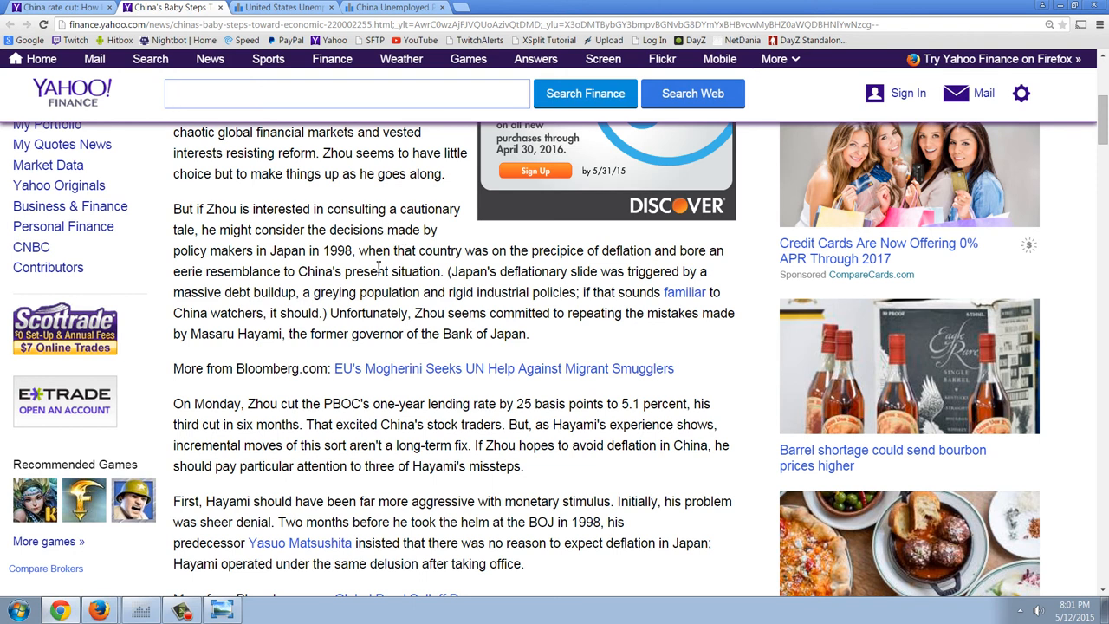
mouse_move(394, 258)
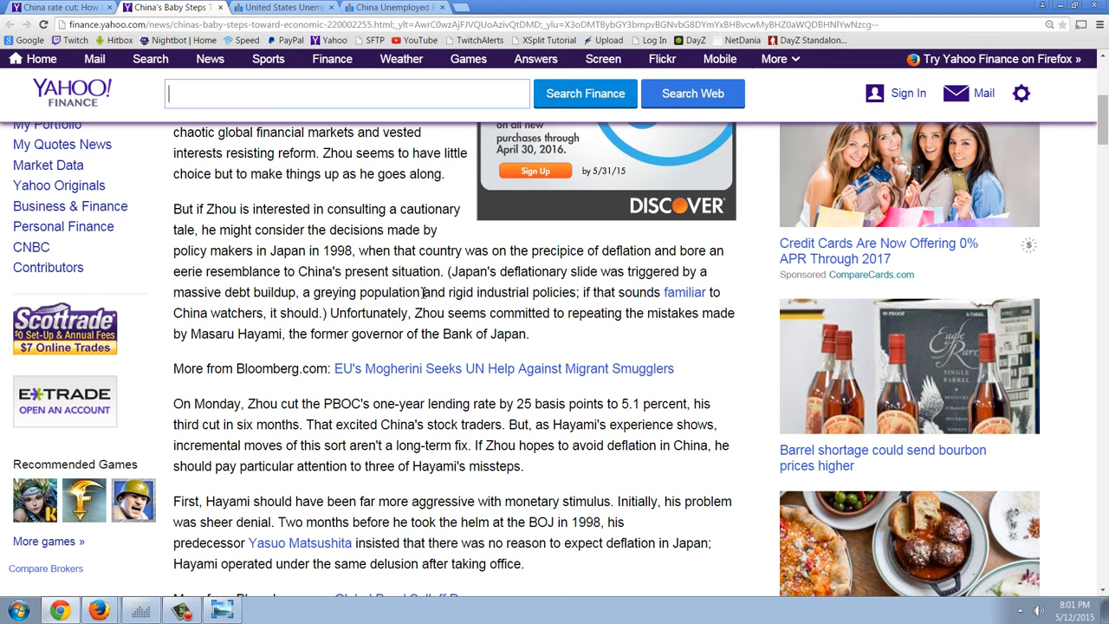
mouse_move(520, 310)
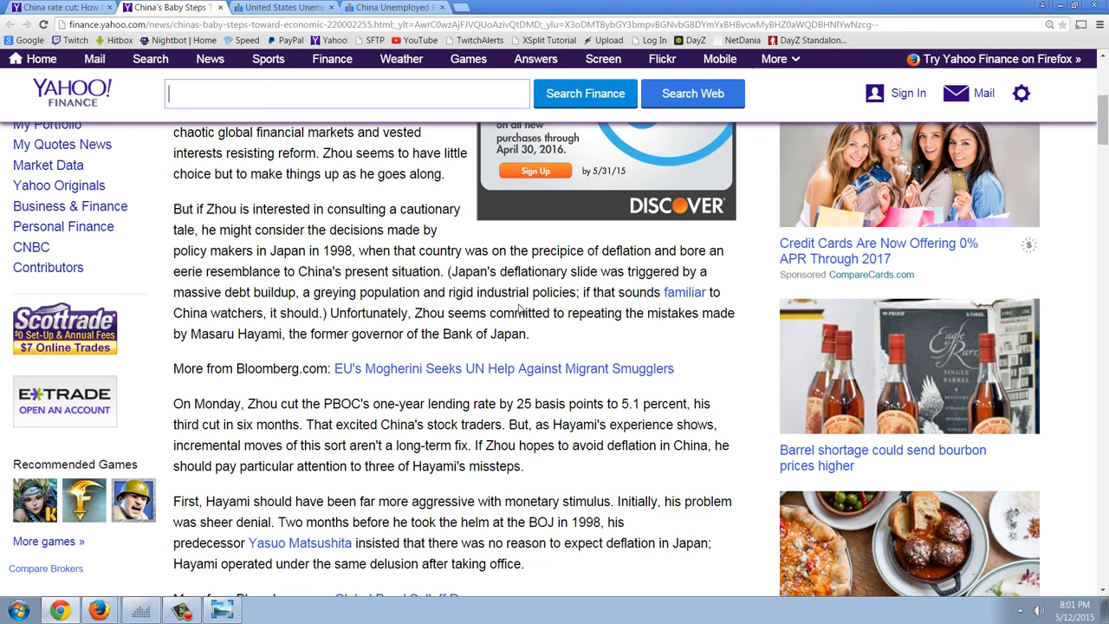
mouse_move(516, 363)
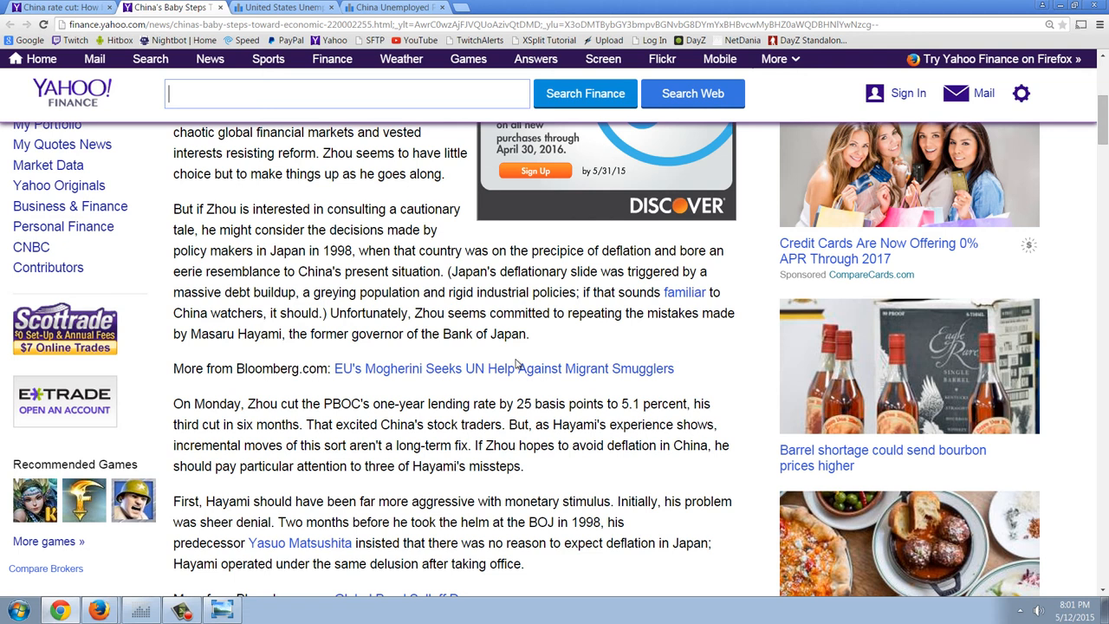
mouse_move(604, 342)
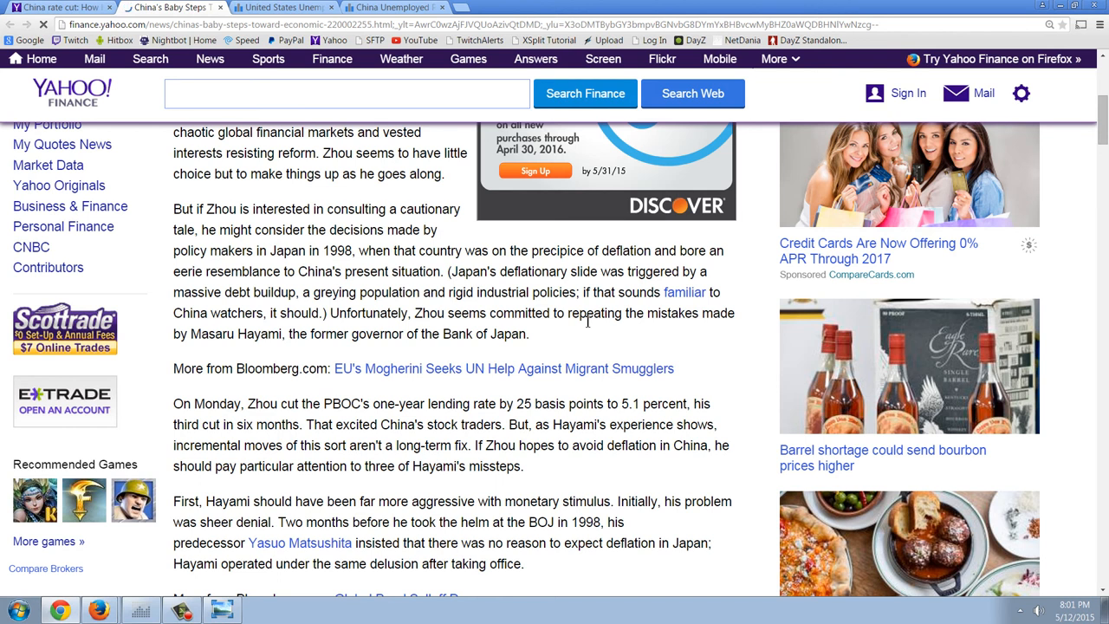
scroll(down, 3)
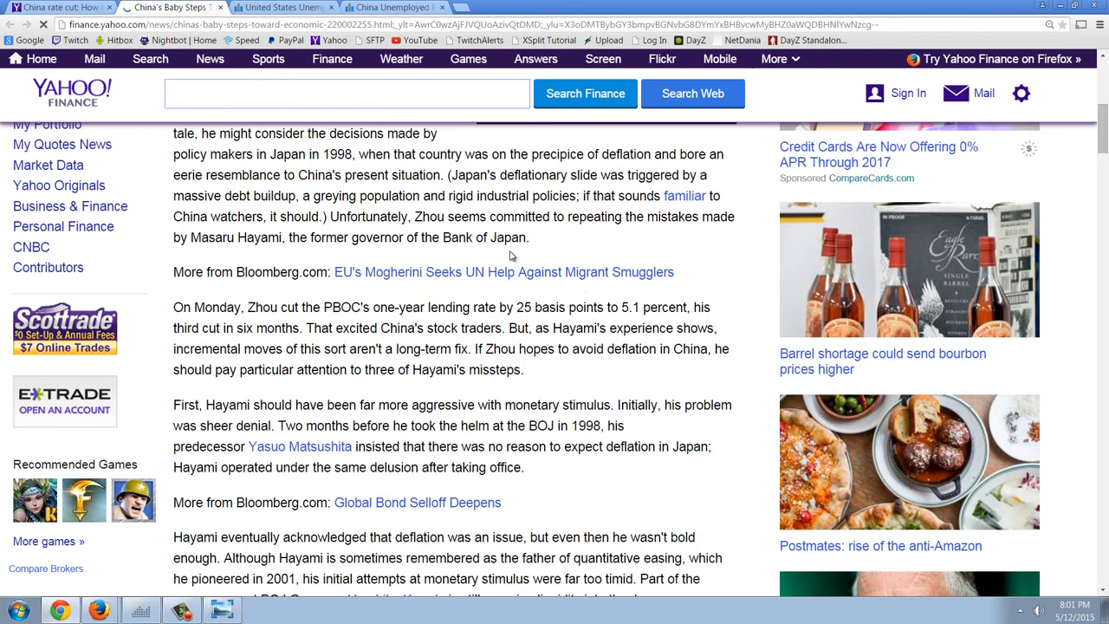
mouse_move(541, 243)
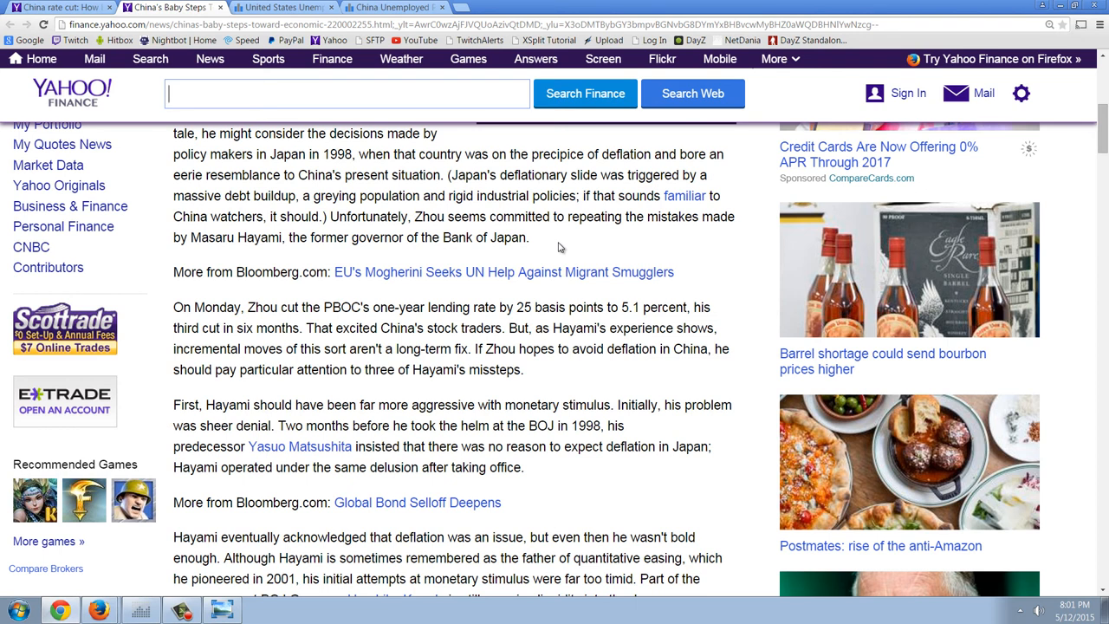
scroll(down, 3)
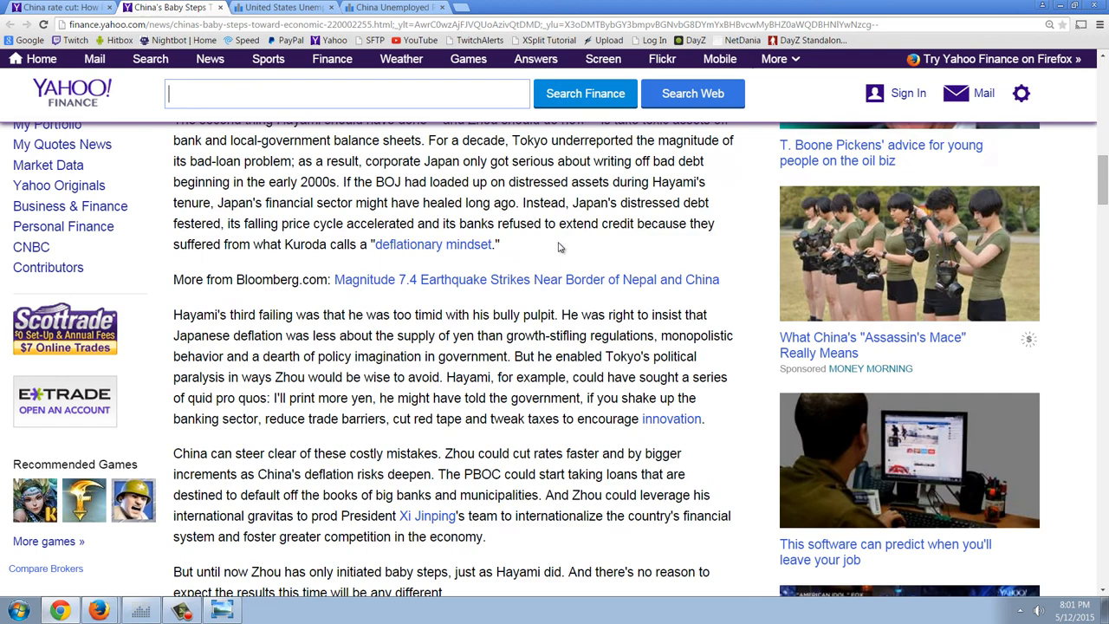
scroll(down, 3)
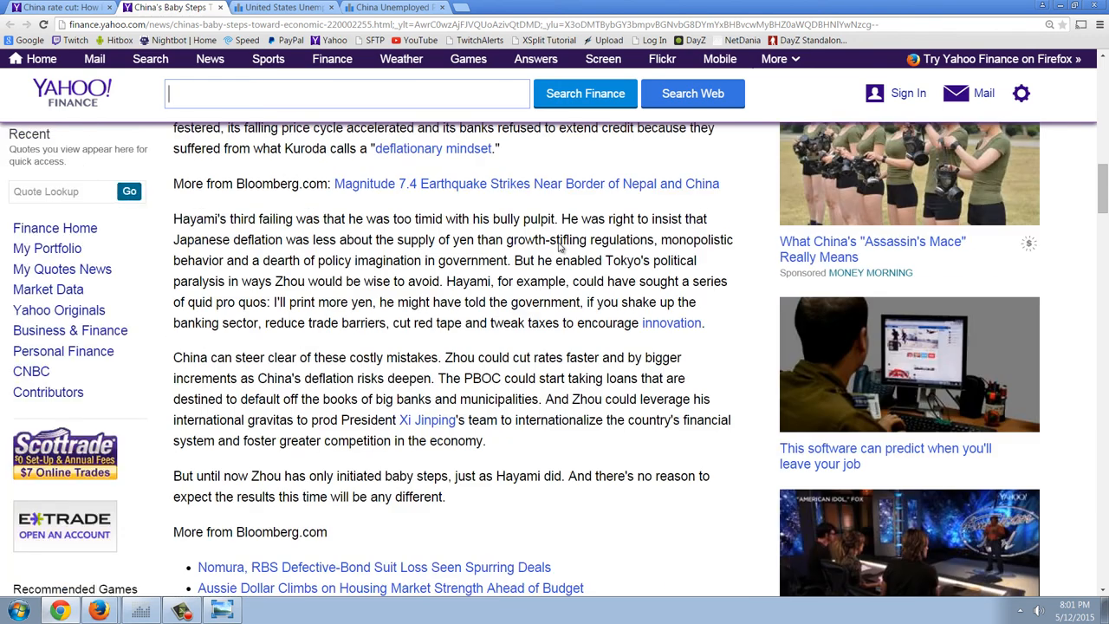
scroll(up, 3)
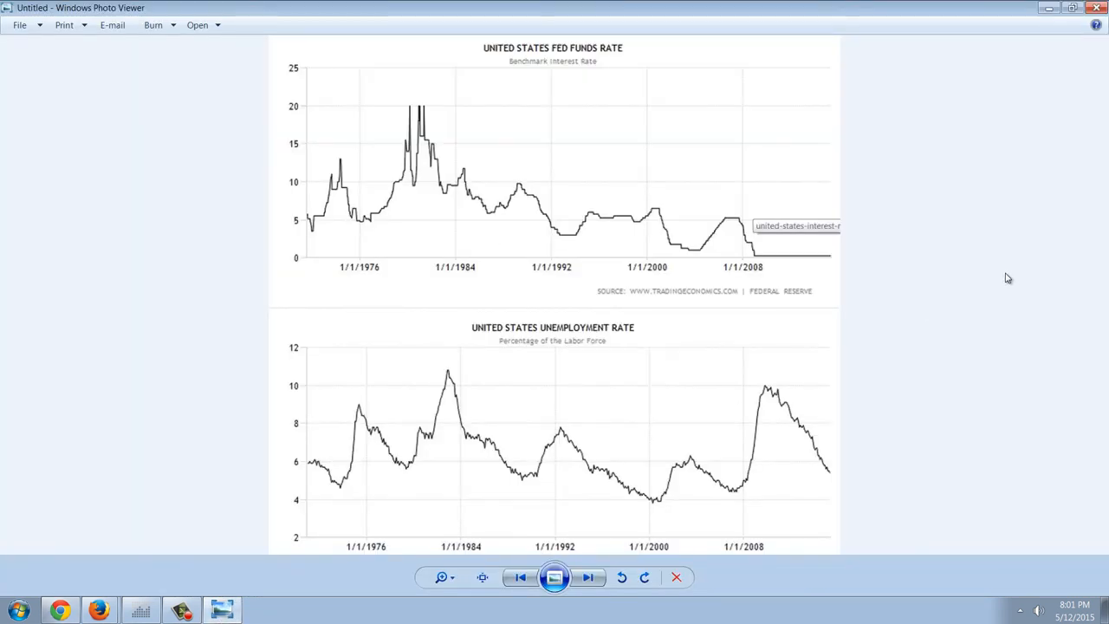
mouse_move(996, 280)
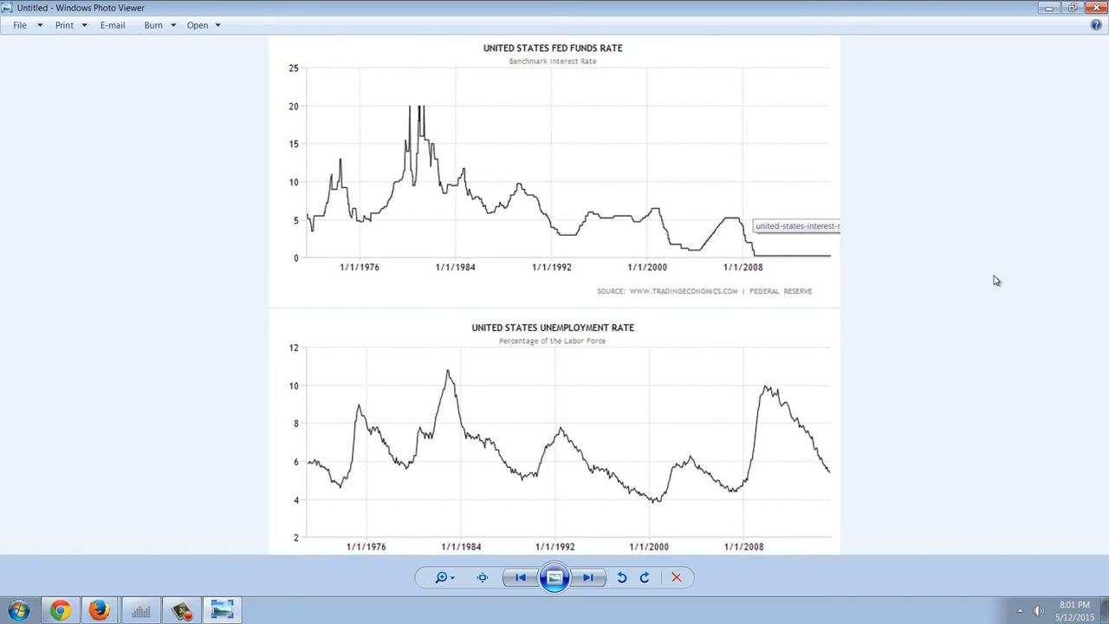
mouse_move(912, 298)
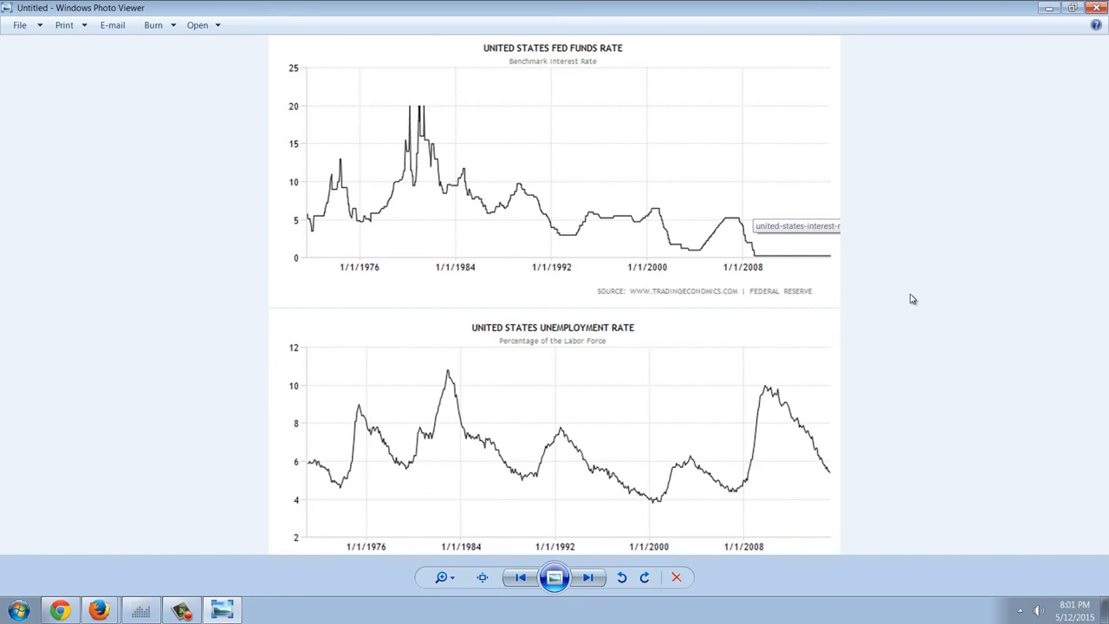
mouse_move(791, 268)
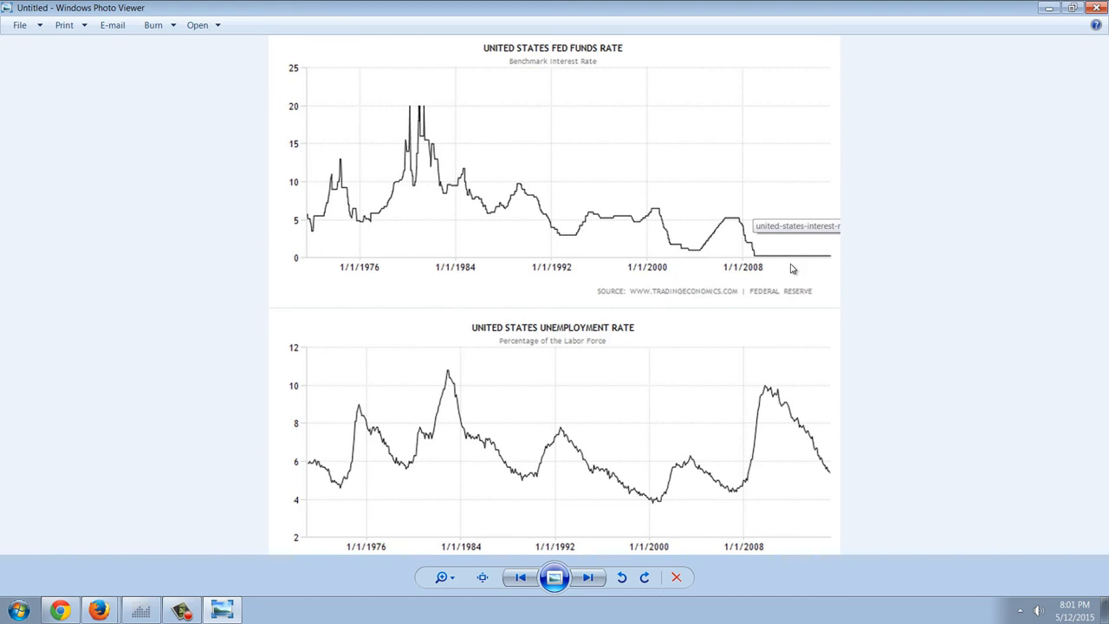
mouse_move(814, 262)
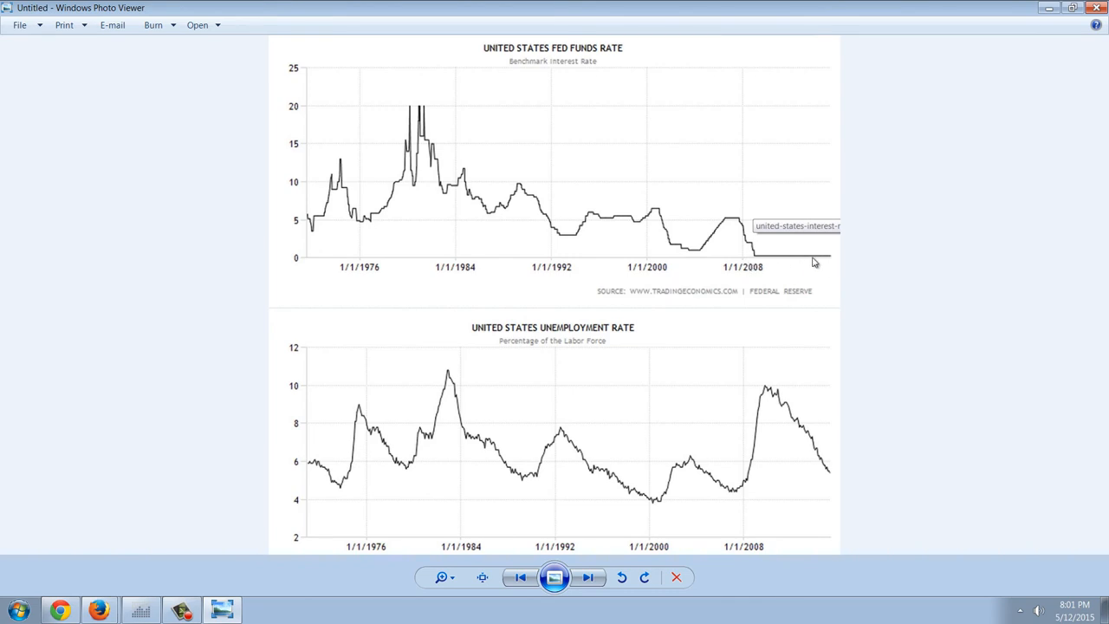
mouse_move(897, 416)
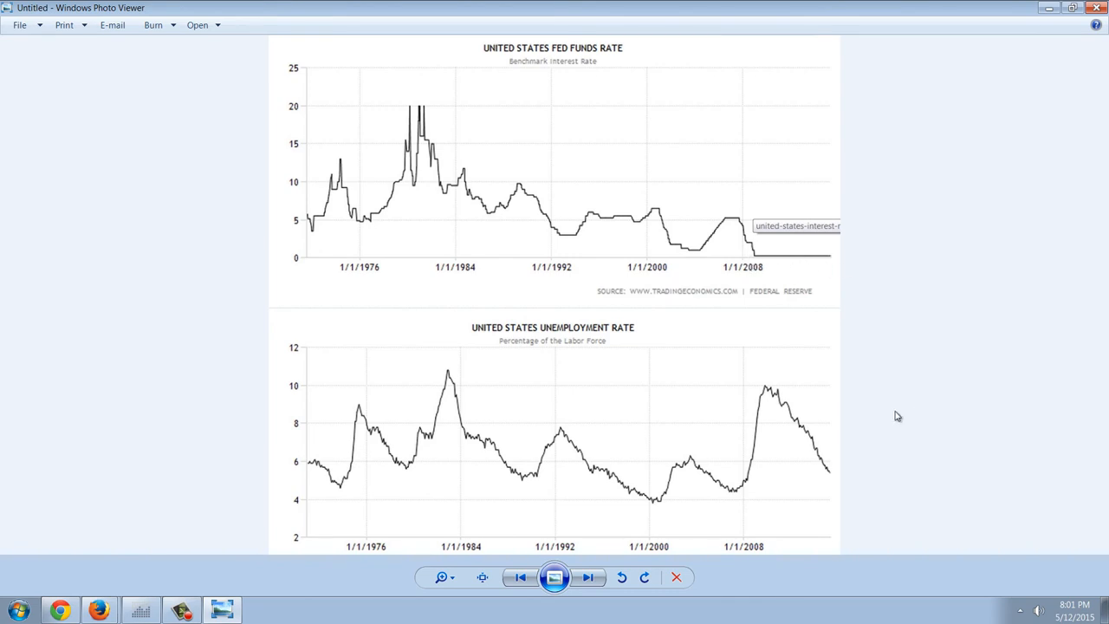
mouse_move(602, 365)
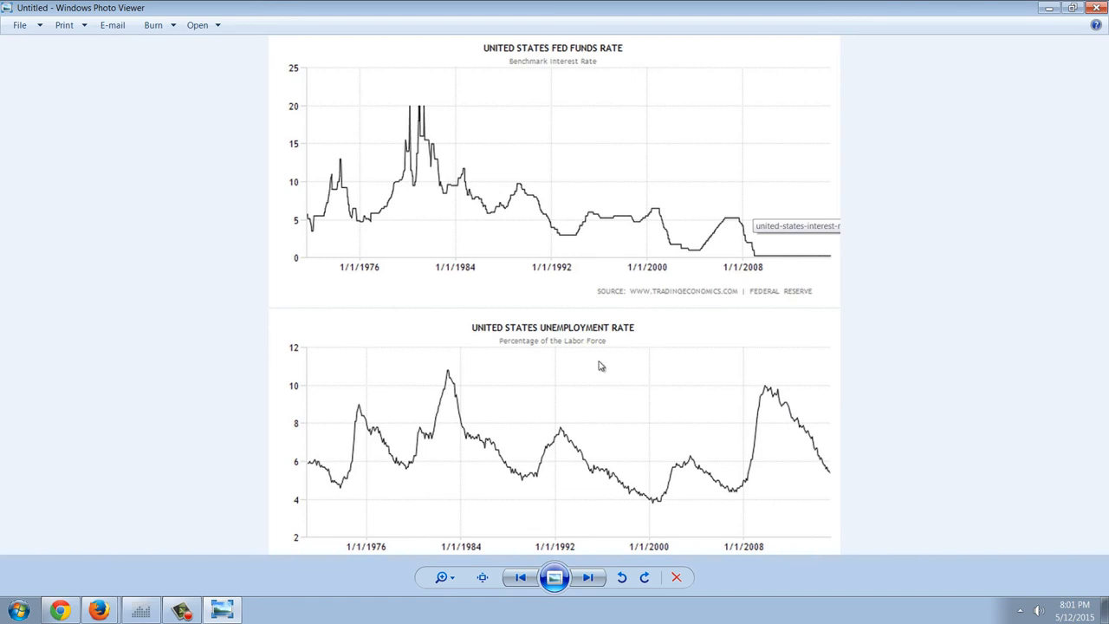
mouse_move(811, 368)
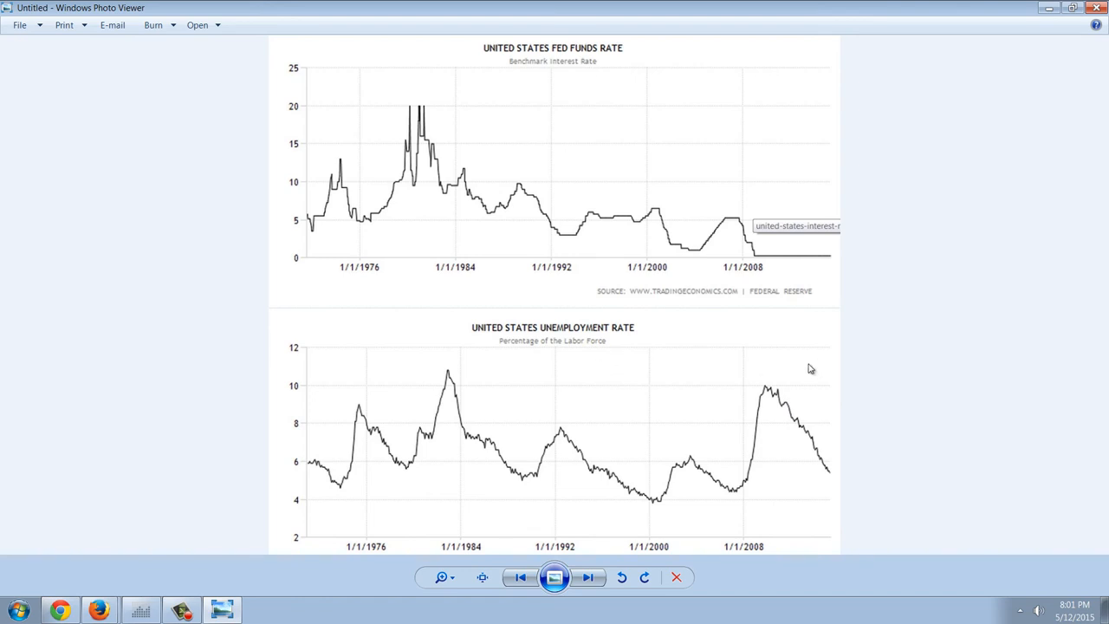
mouse_move(864, 408)
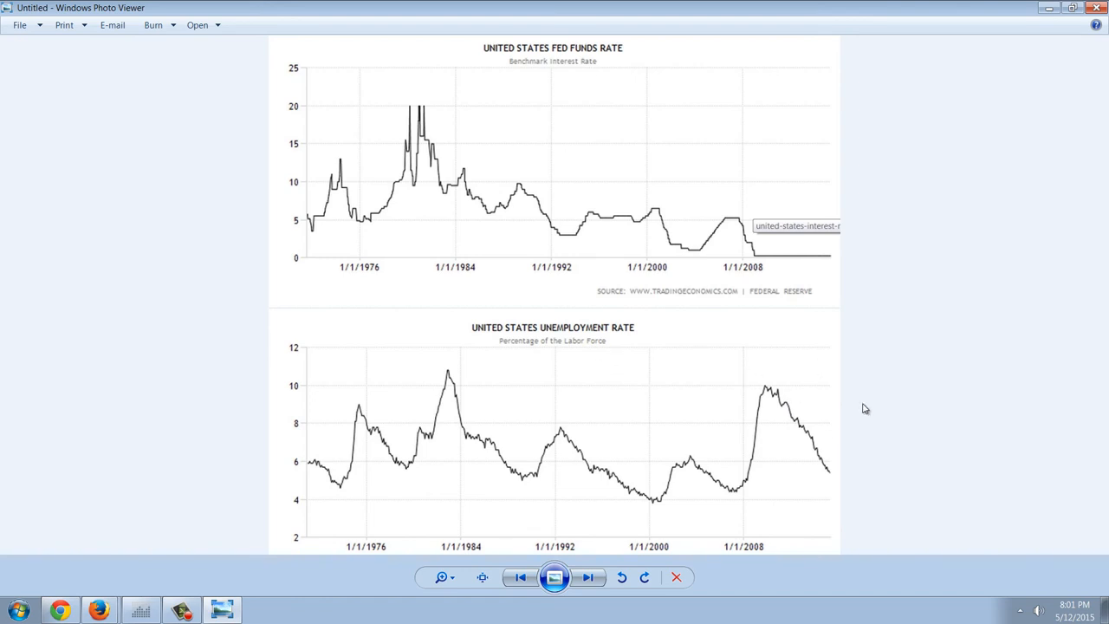
mouse_move(875, 378)
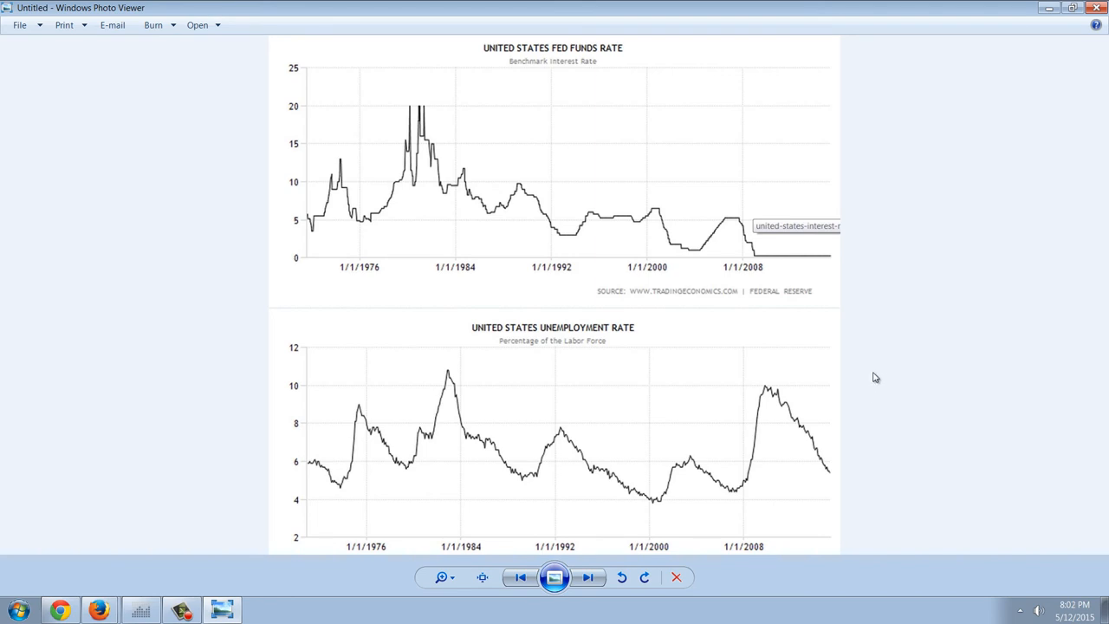
mouse_move(700, 377)
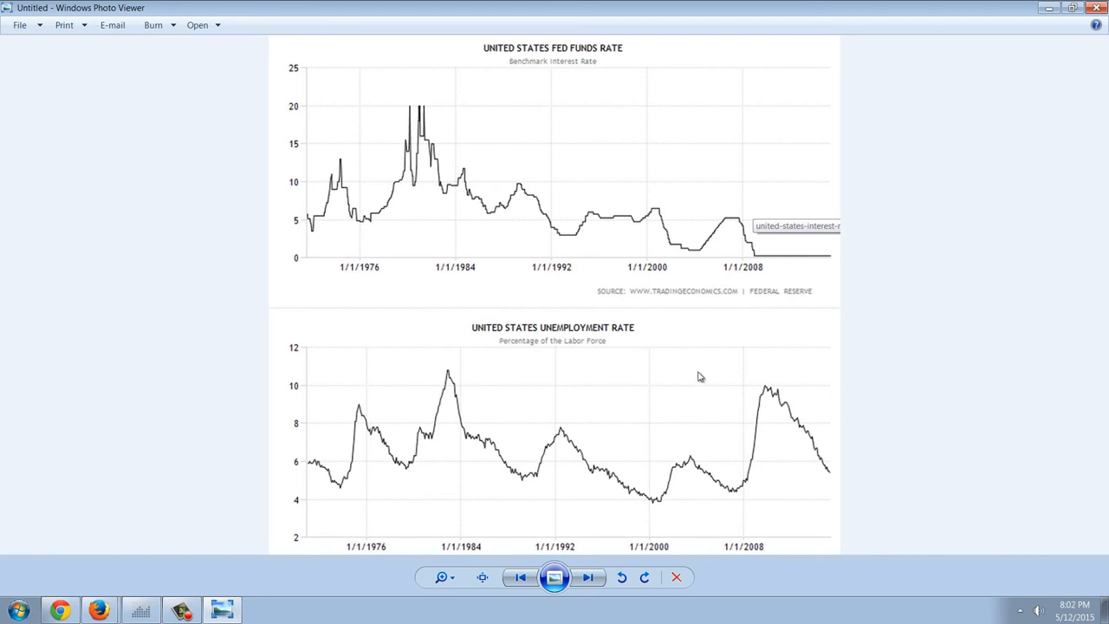
mouse_move(693, 214)
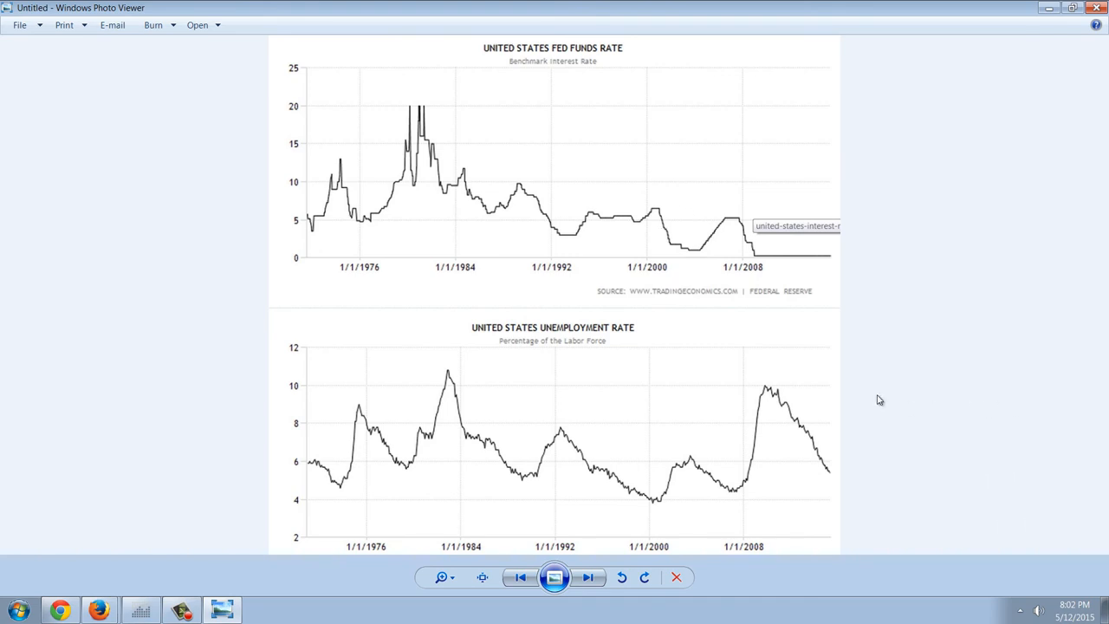
mouse_move(706, 387)
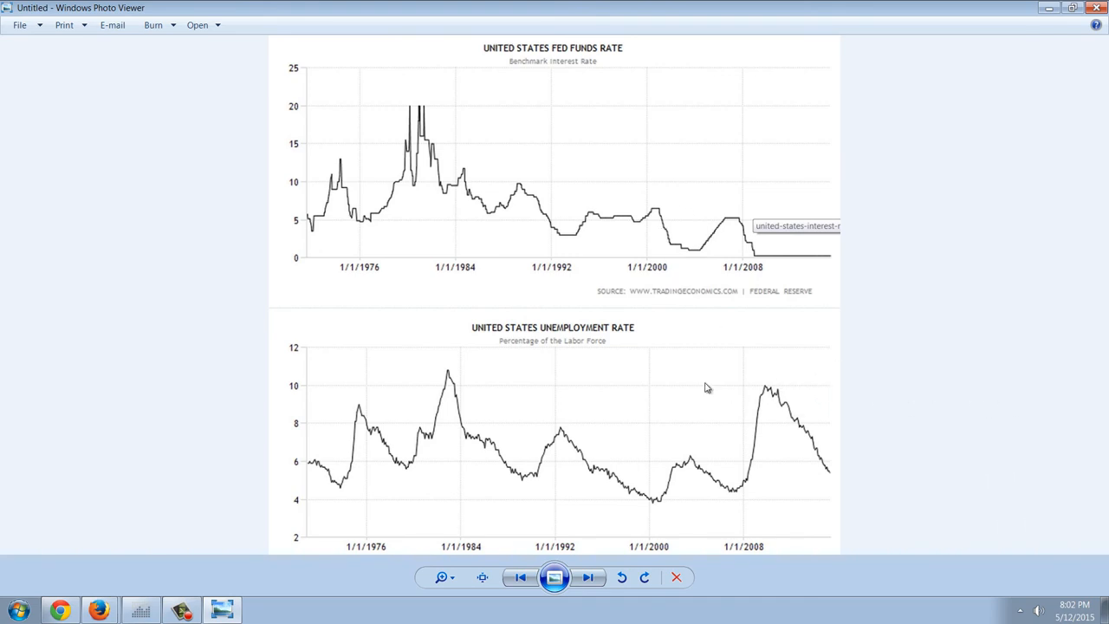
mouse_move(684, 414)
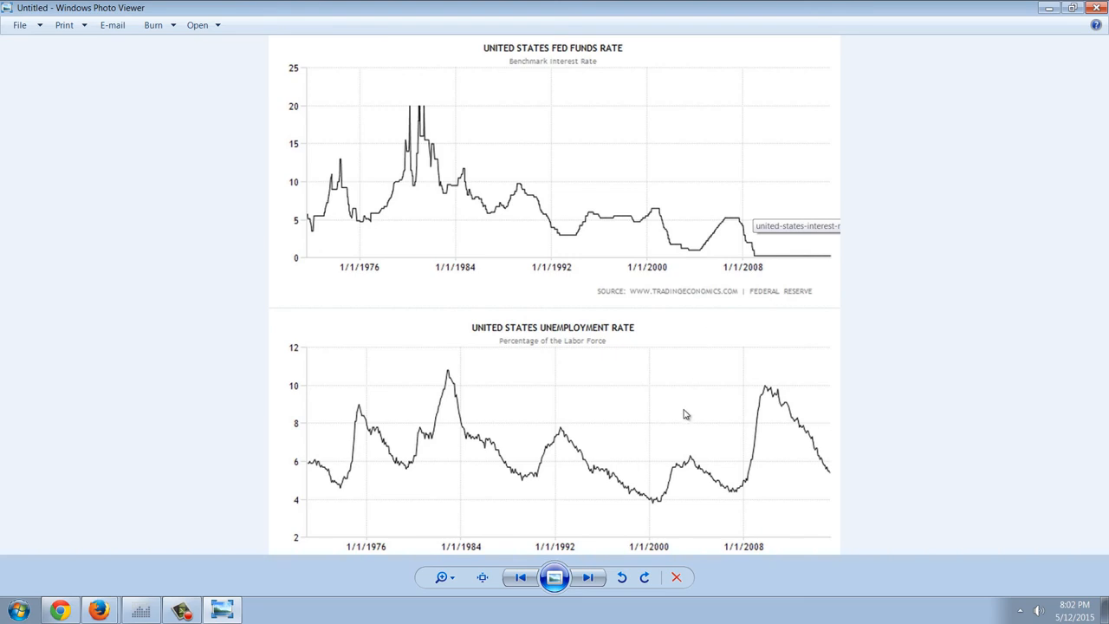
mouse_move(724, 237)
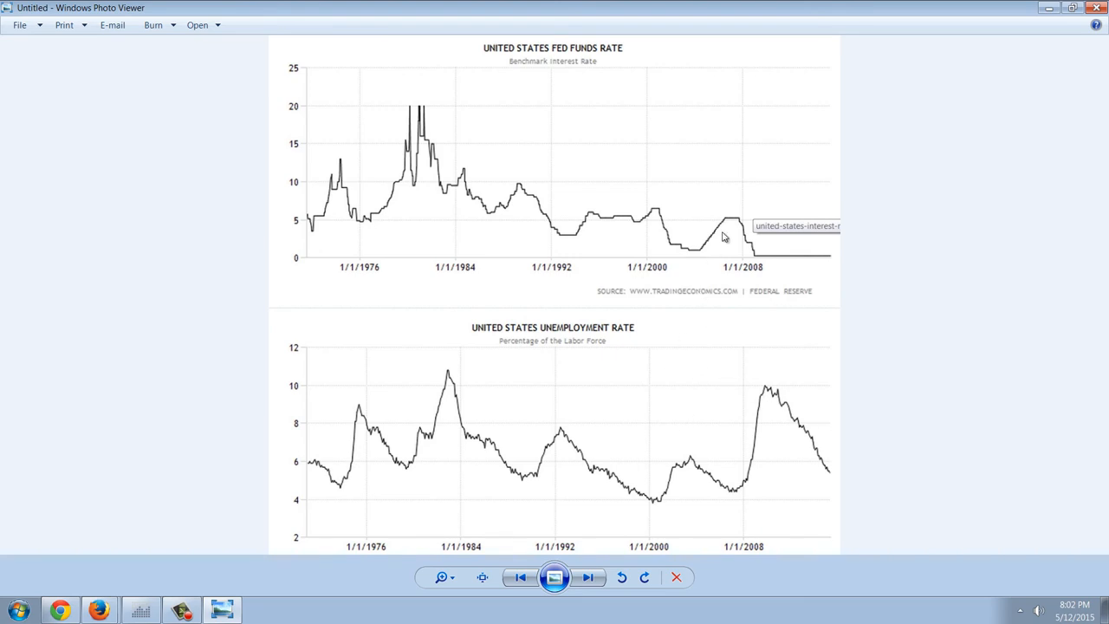
mouse_move(893, 311)
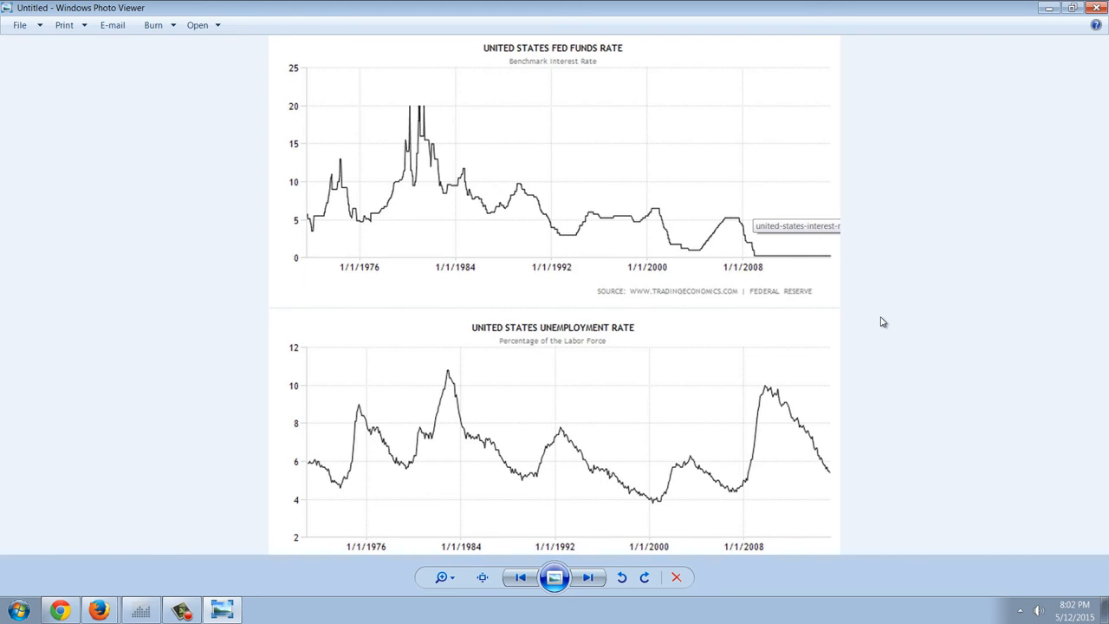
mouse_move(720, 299)
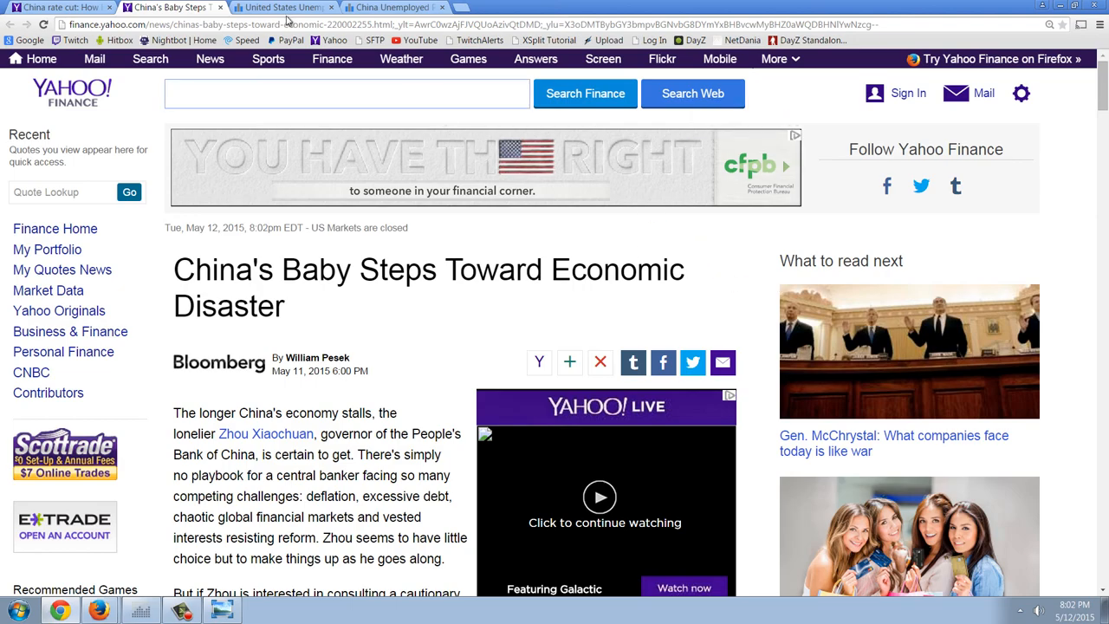
Switch to the Trading Economics United States Unemployed Persons tab.
click(281, 7)
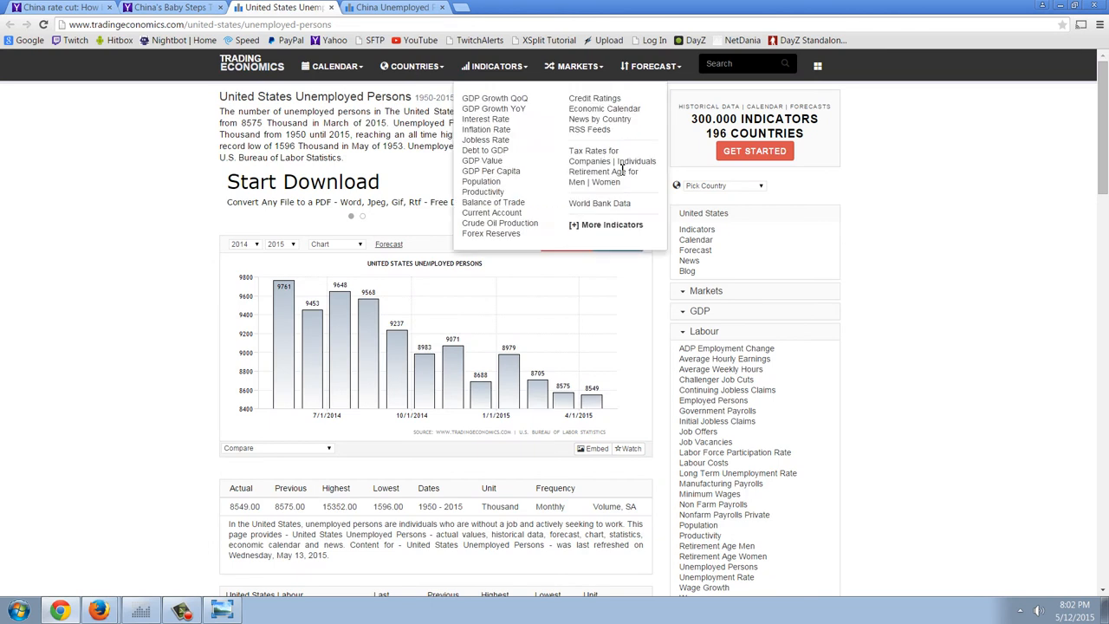
mouse_move(962, 292)
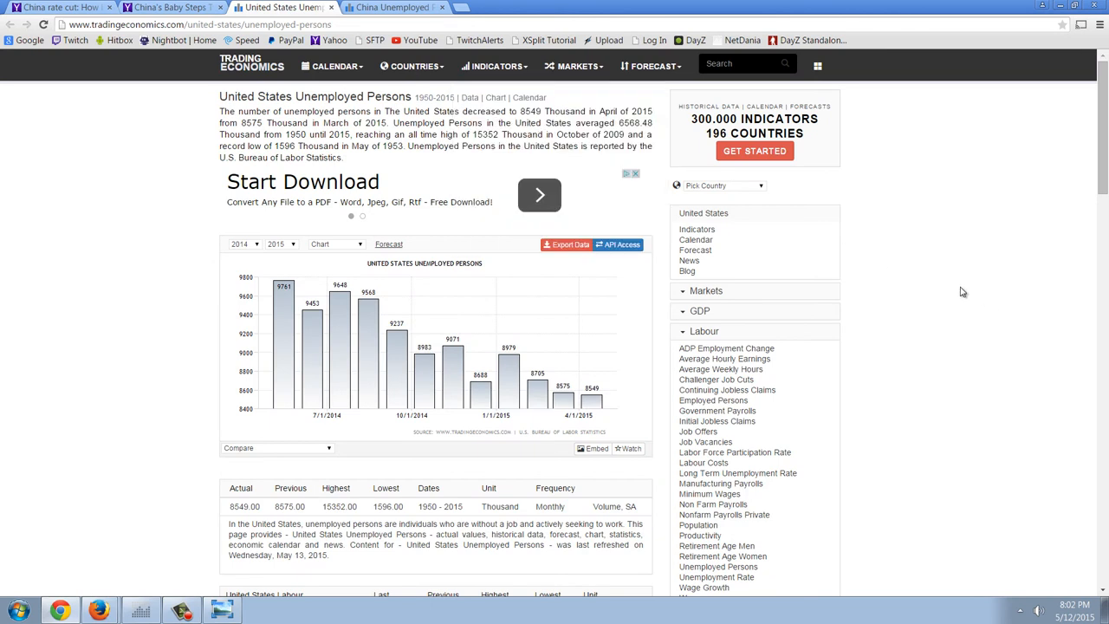
mouse_move(890, 219)
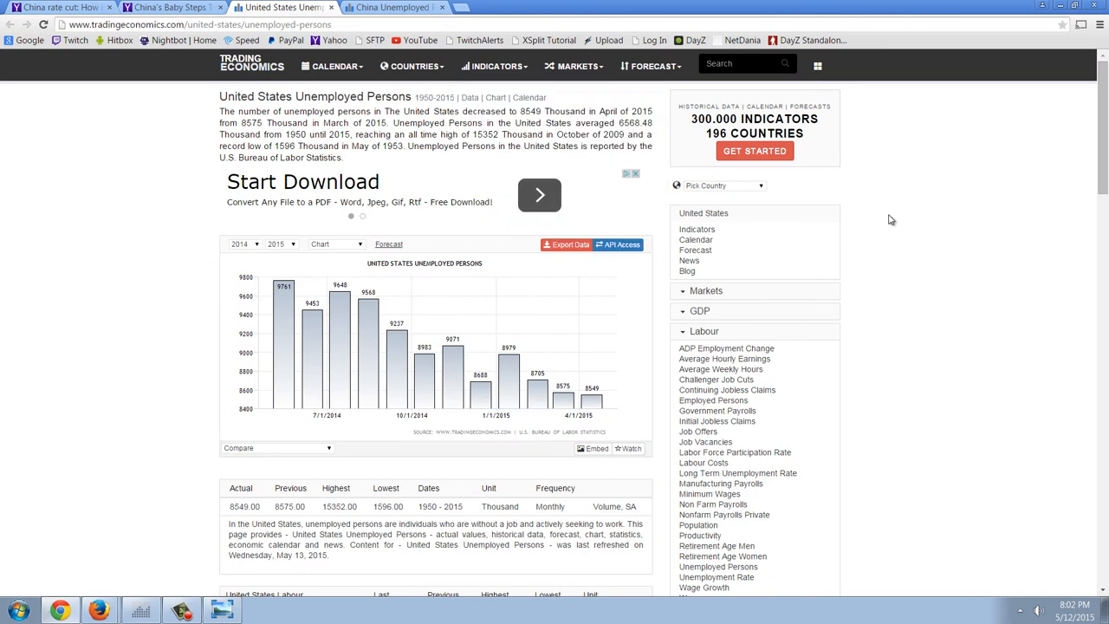
mouse_move(881, 206)
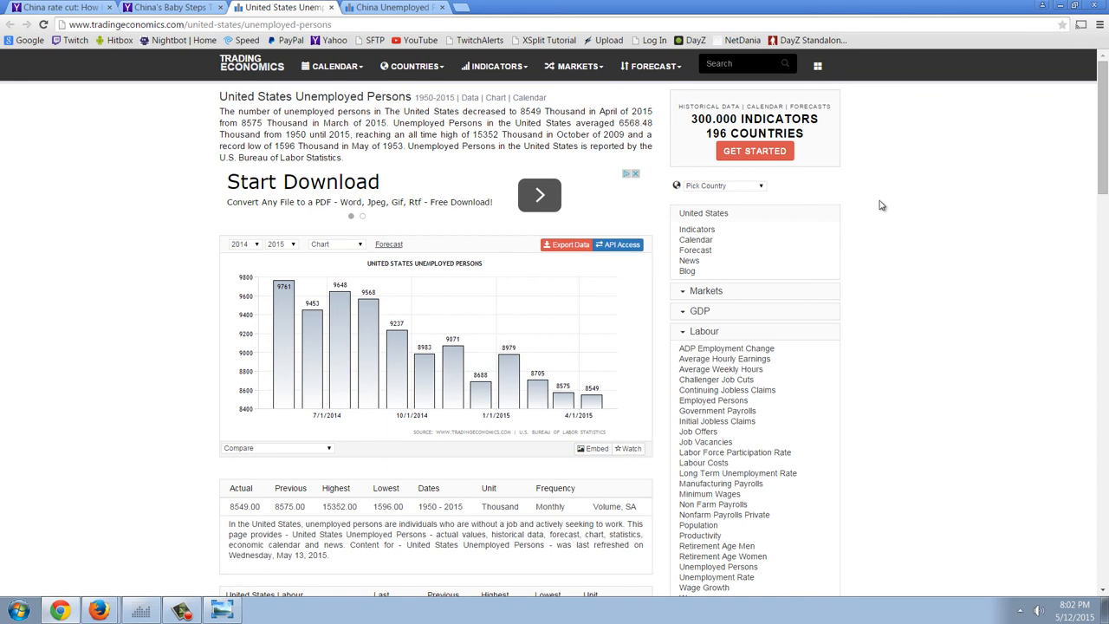
mouse_move(883, 222)
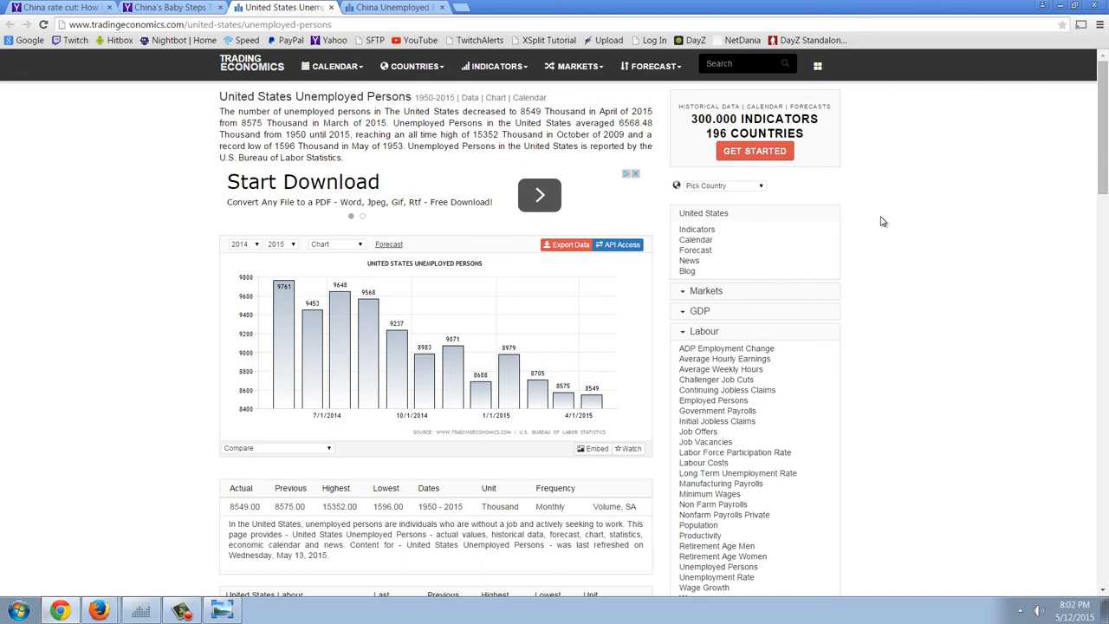
mouse_move(178, 273)
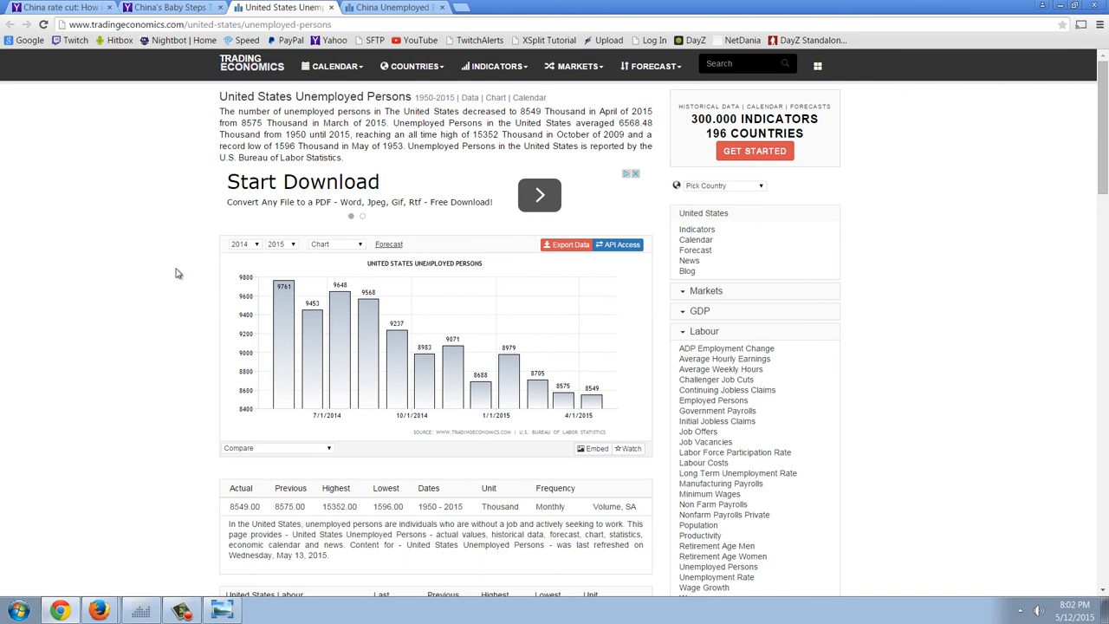
click(243, 243)
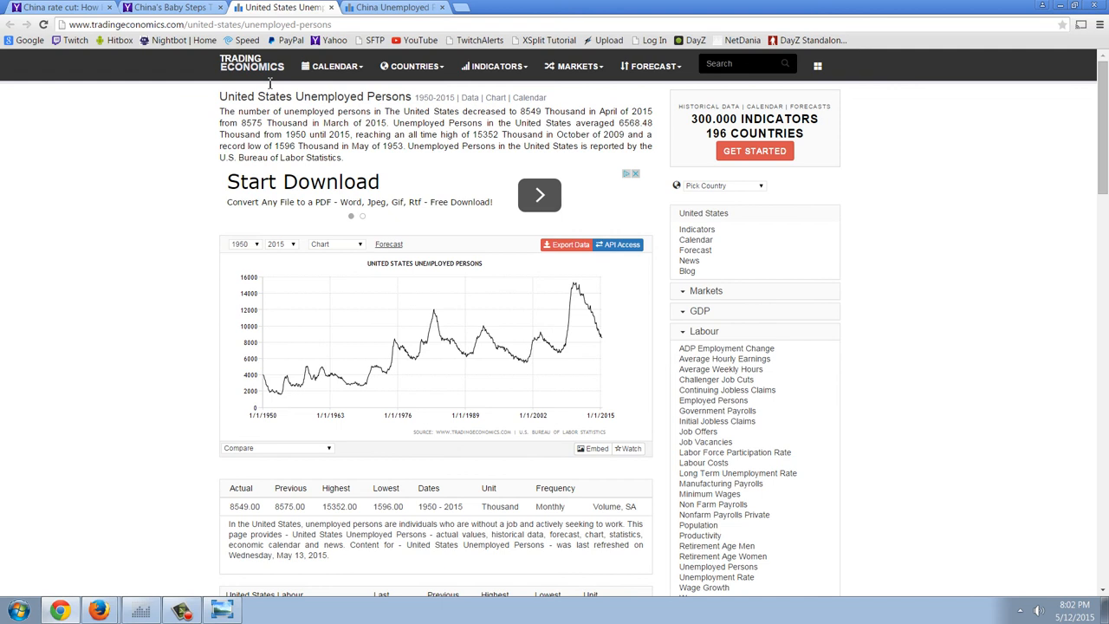
mouse_move(317, 113)
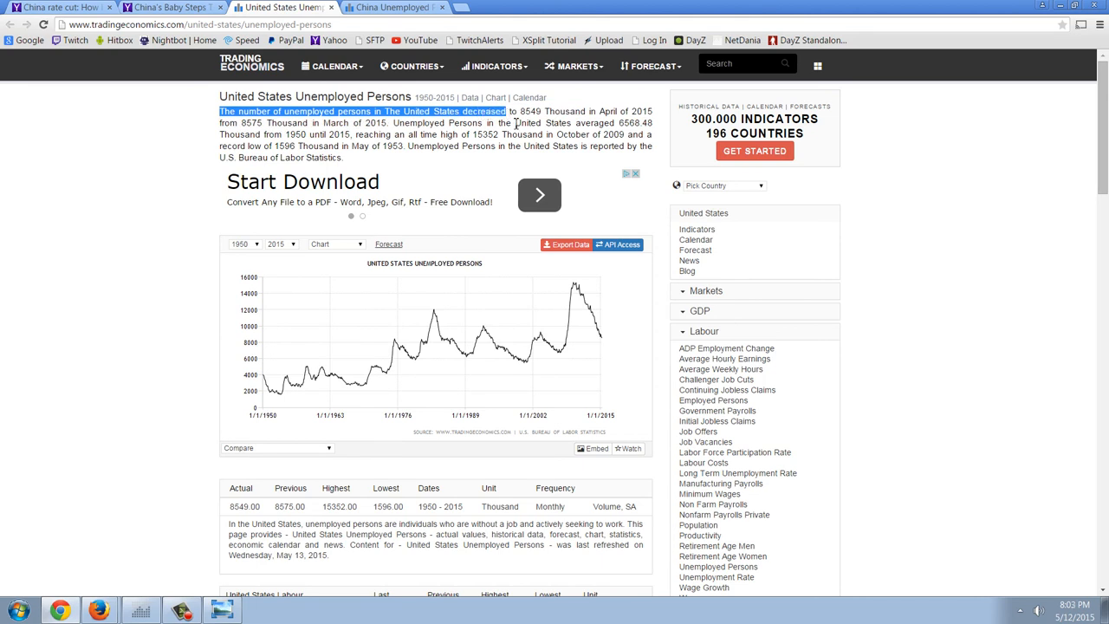
Highlight the unemployed persons definition and scroll on to the US Labour indicators table.
scroll(down, 3)
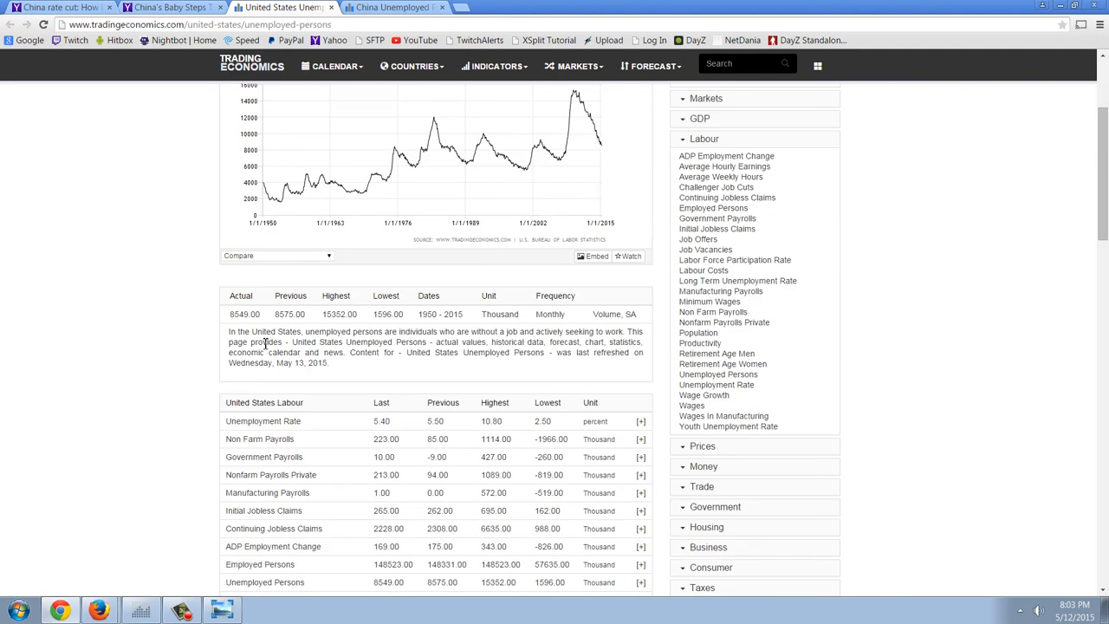
mouse_move(361, 341)
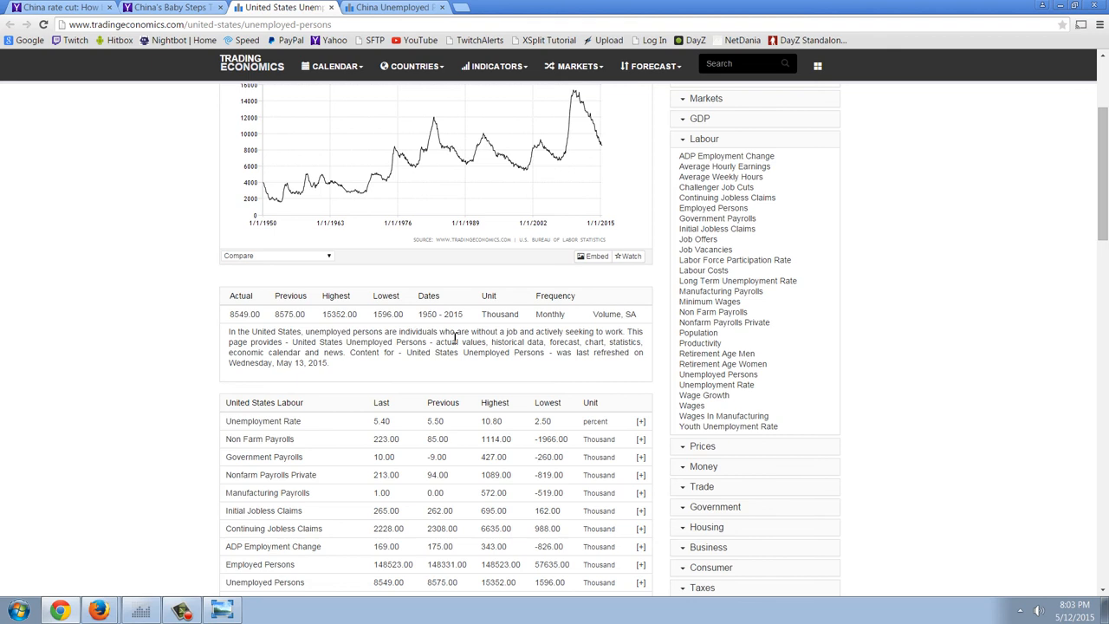
mouse_move(515, 351)
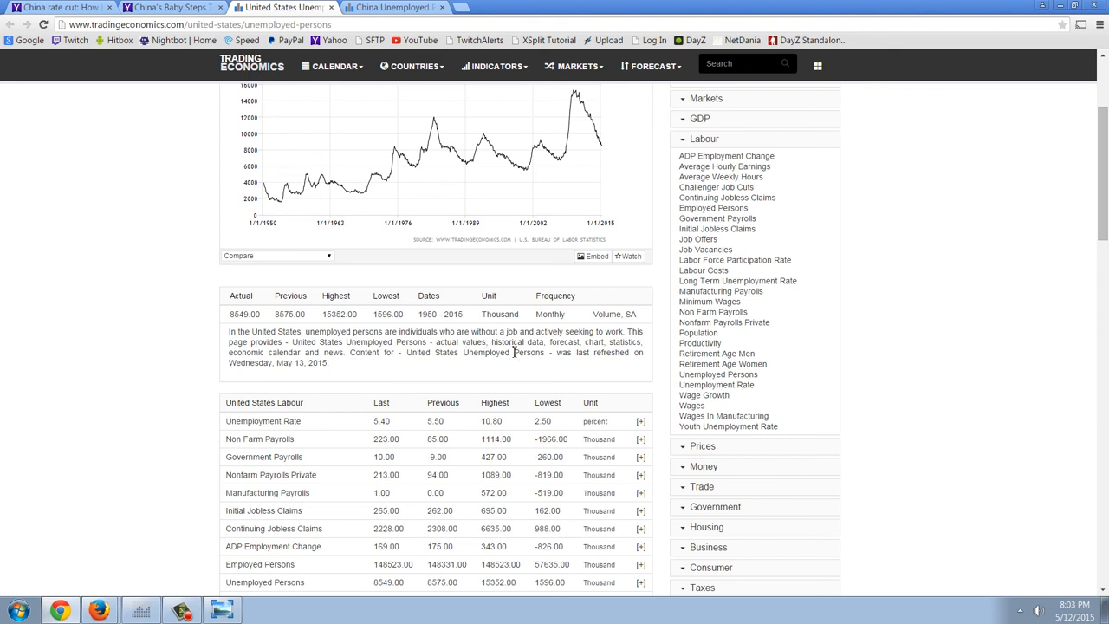
mouse_move(592, 332)
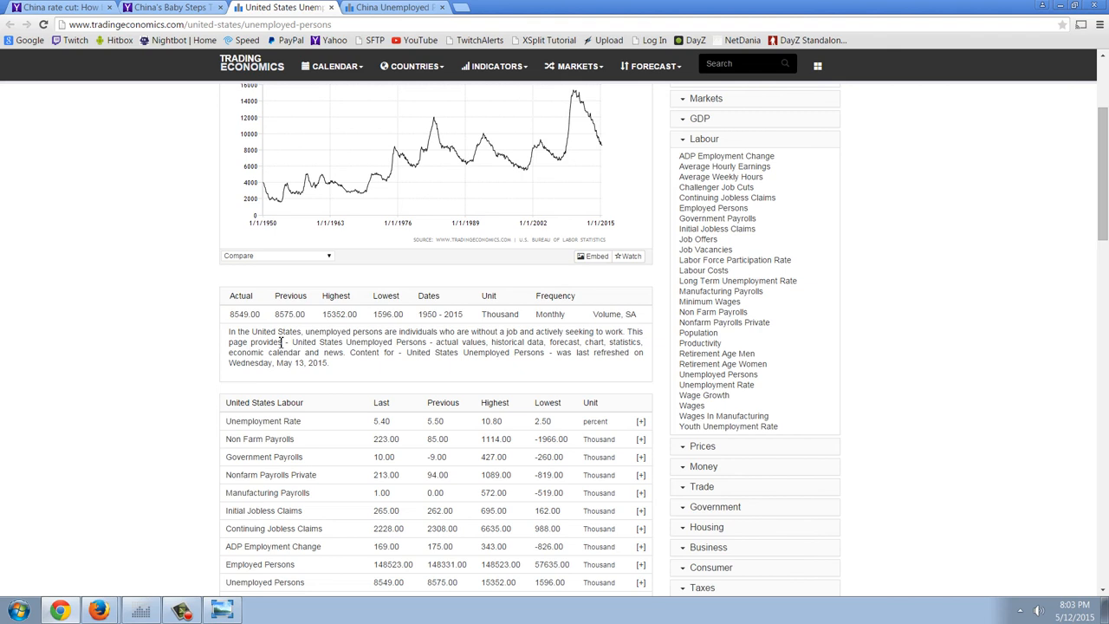
mouse_move(308, 337)
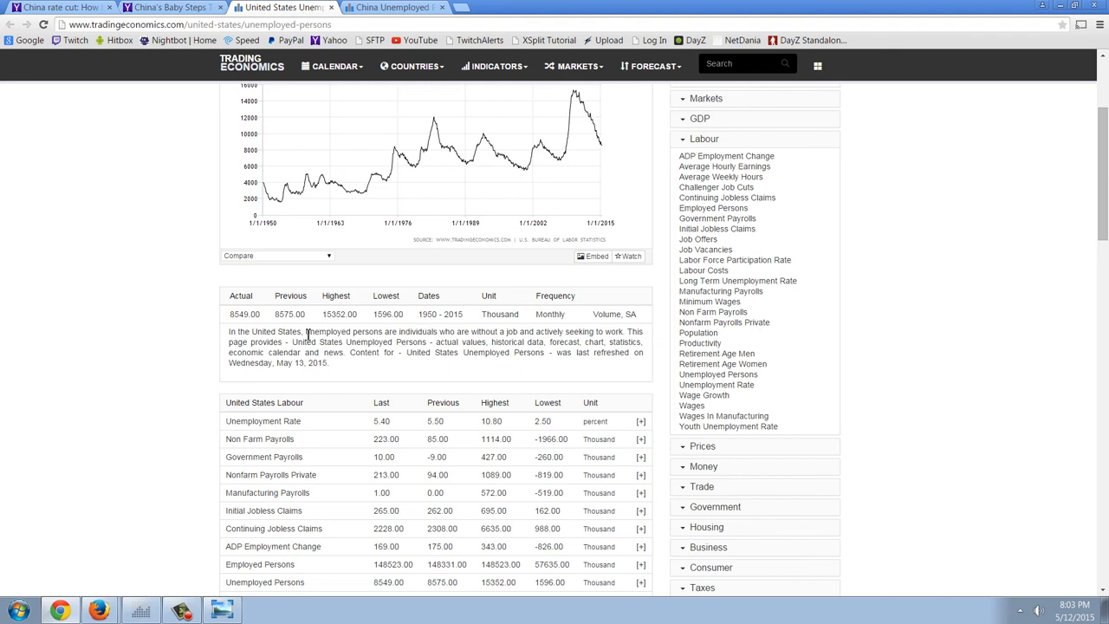
drag(303, 332, 433, 341)
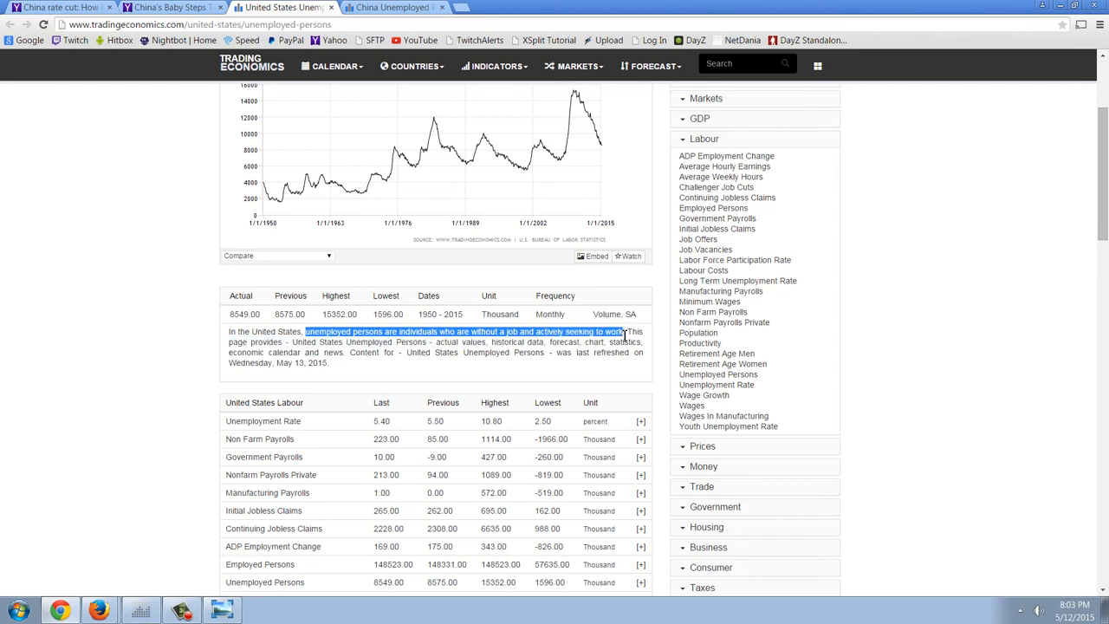
mouse_move(604, 368)
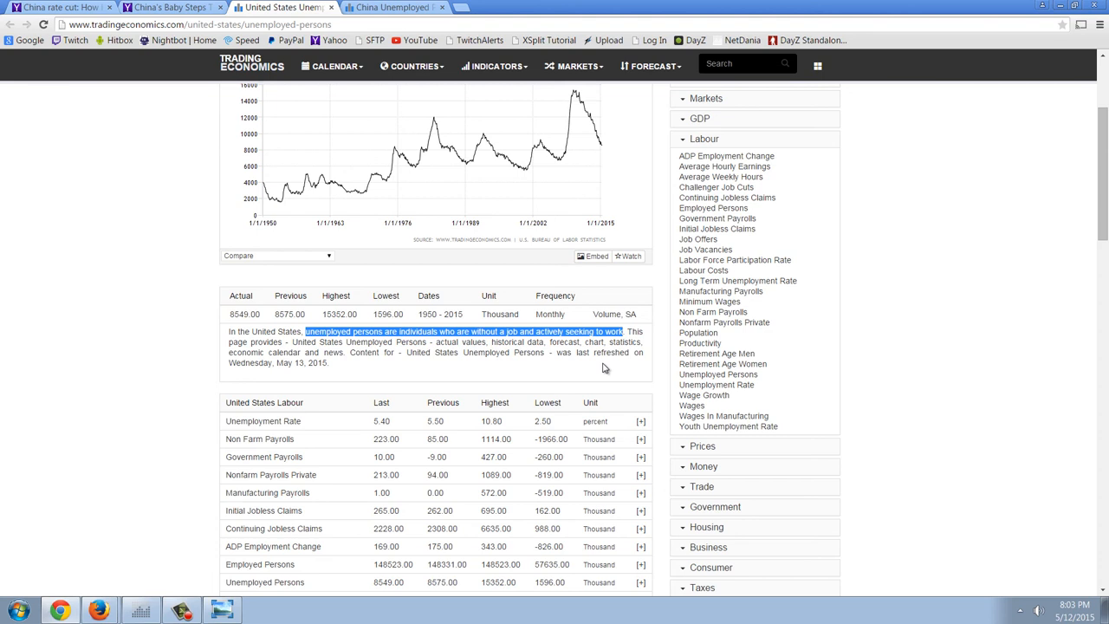
mouse_move(686, 270)
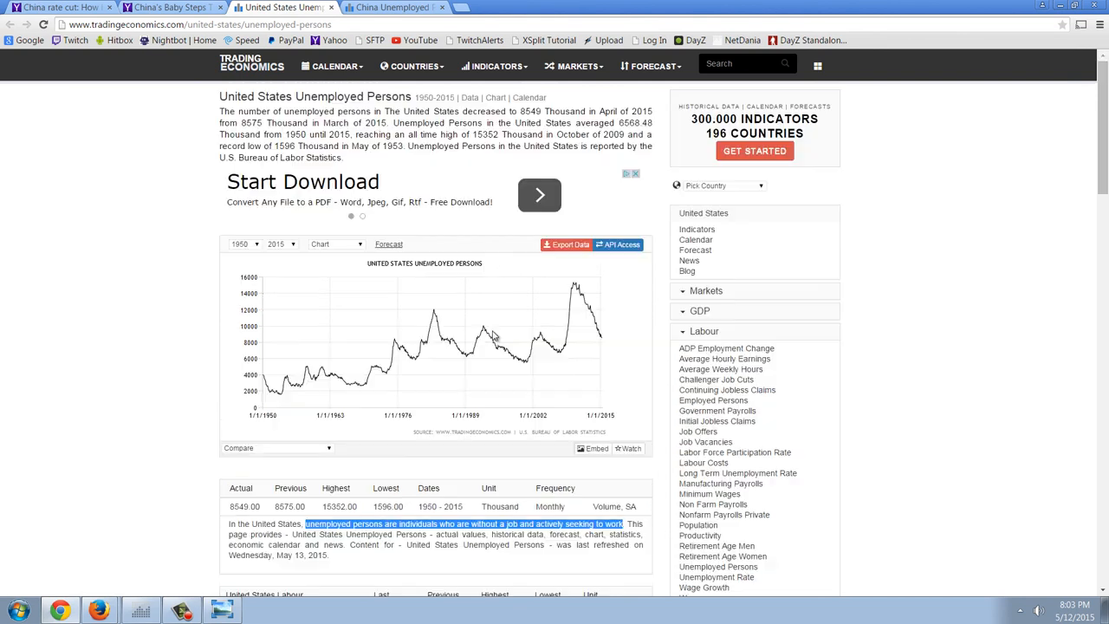
mouse_move(134, 281)
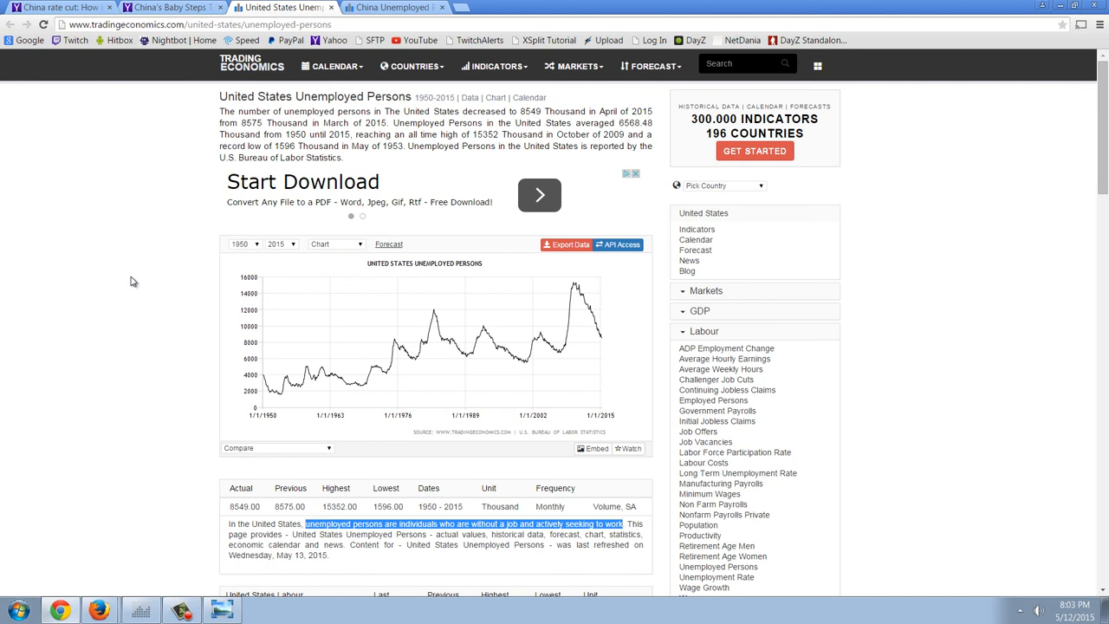
scroll(down, 3)
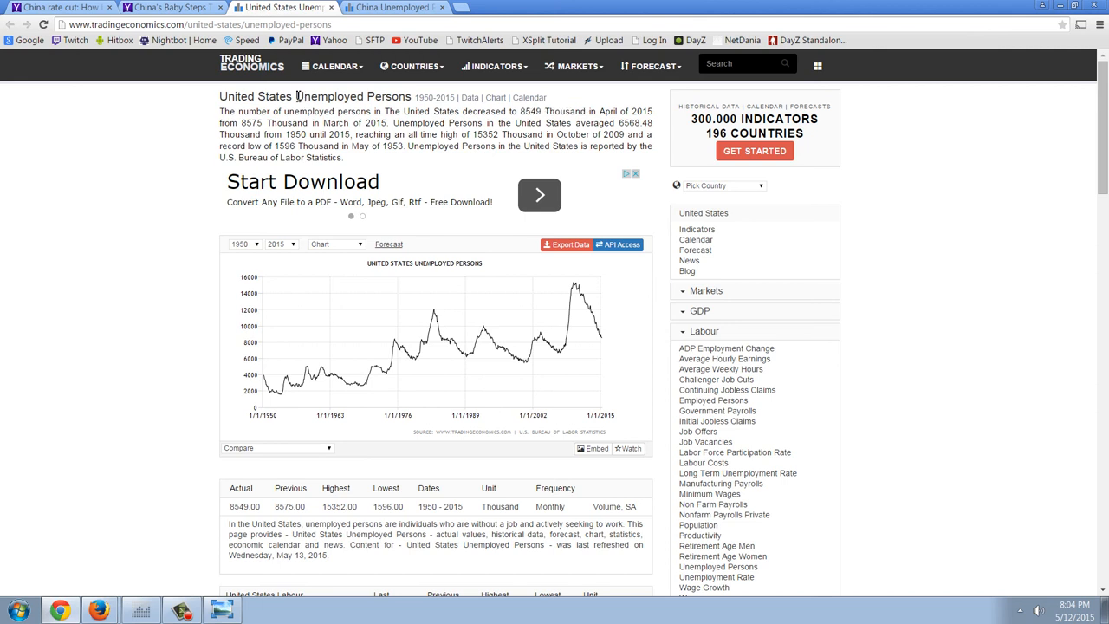
scroll(down, 3)
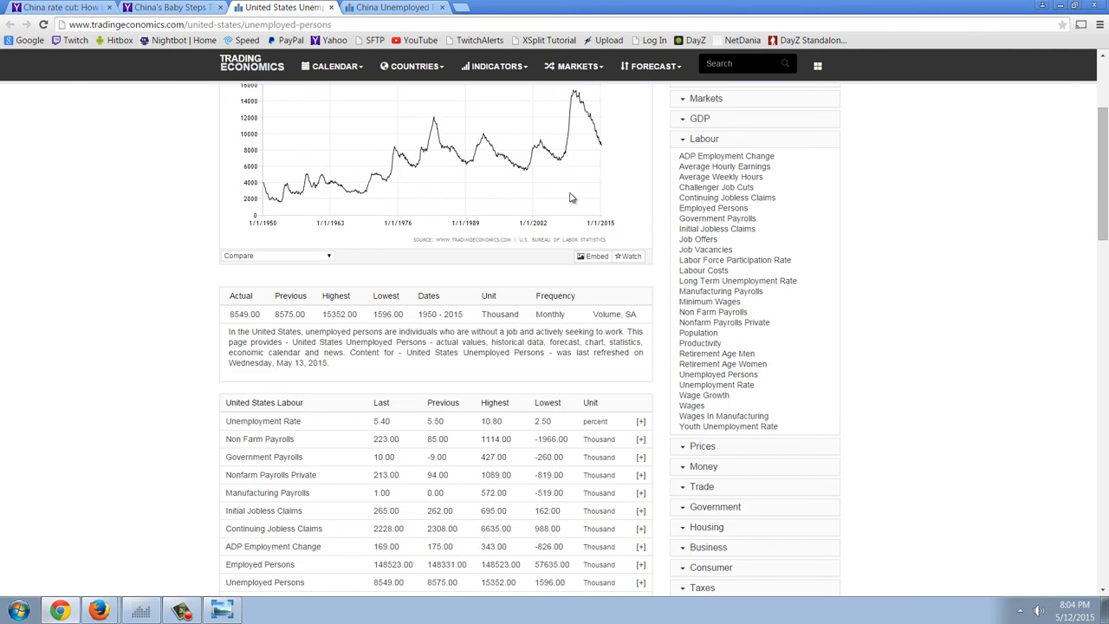
mouse_move(457, 353)
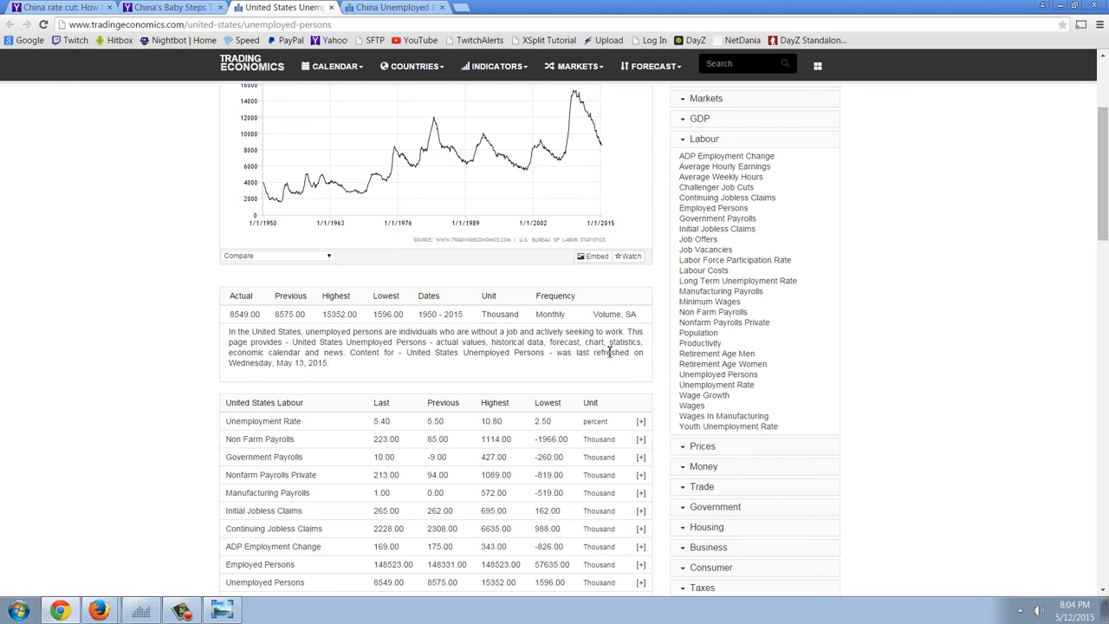
mouse_move(633, 353)
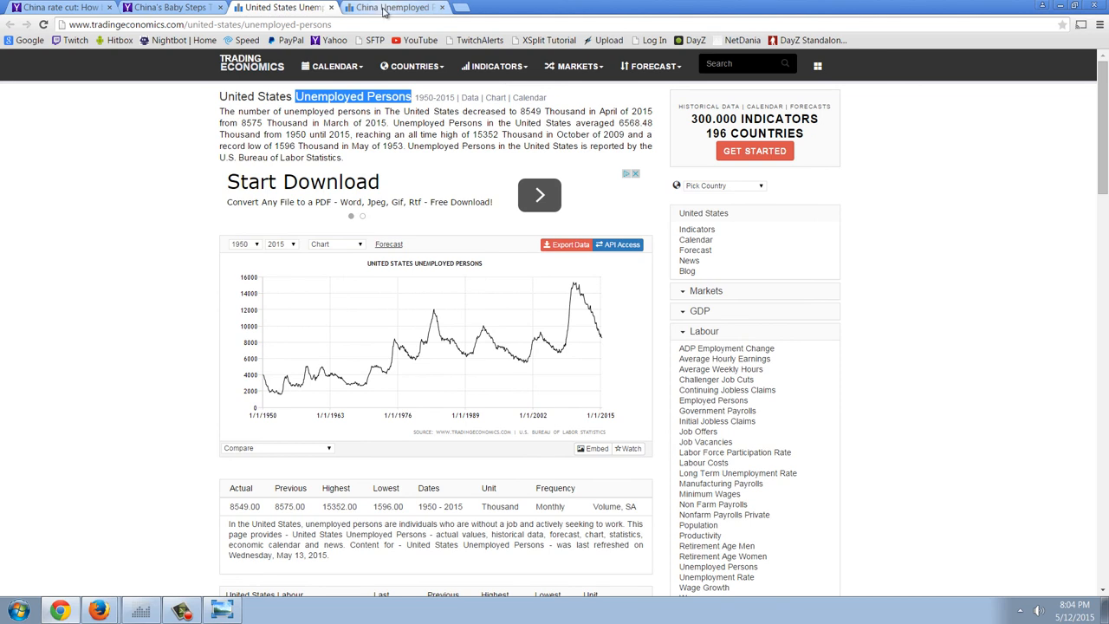
Compare the US and China Unemployed Persons pages by toggling between their tabs.
click(390, 7)
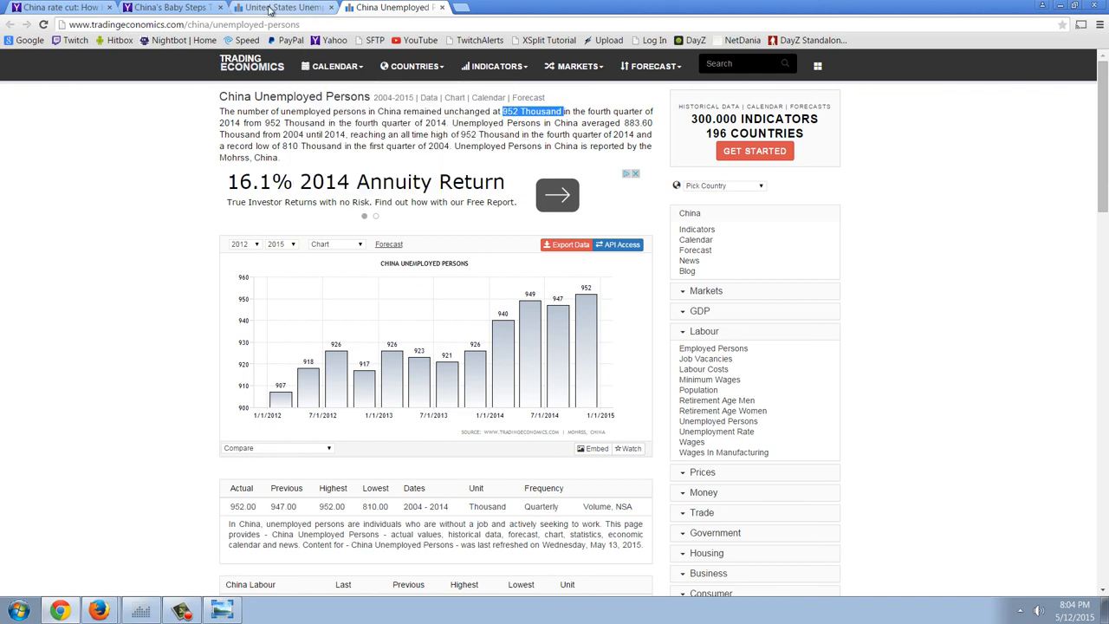
click(277, 7)
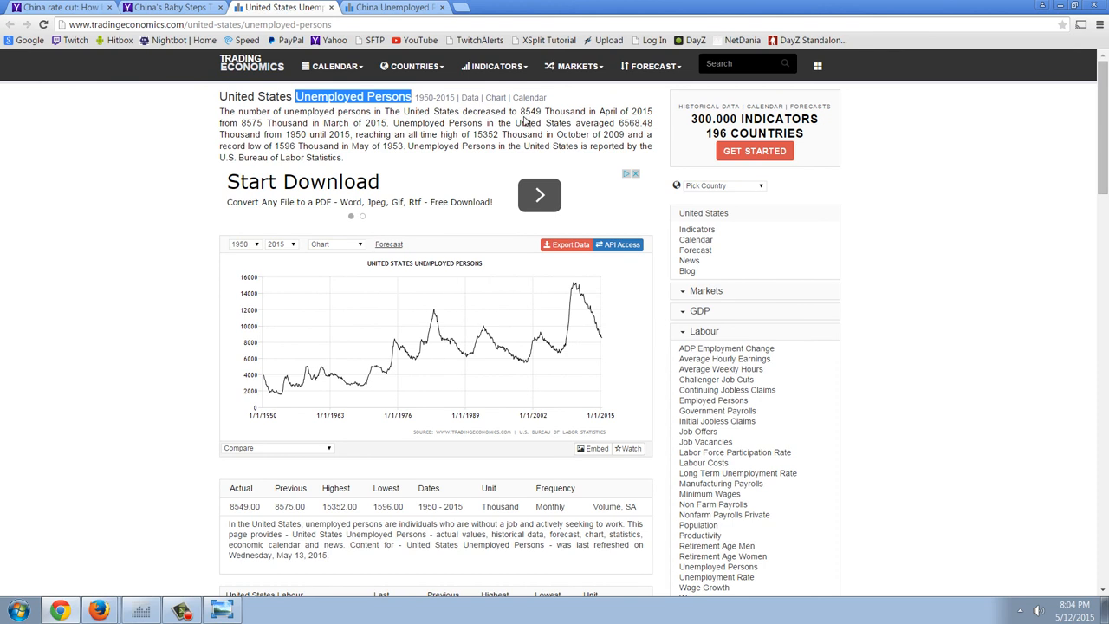
mouse_move(561, 118)
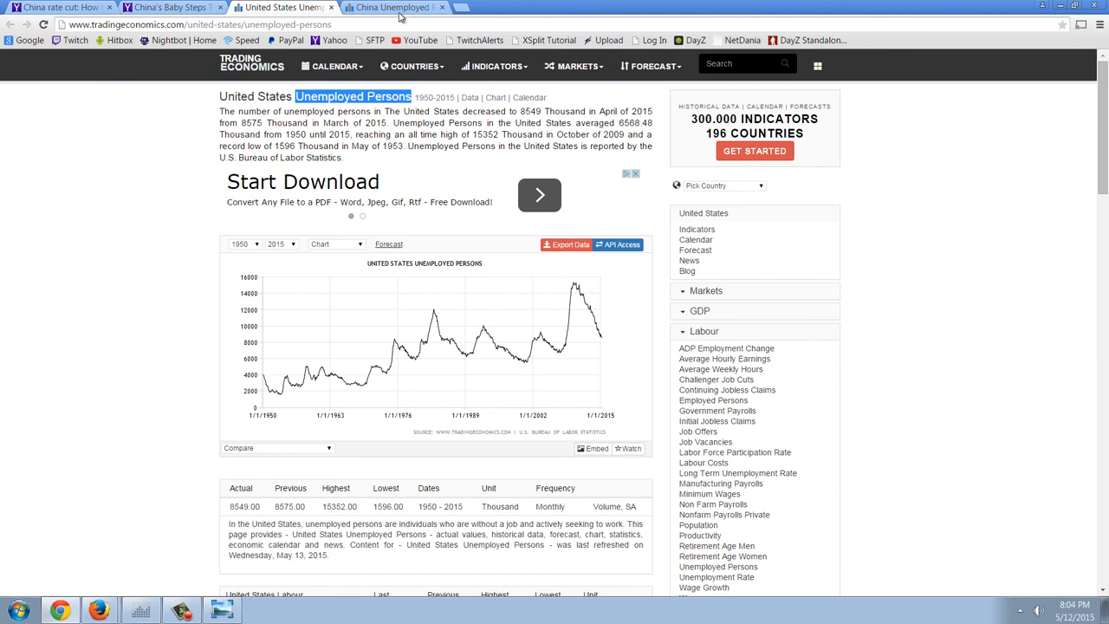
click(391, 7)
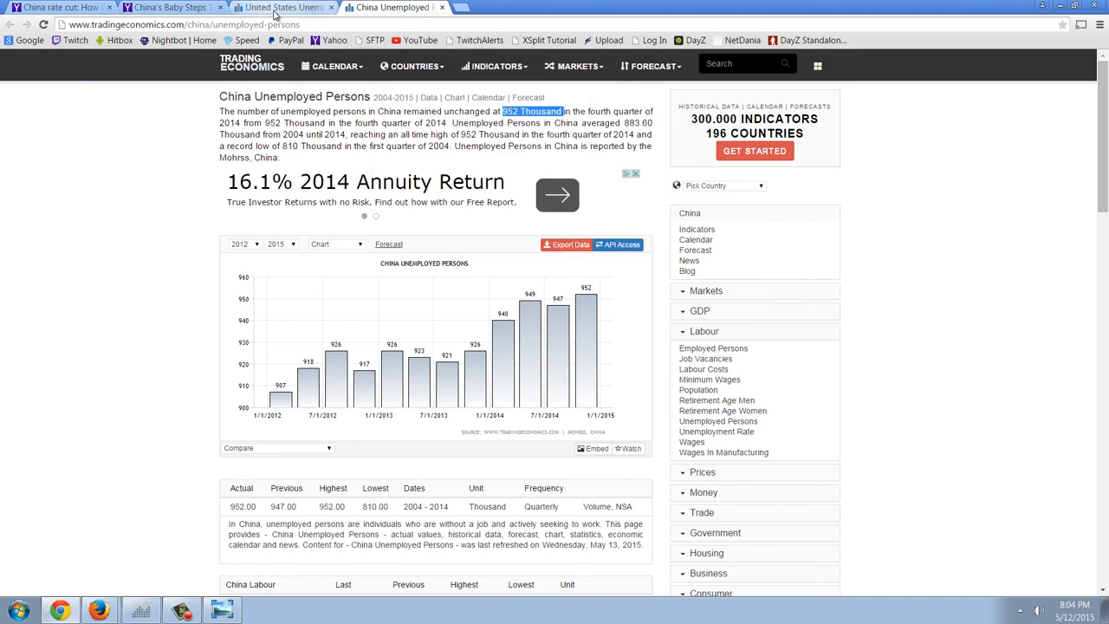
click(282, 7)
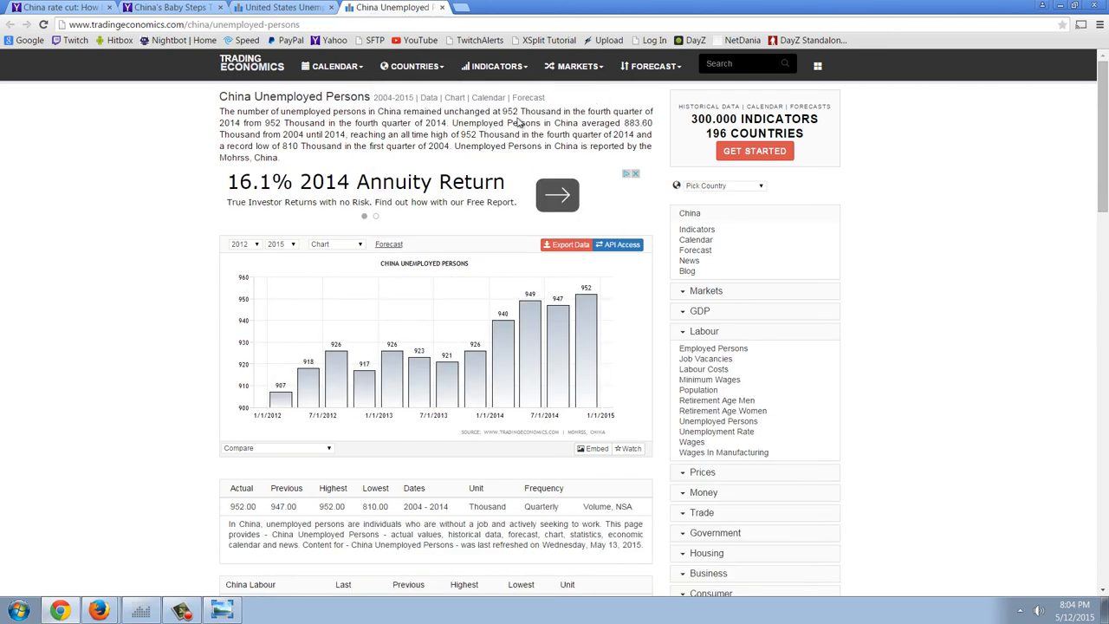
click(282, 7)
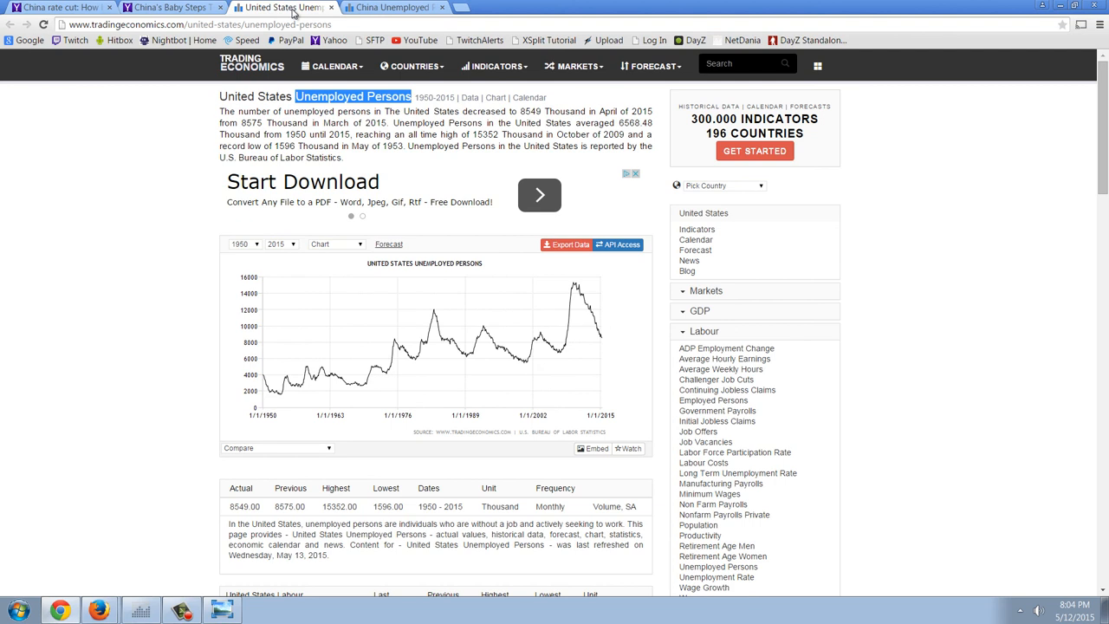
click(390, 7)
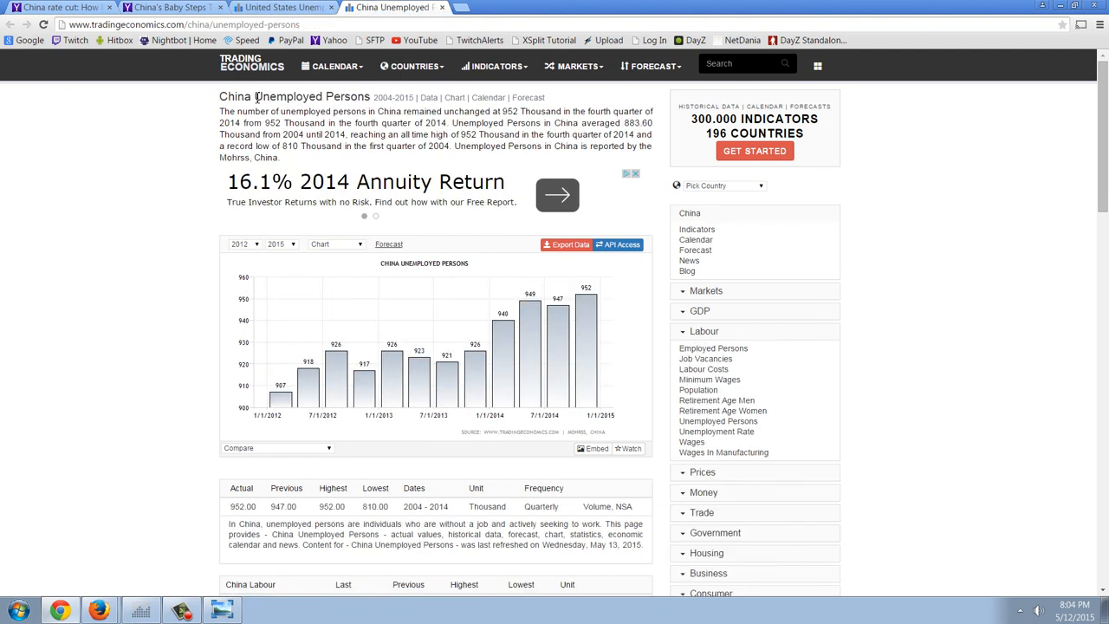
scroll(down, 3)
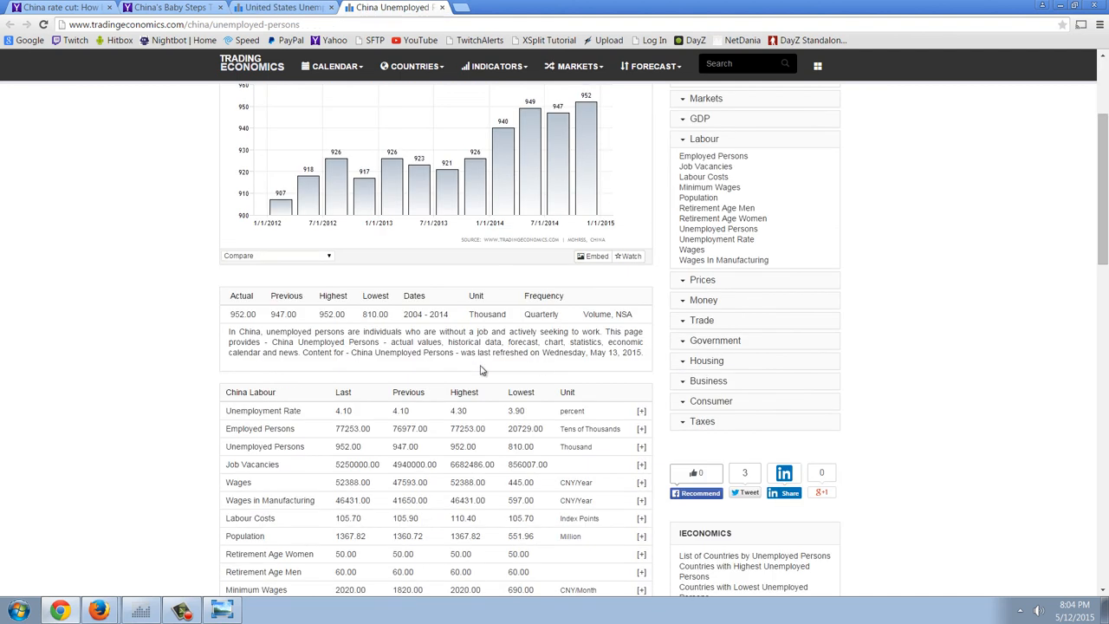
mouse_move(426, 337)
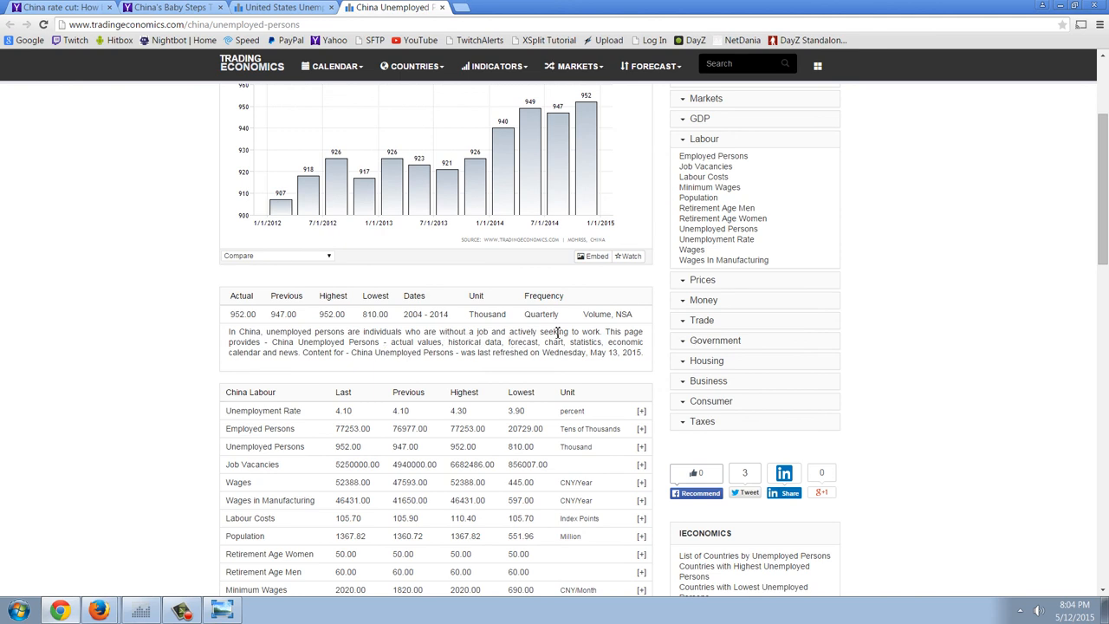
mouse_move(598, 335)
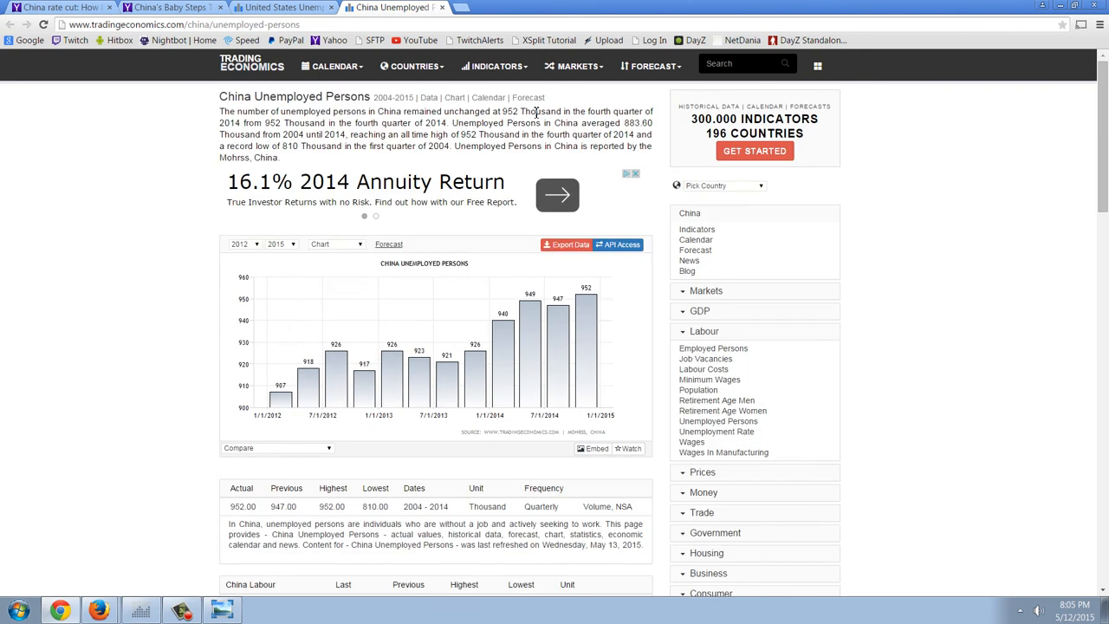
mouse_move(570, 111)
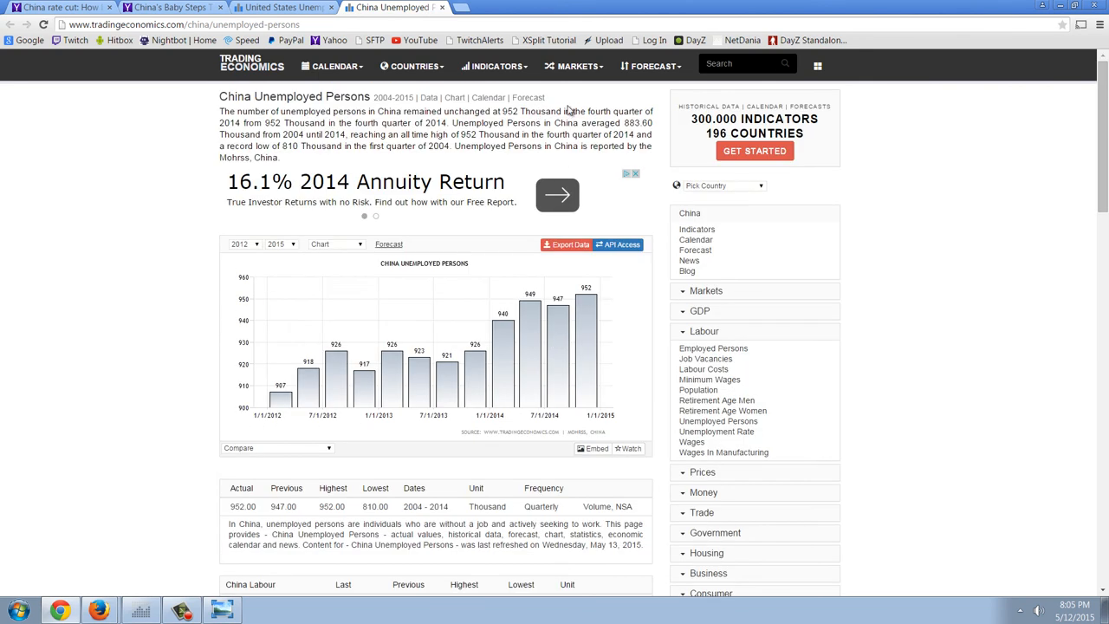
Extend the China Unemployed Persons chart back to 2004.
click(280, 7)
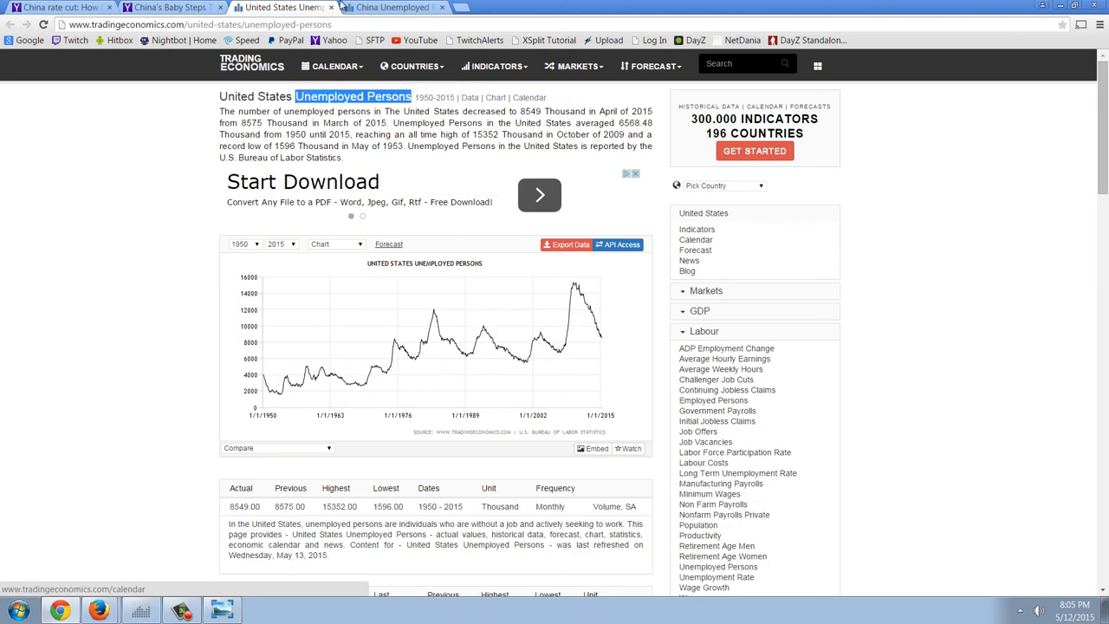
click(391, 7)
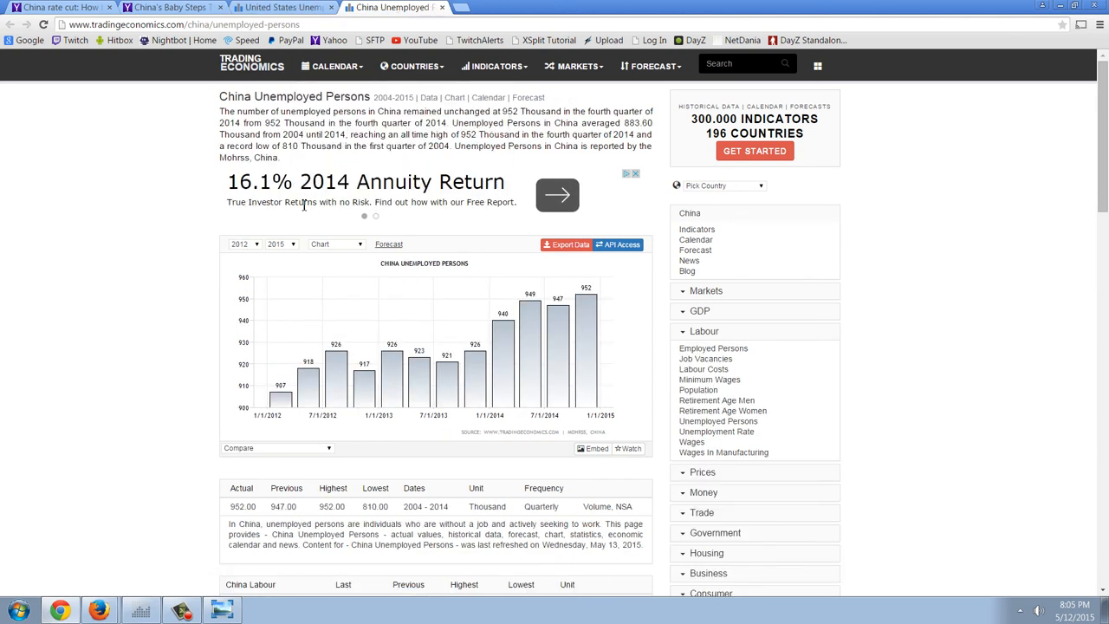
click(244, 243)
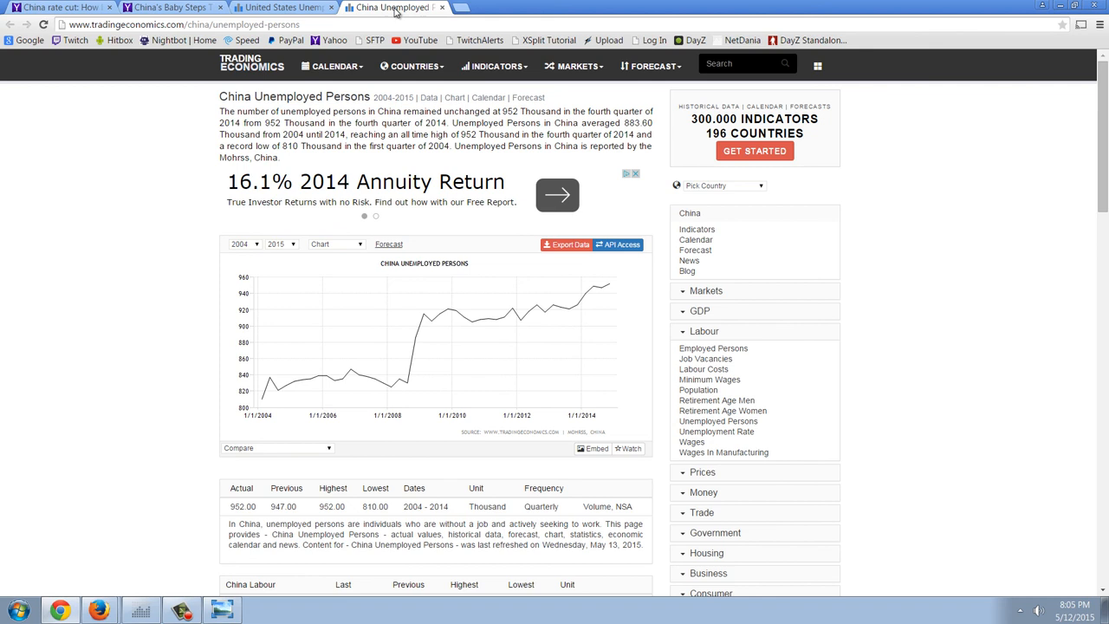
Compare the two pages again and highlight the US April 2015 figure of 8549 thousand.
click(281, 8)
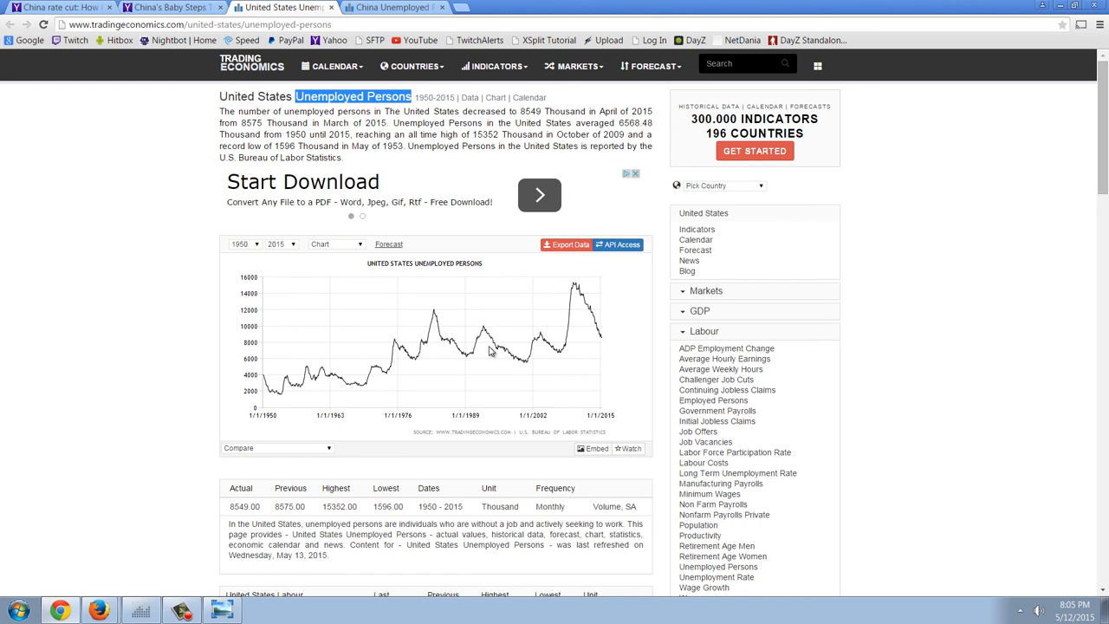
click(392, 7)
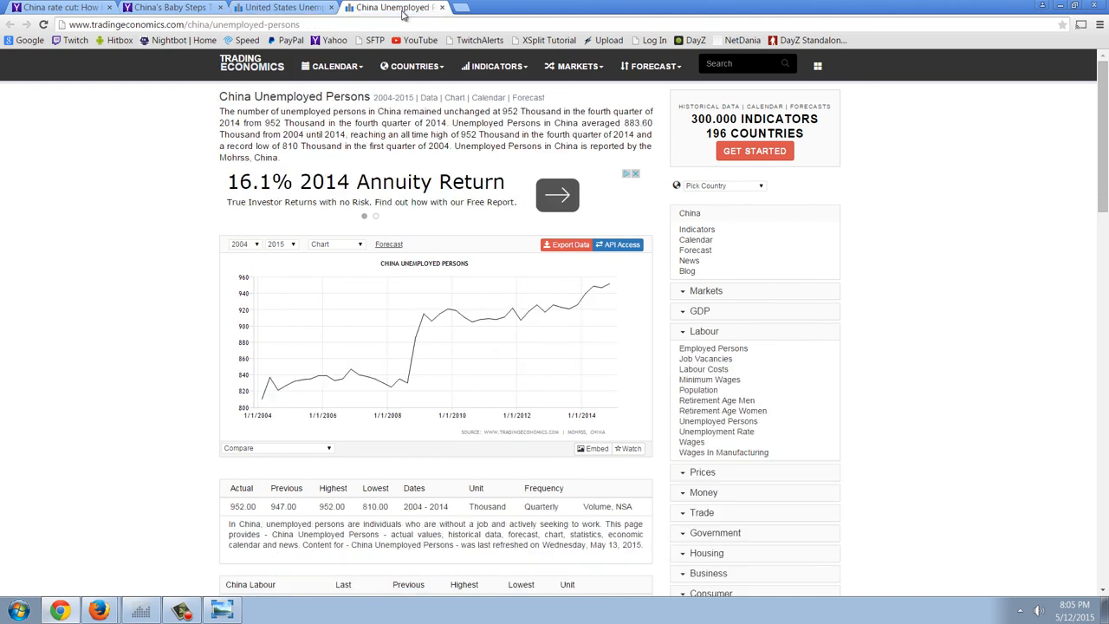
click(414, 66)
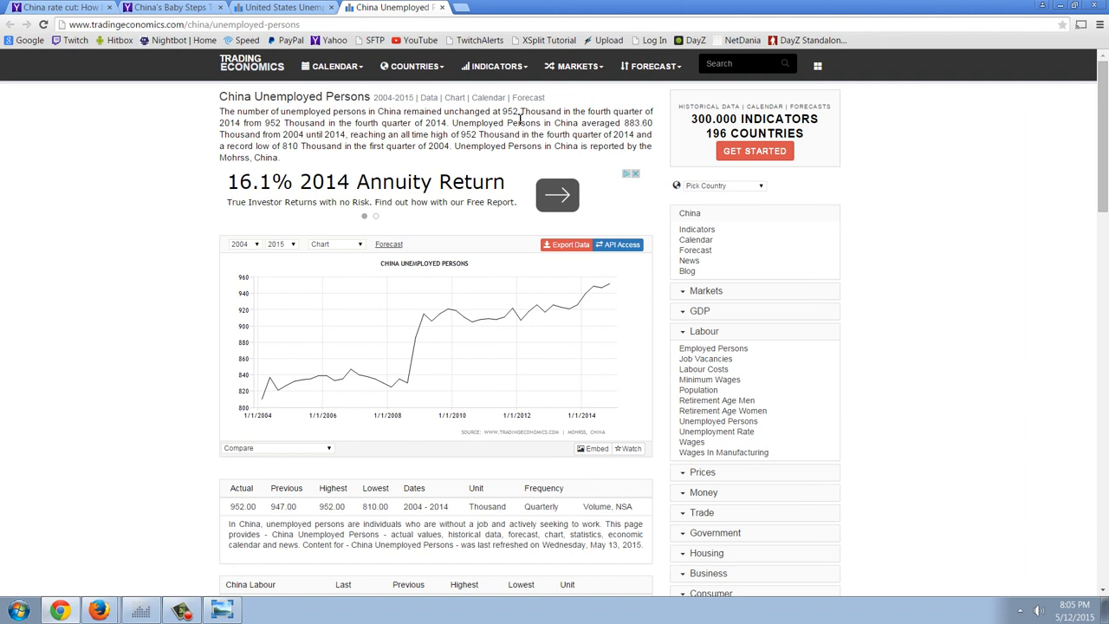
mouse_move(520, 116)
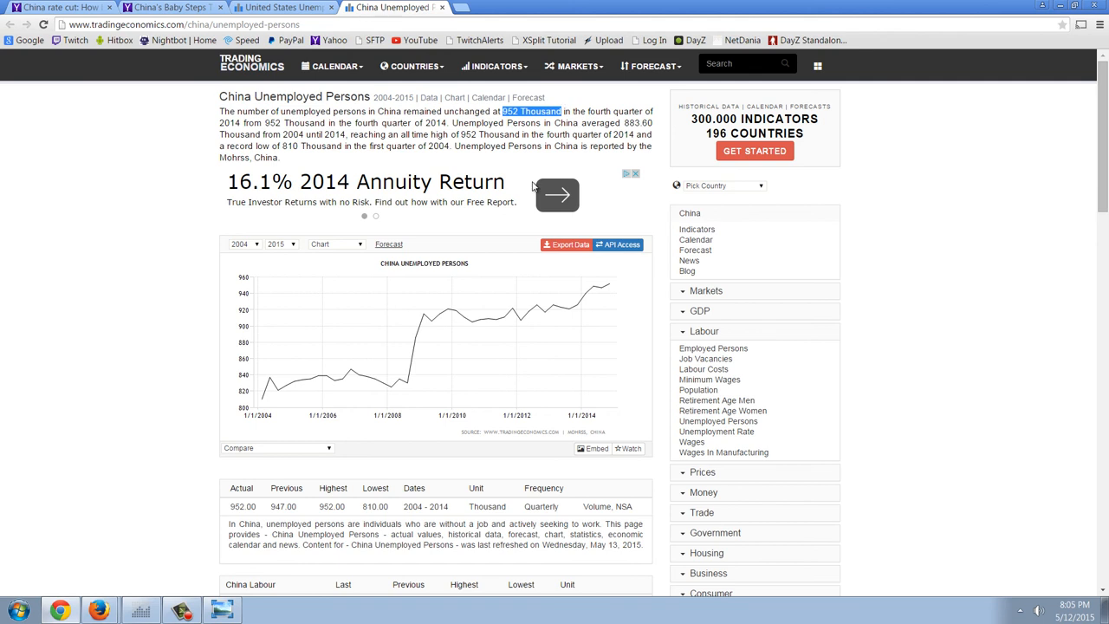
click(281, 7)
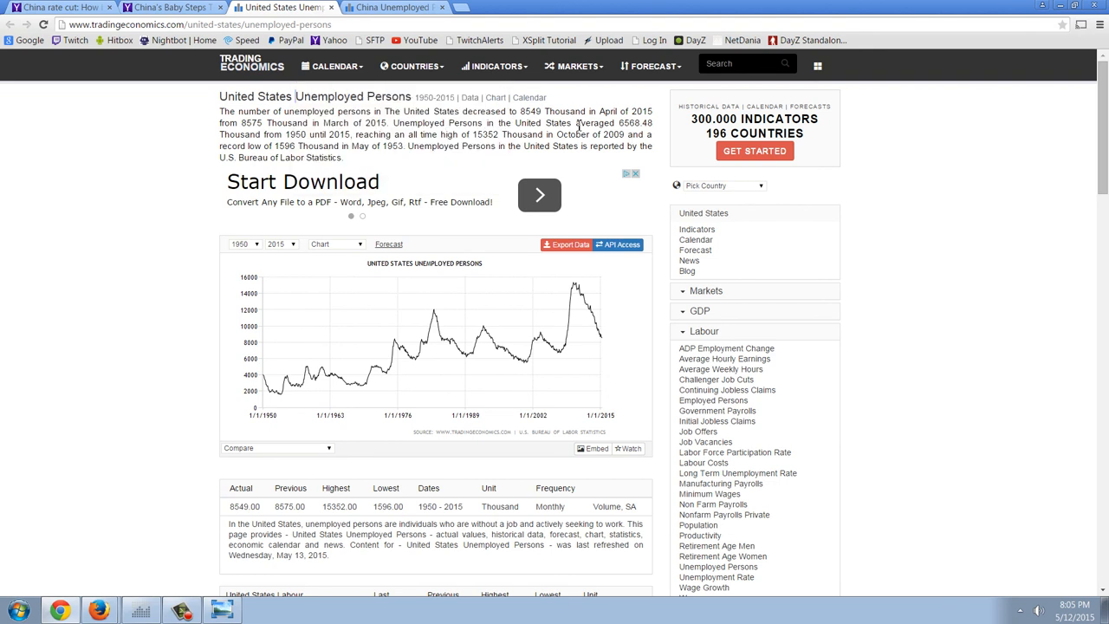
mouse_move(578, 125)
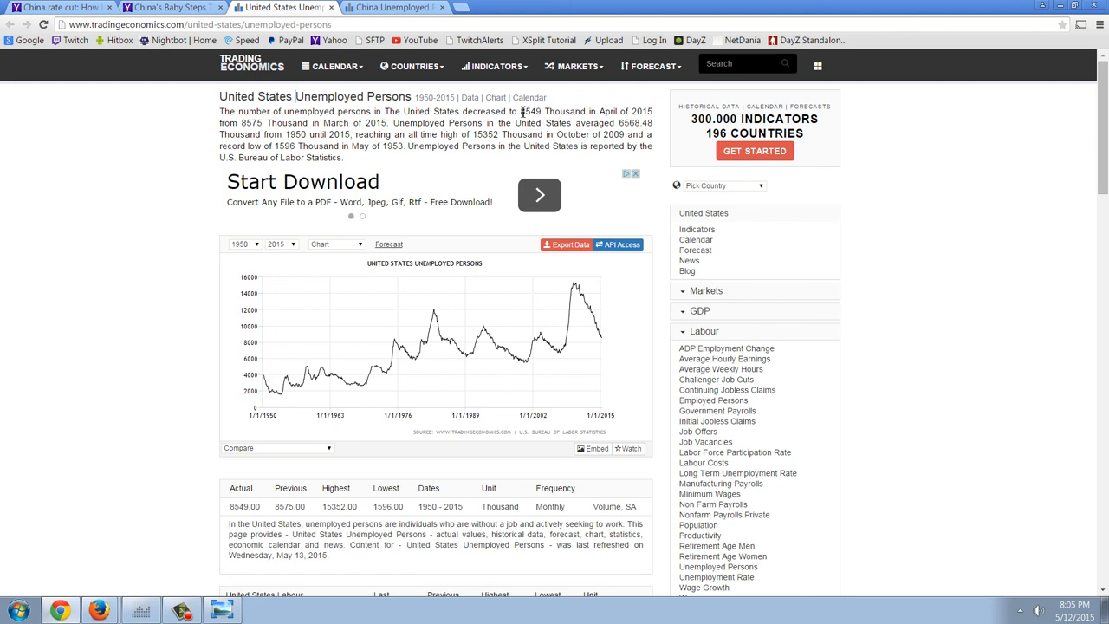
double_click(530, 110)
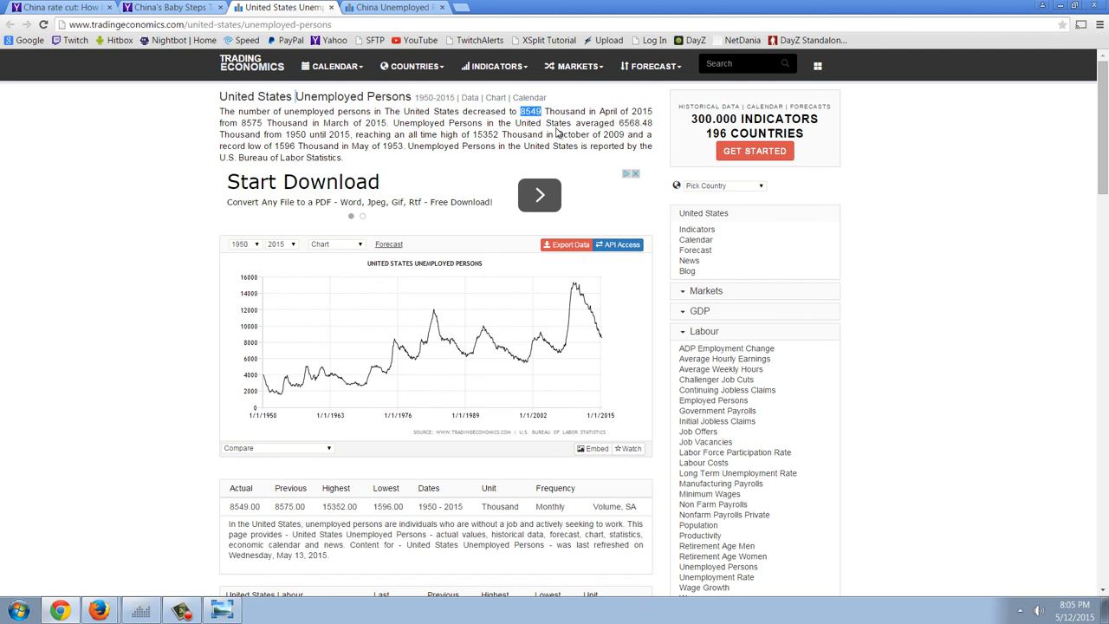
mouse_move(373, 76)
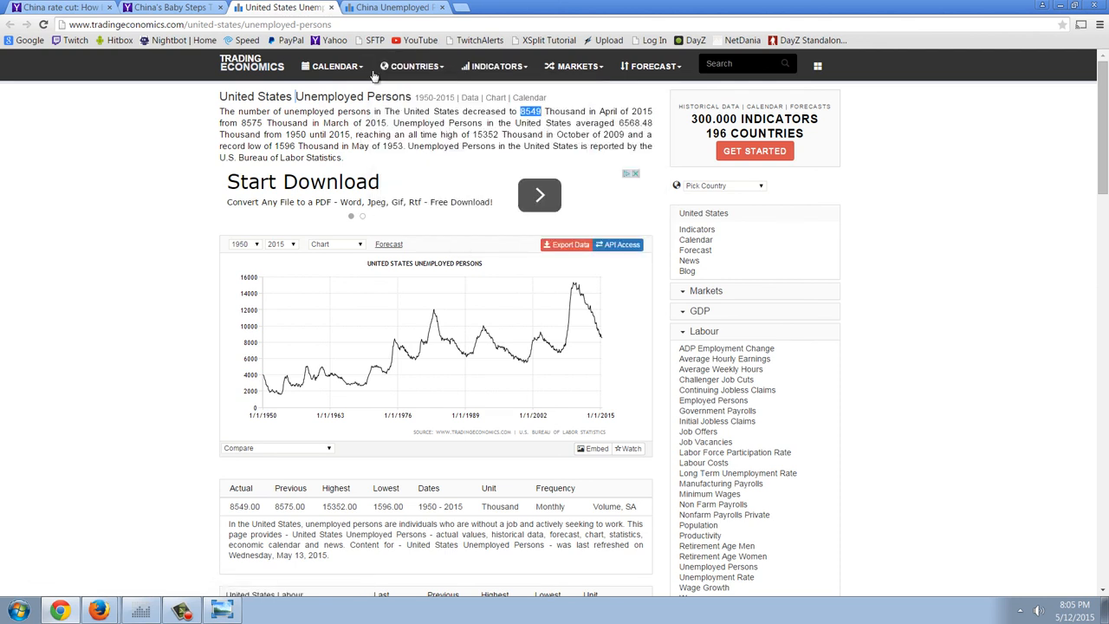
click(395, 7)
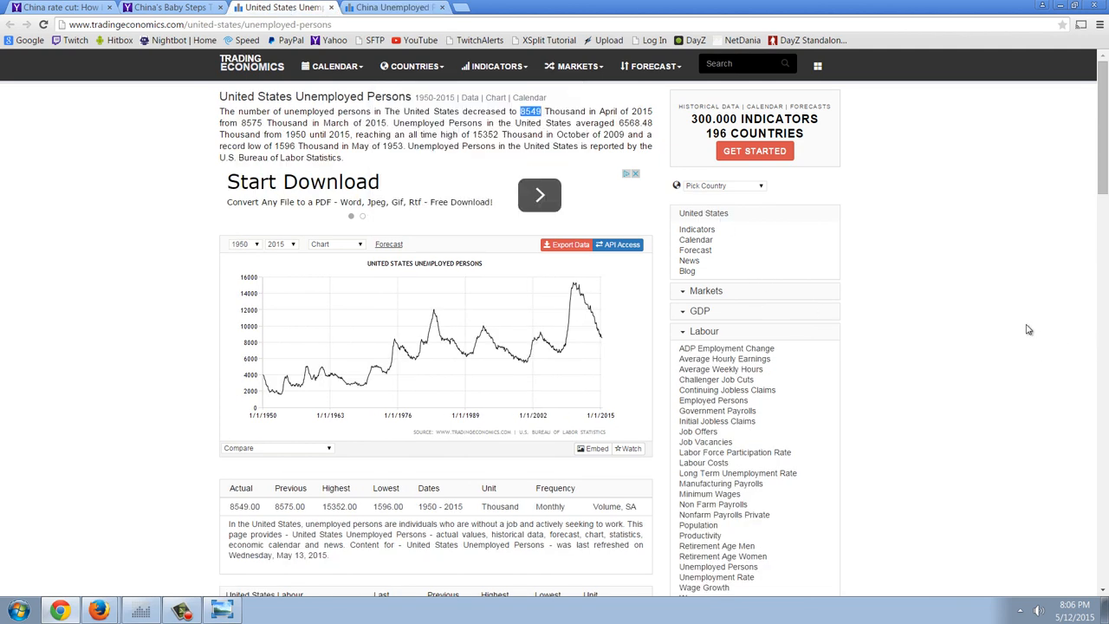
mouse_move(970, 310)
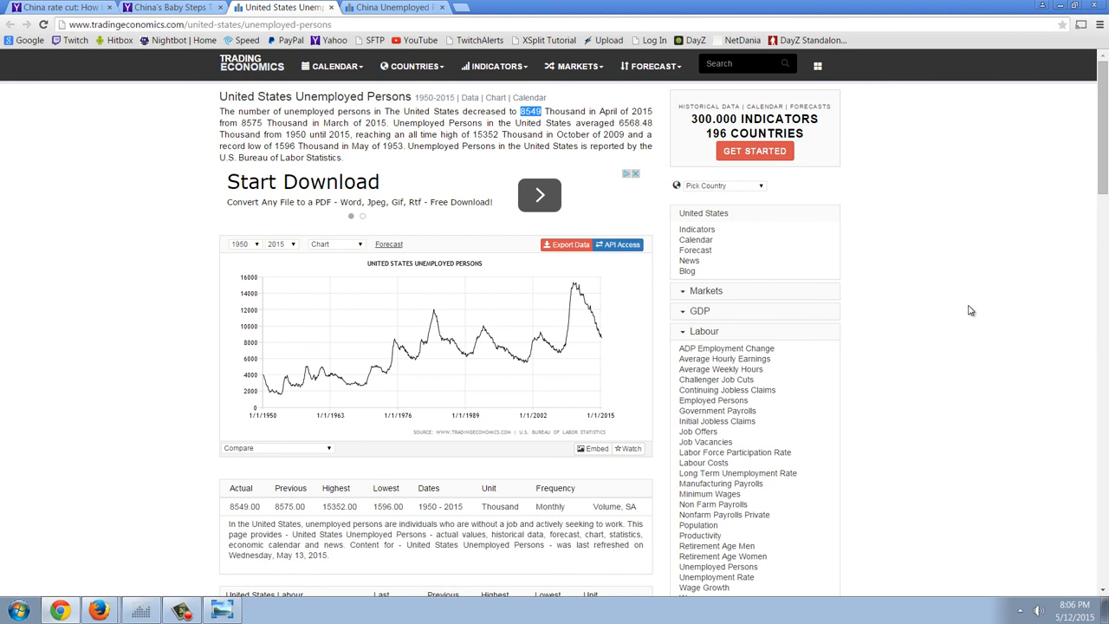
mouse_move(944, 303)
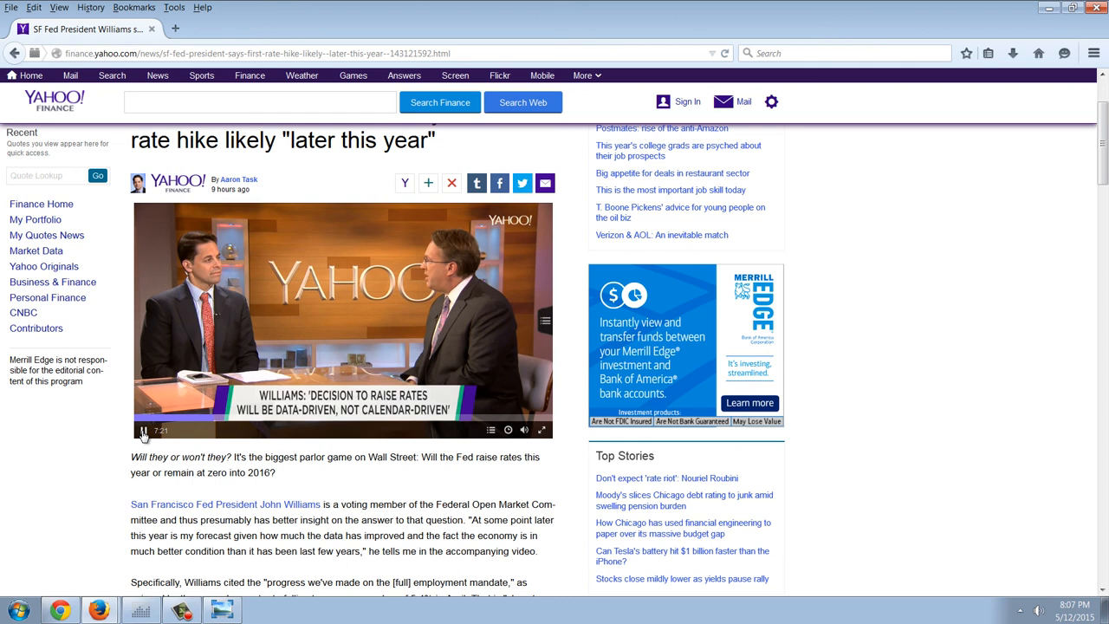
Pause the San Francisco Fed president's interview video in the Yahoo Finance article.
click(143, 430)
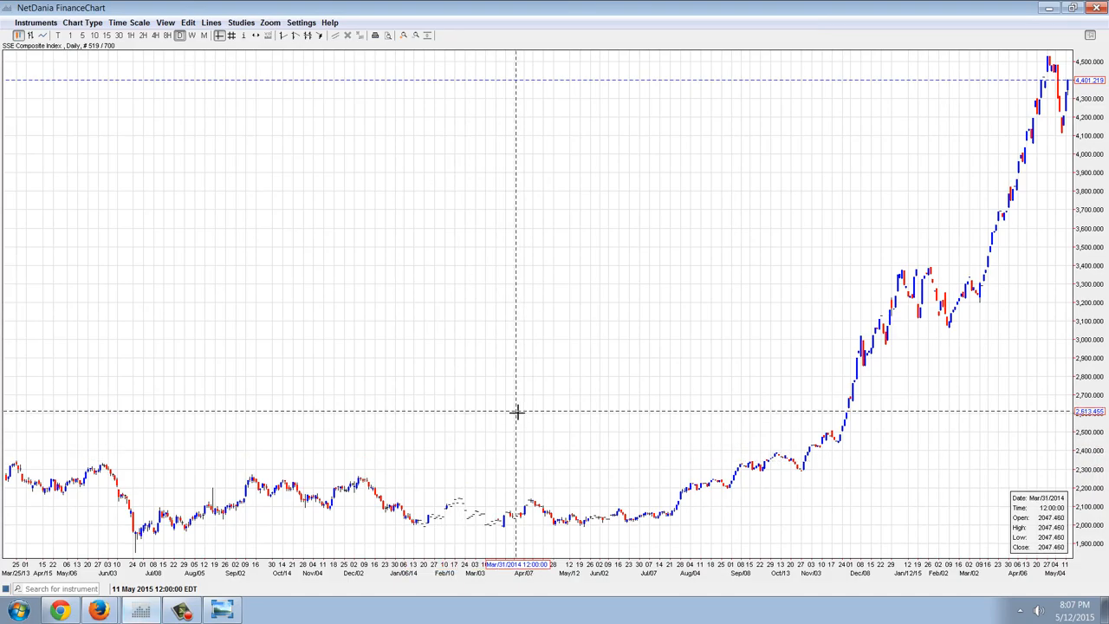
mouse_move(362, 154)
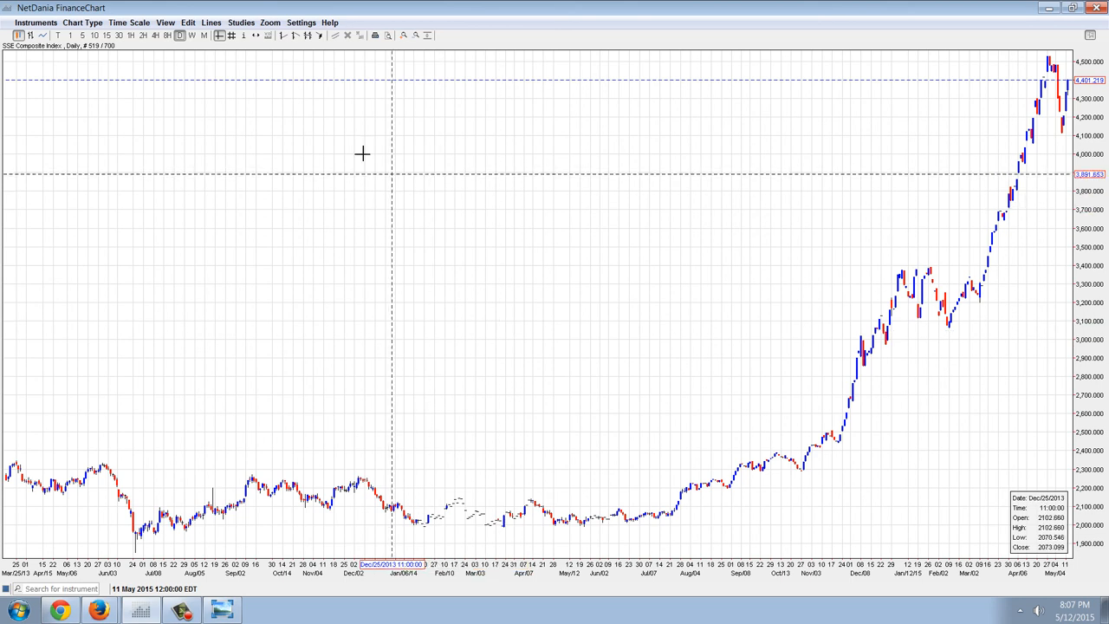
Switch the SSE Composite chart to weekly bars, then to 30-minute bars.
click(191, 34)
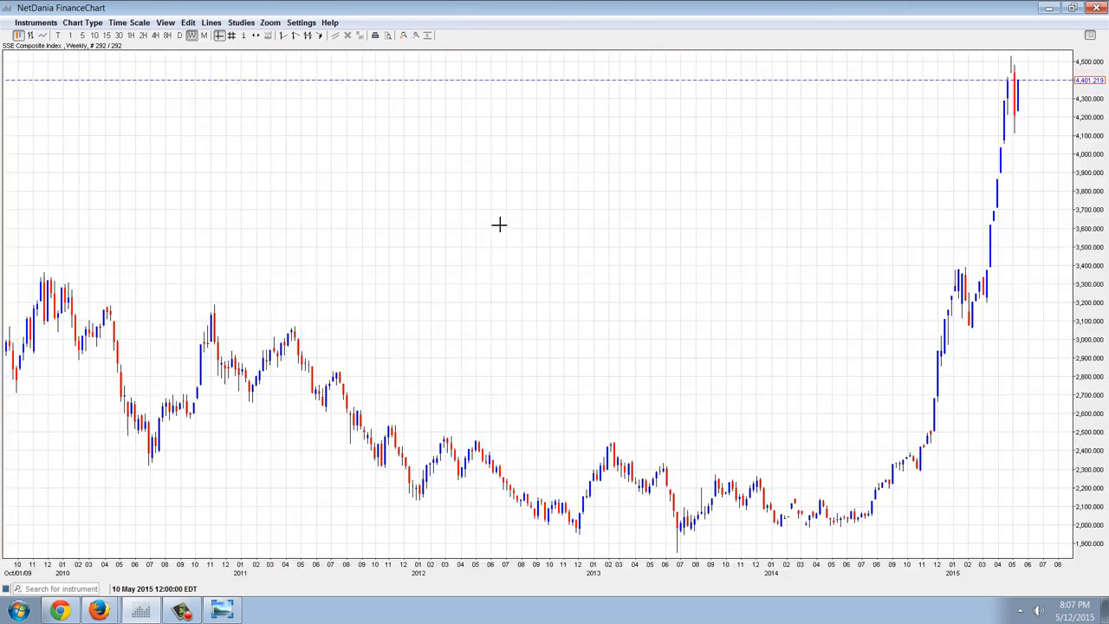
mouse_move(498, 225)
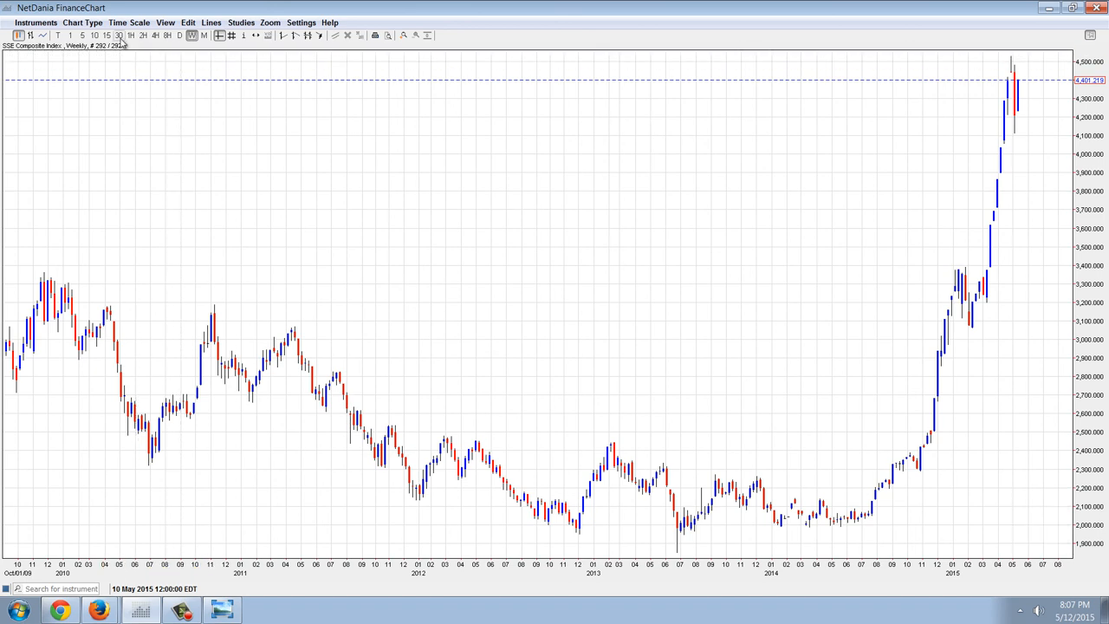
click(119, 35)
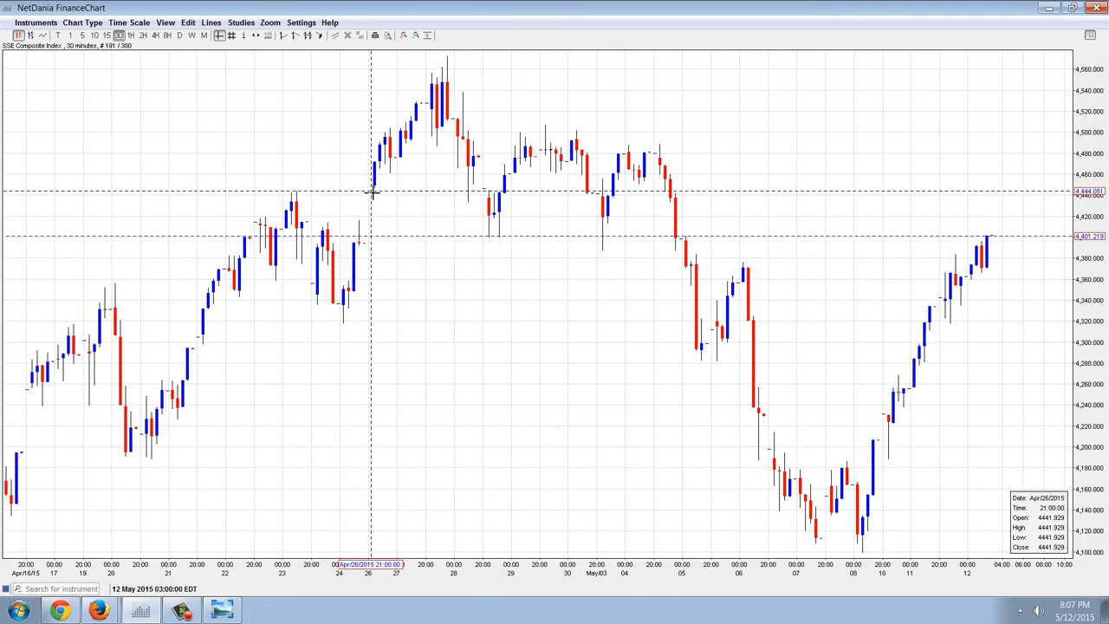